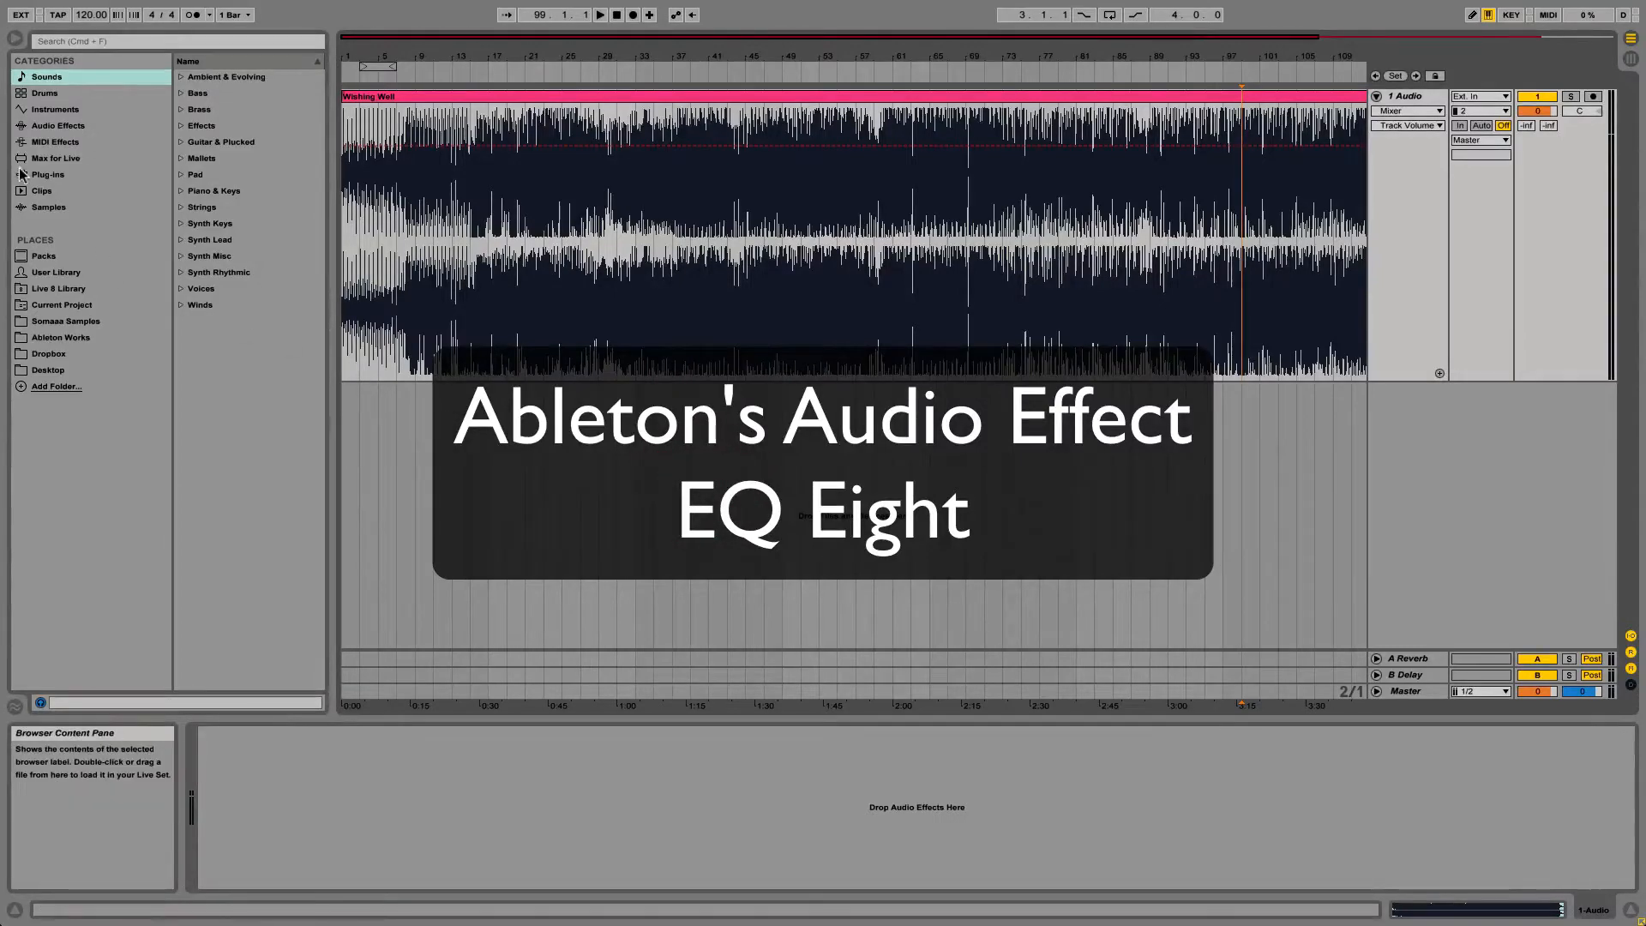
Load EQ Eight from the Audio Effects browser onto the audio track
left_click(58, 125)
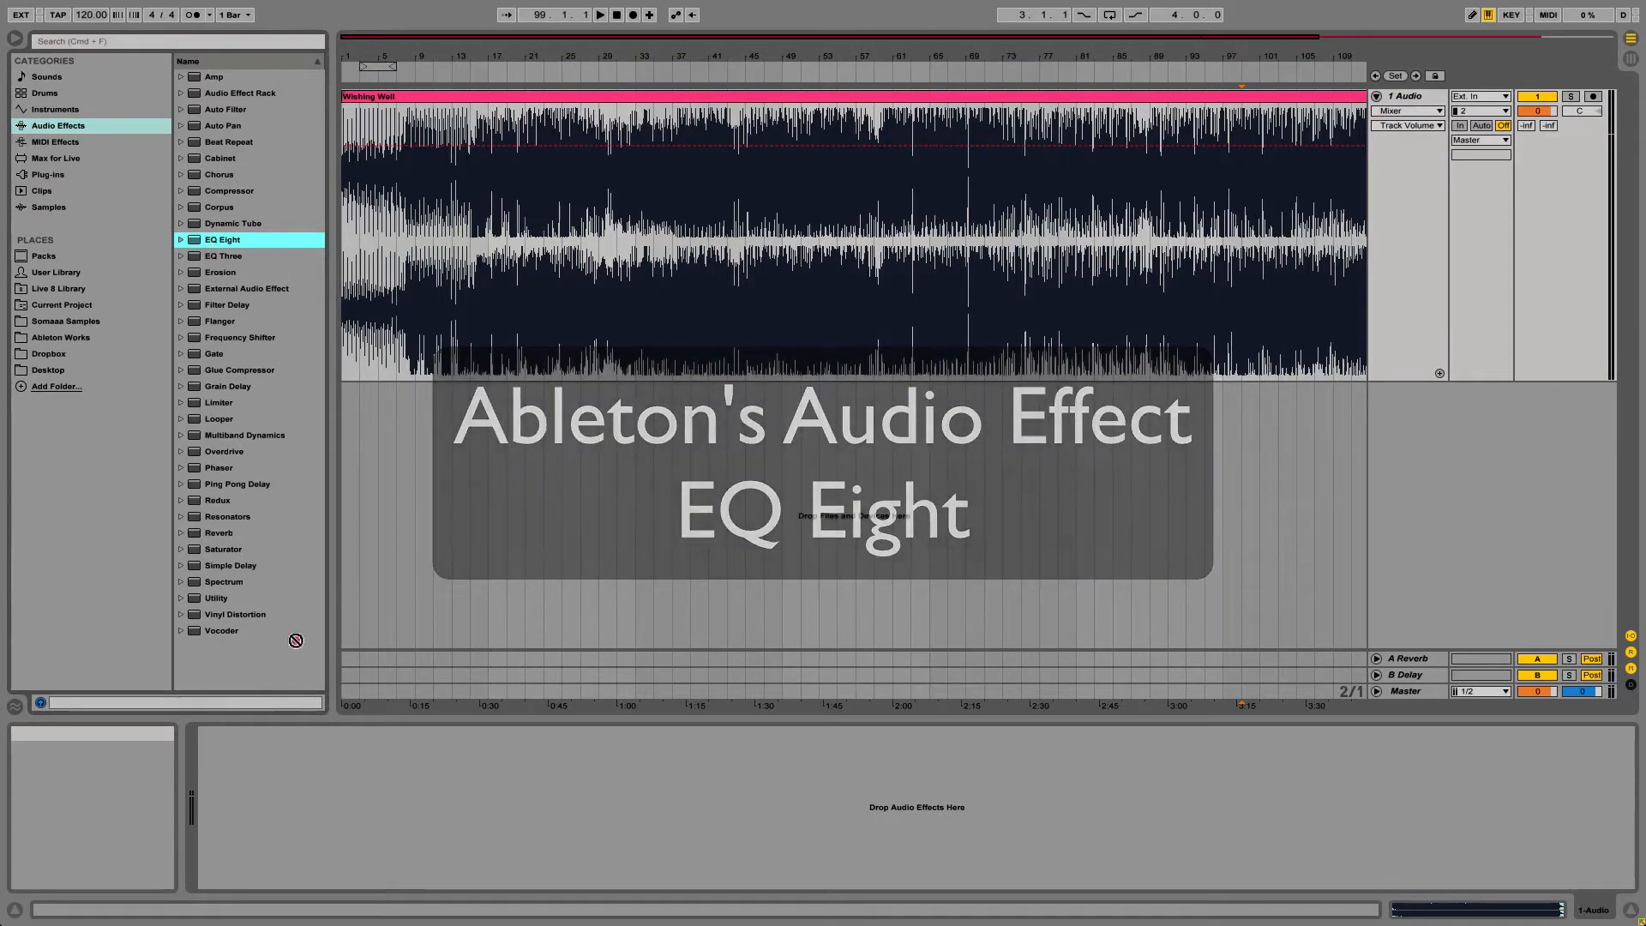
double_click(223, 240)
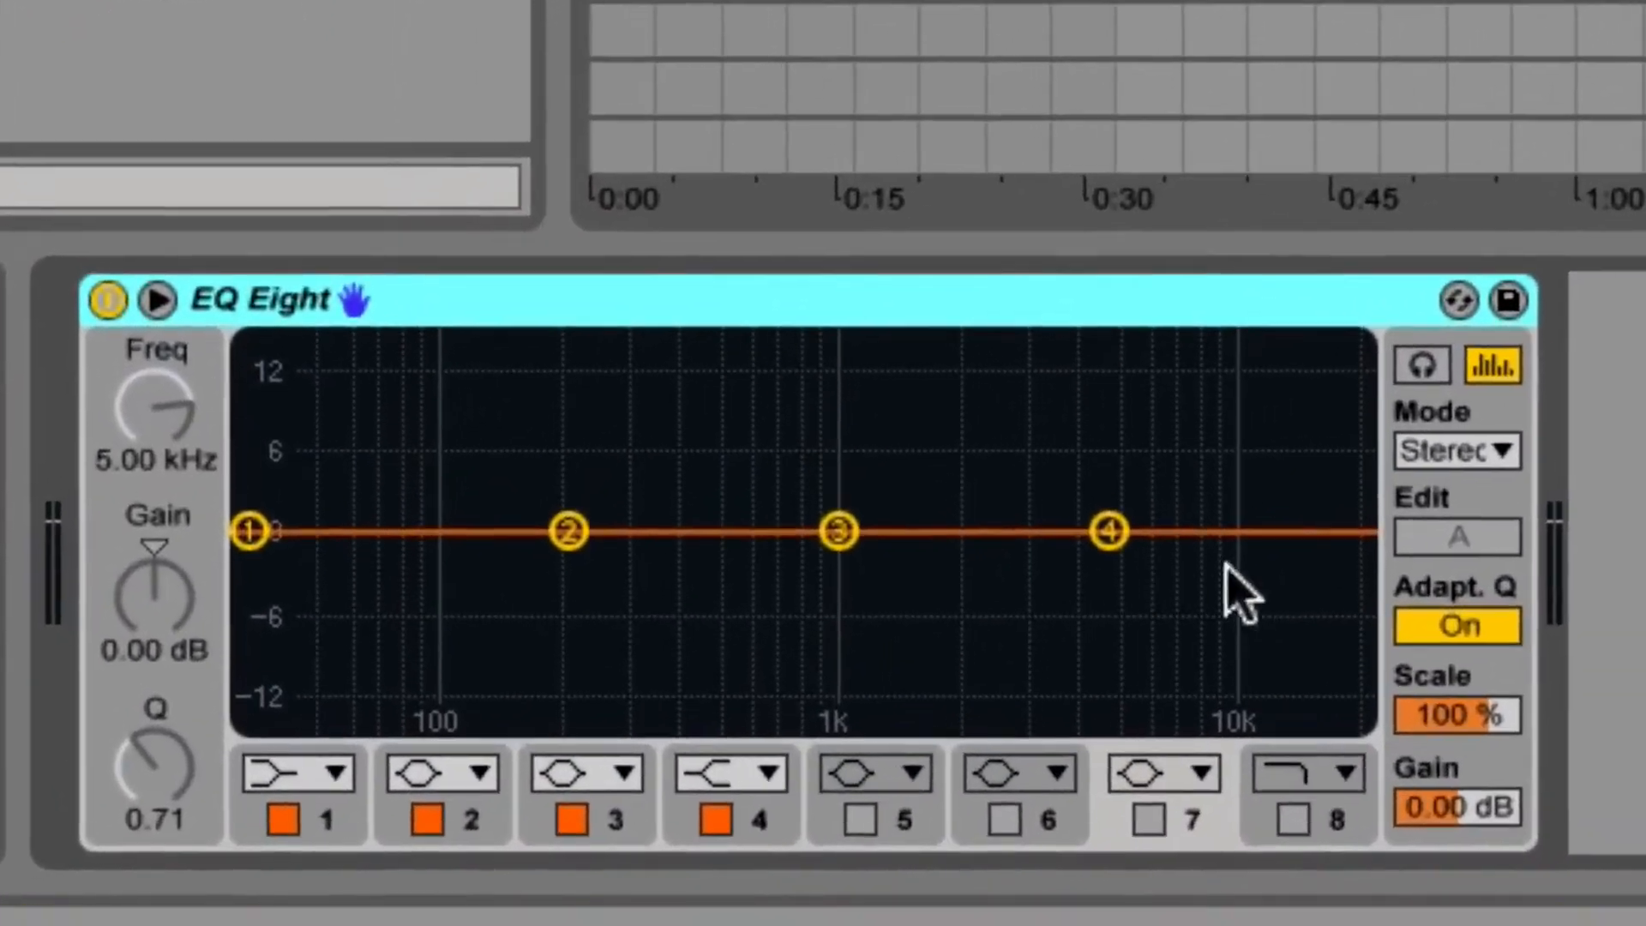
left_click(1455, 450)
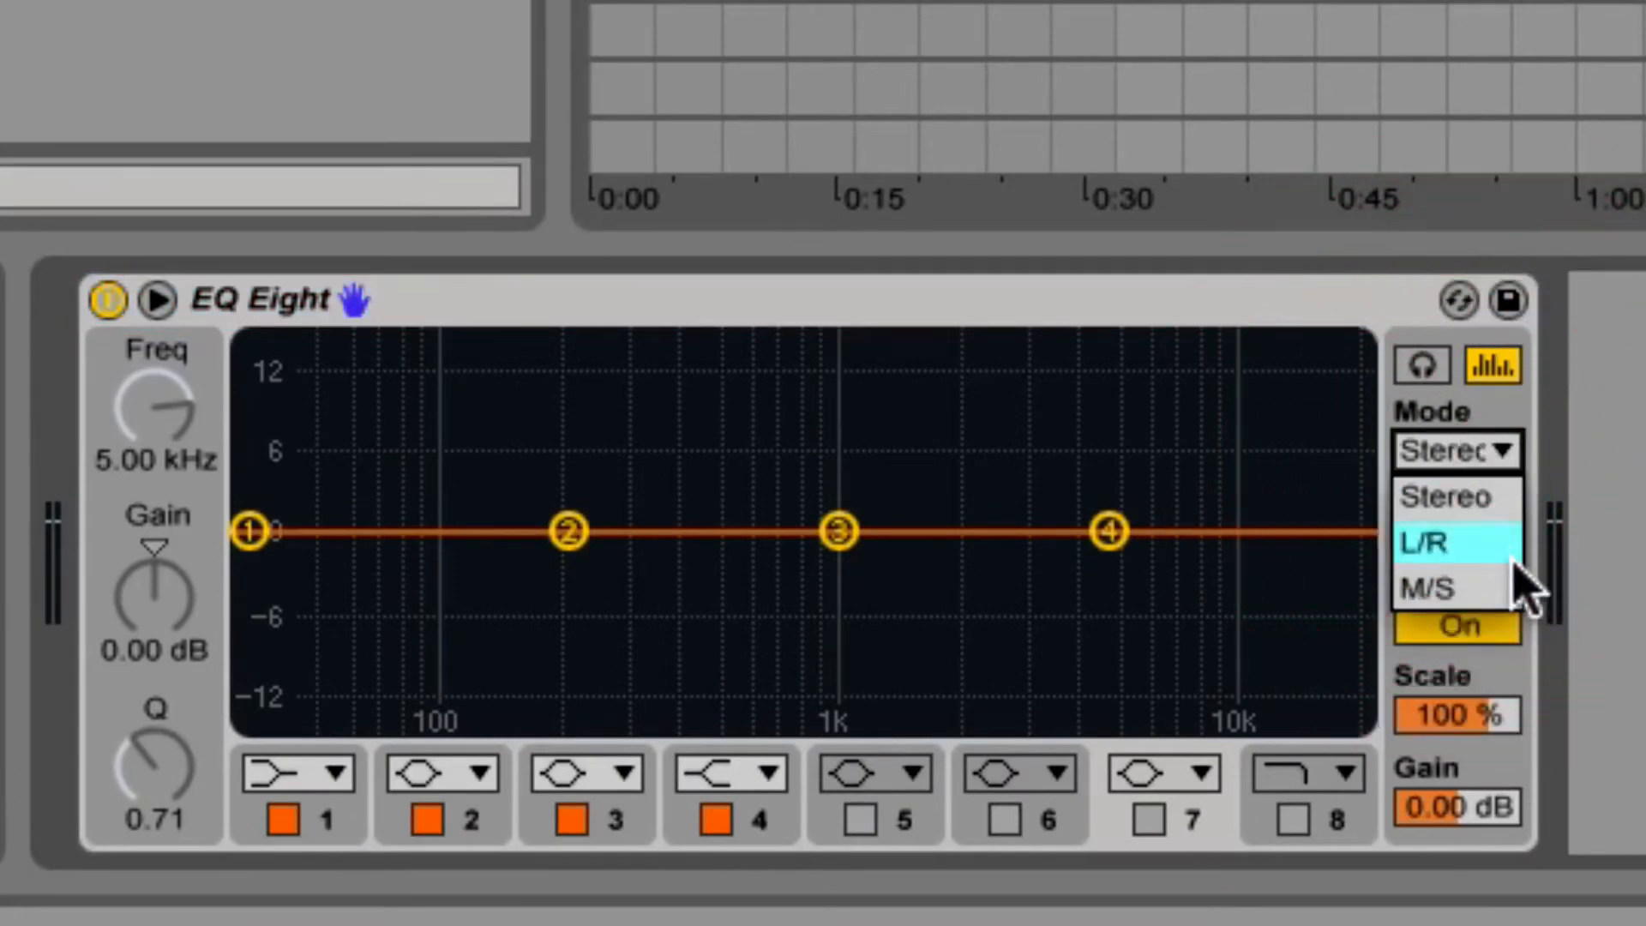
left_click(1454, 585)
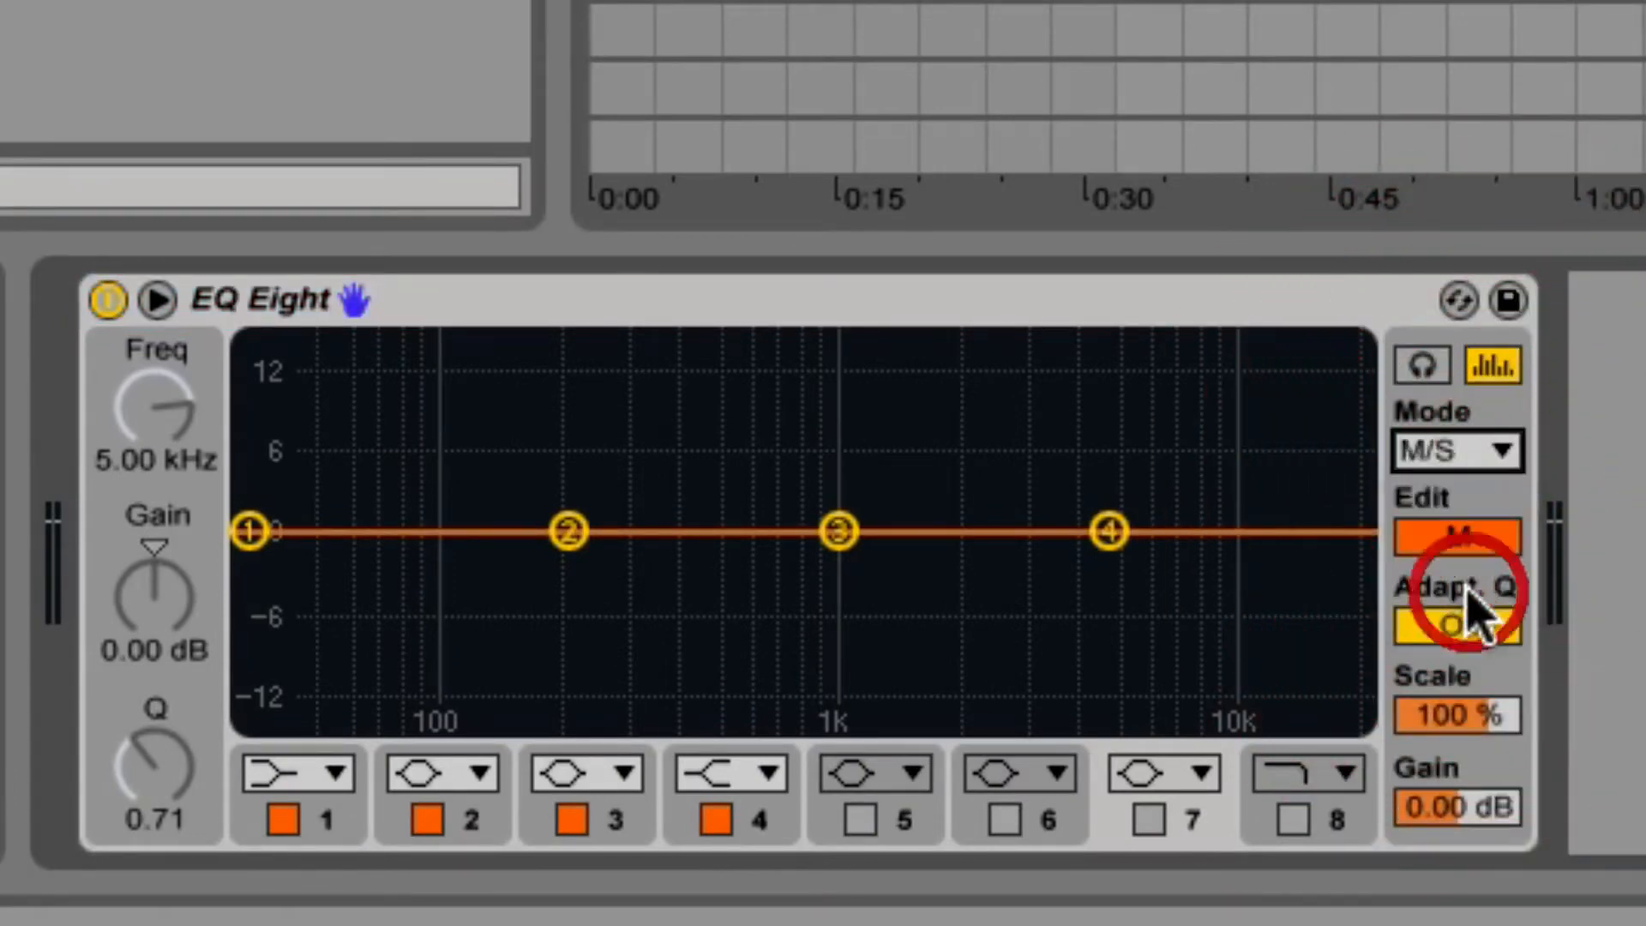
left_click(1458, 451)
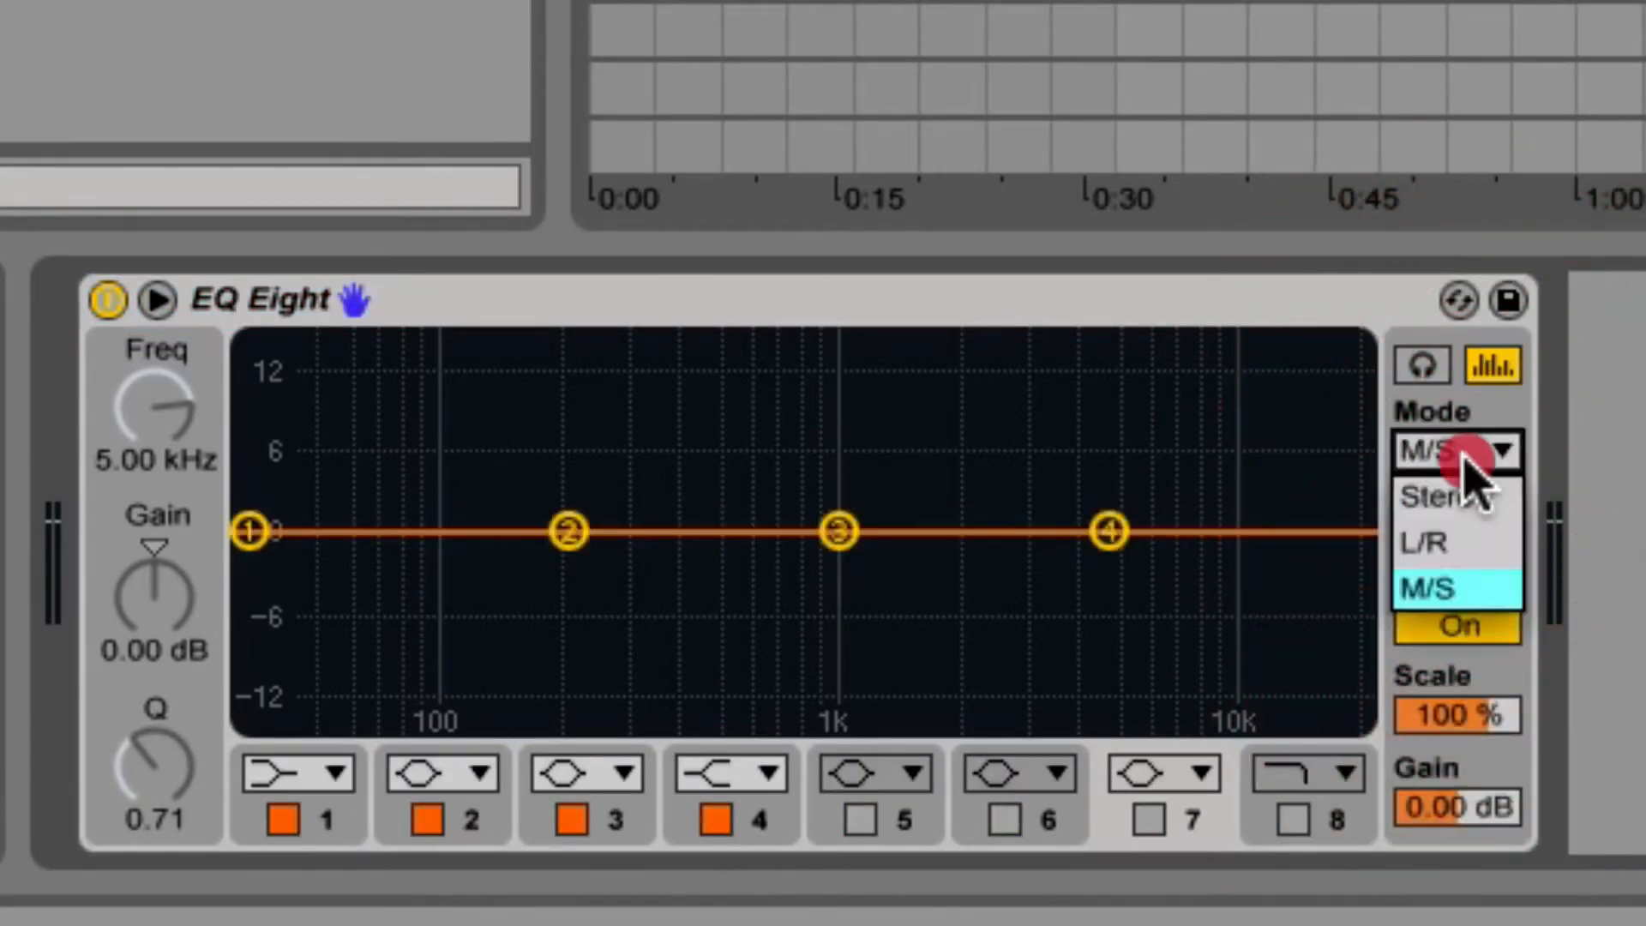
left_click(1454, 497)
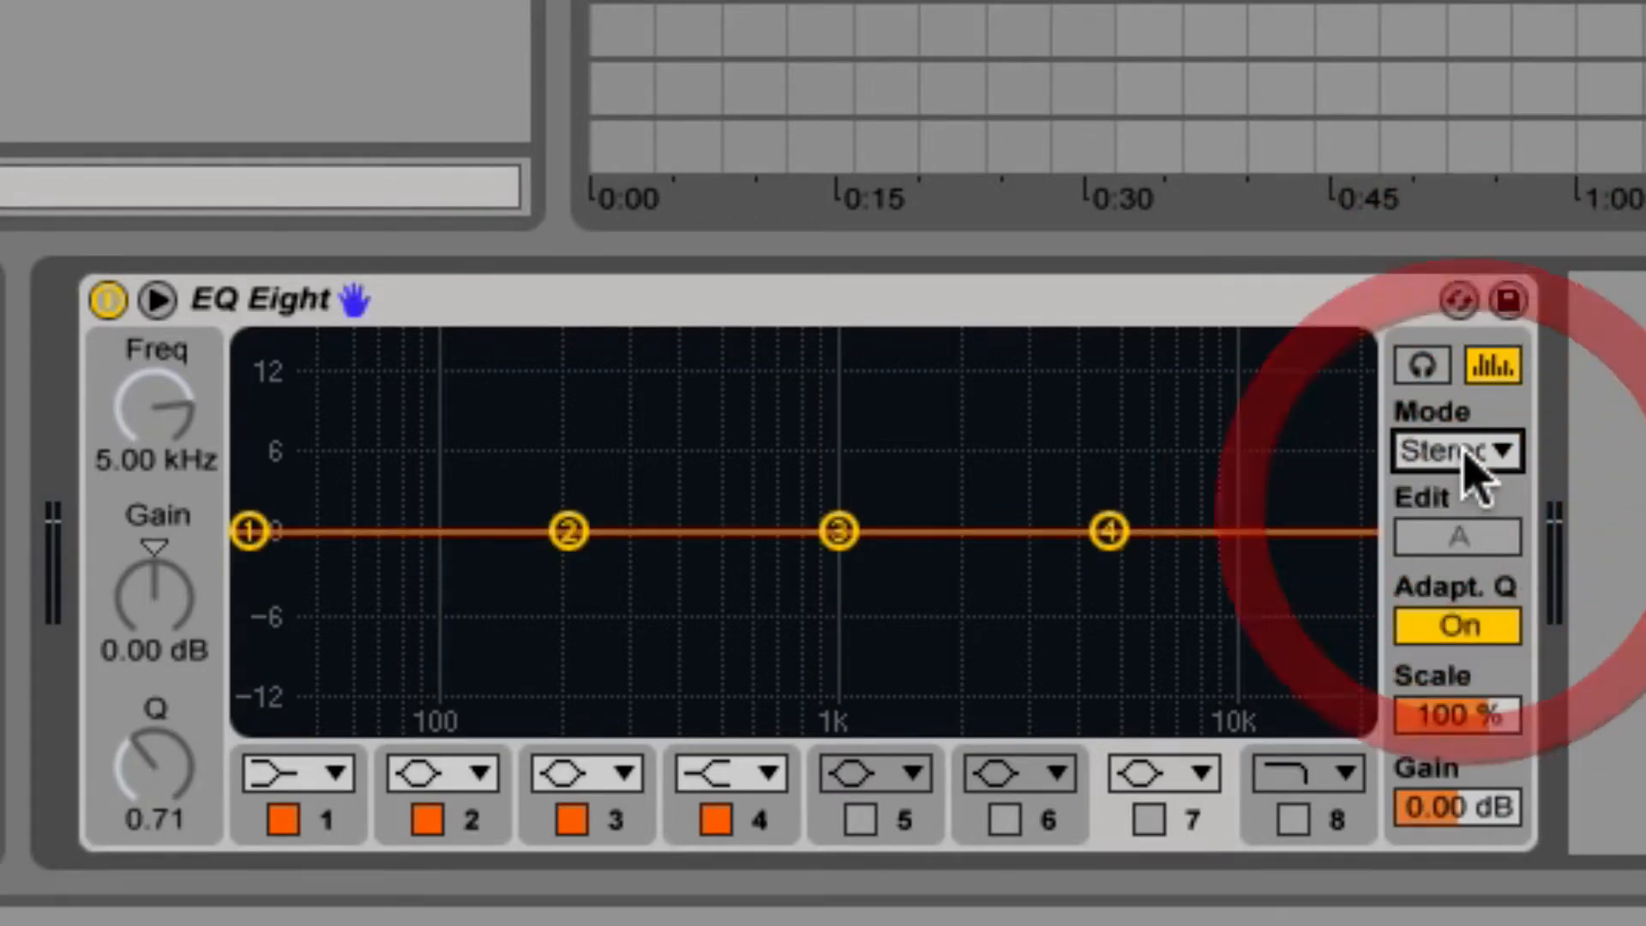
left_click(1456, 450)
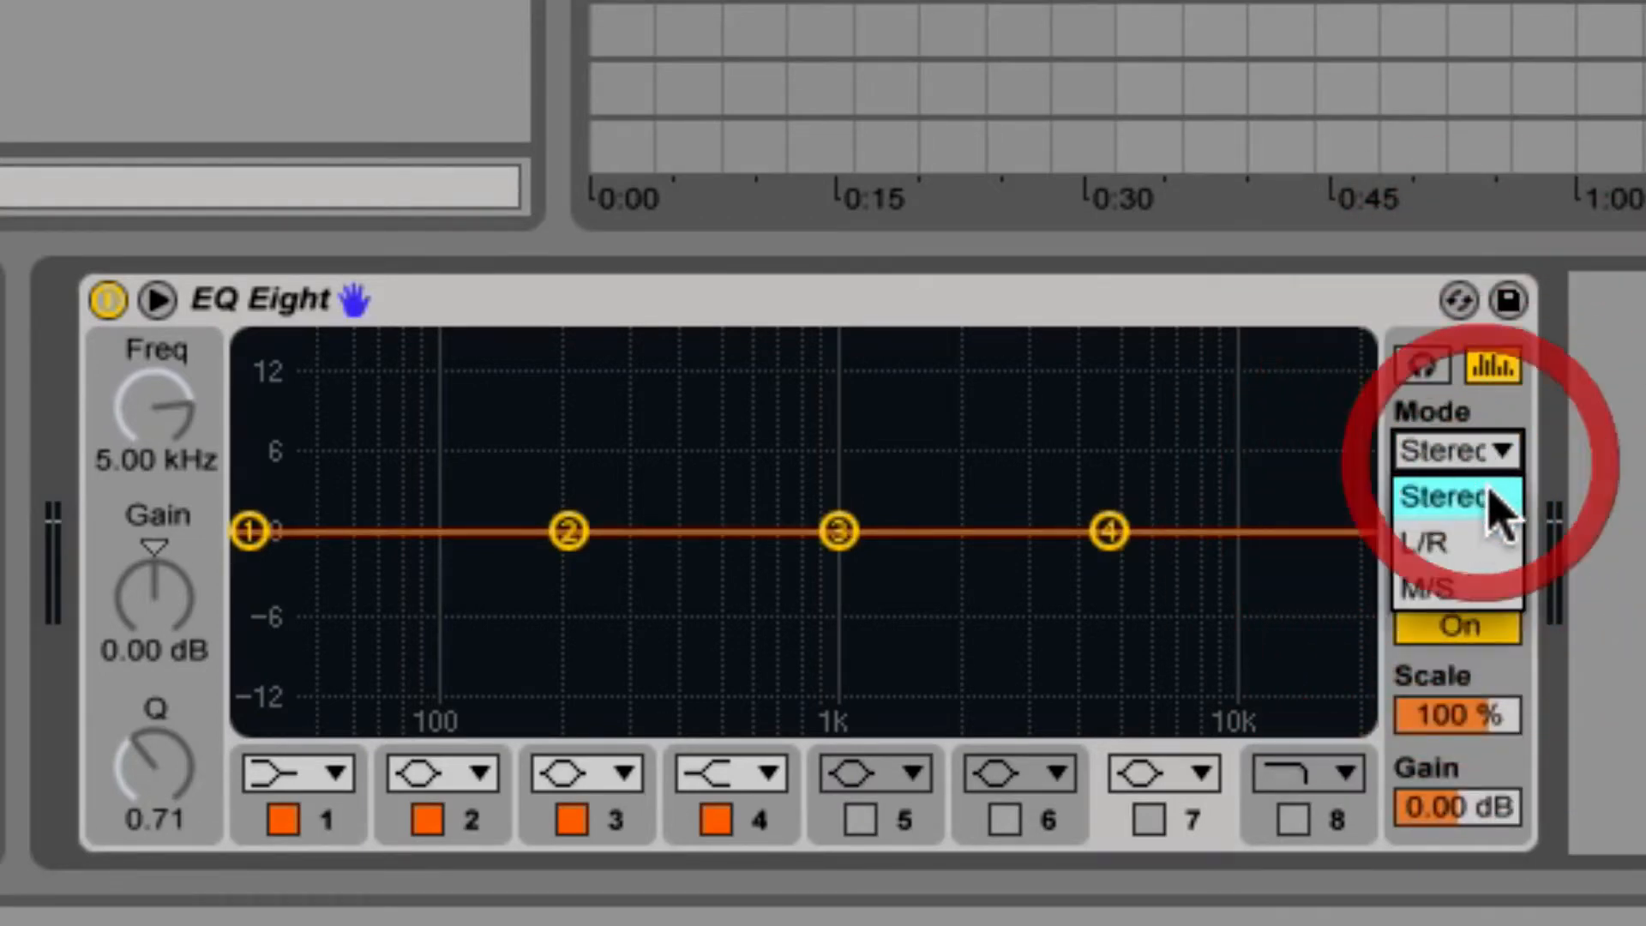
left_click(1454, 539)
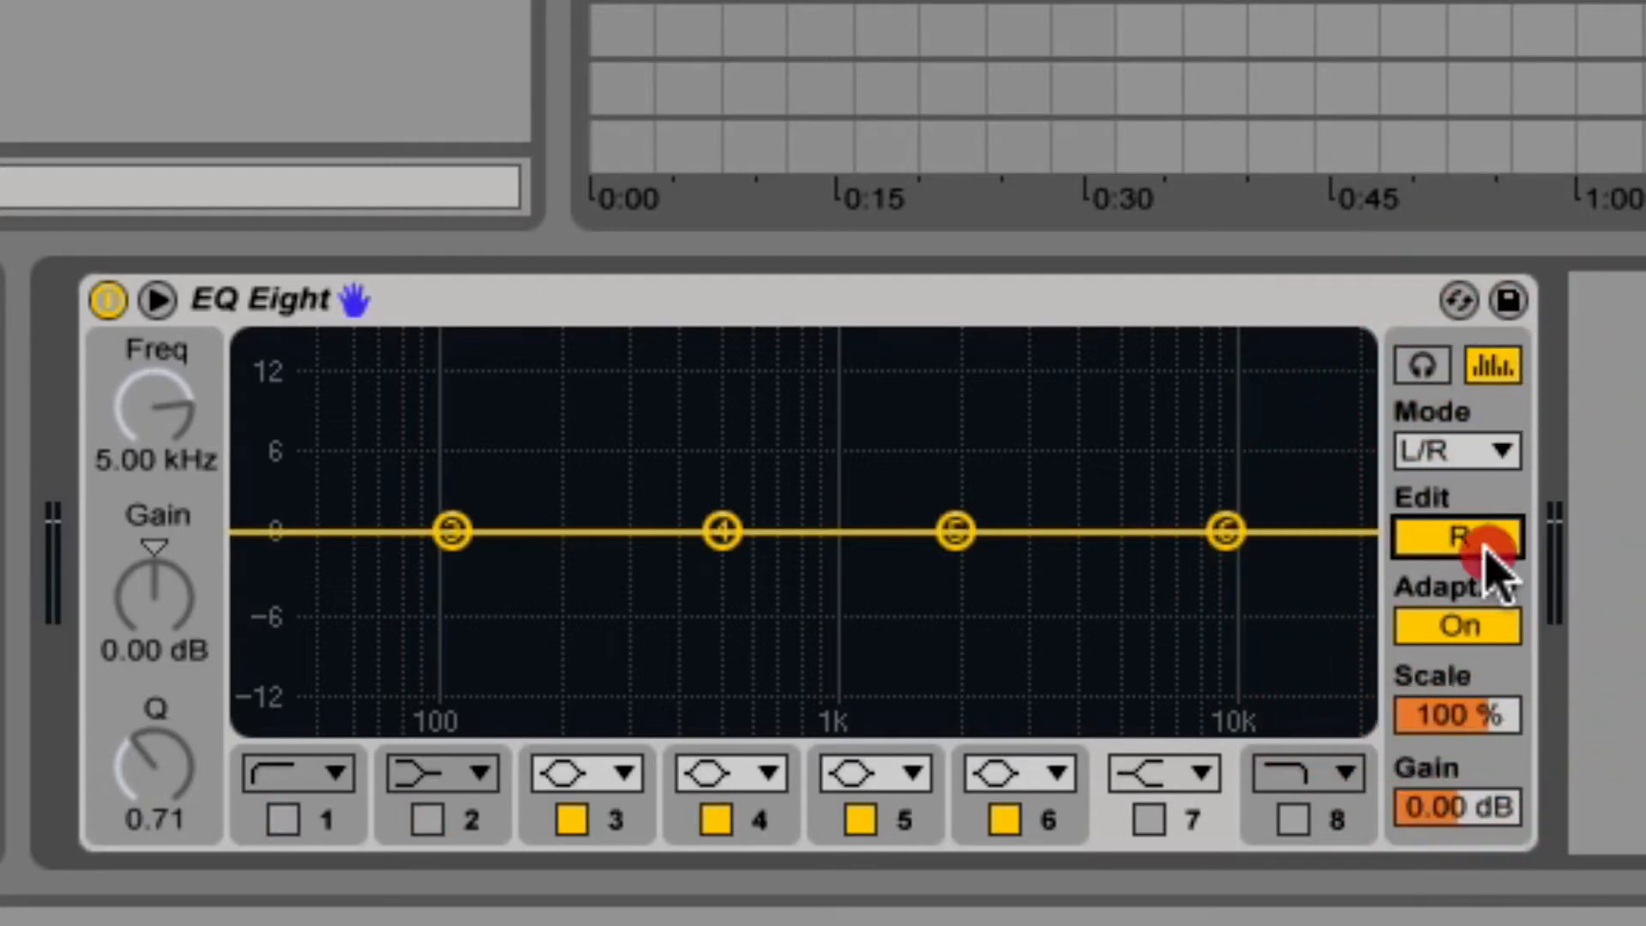
left_click(1454, 538)
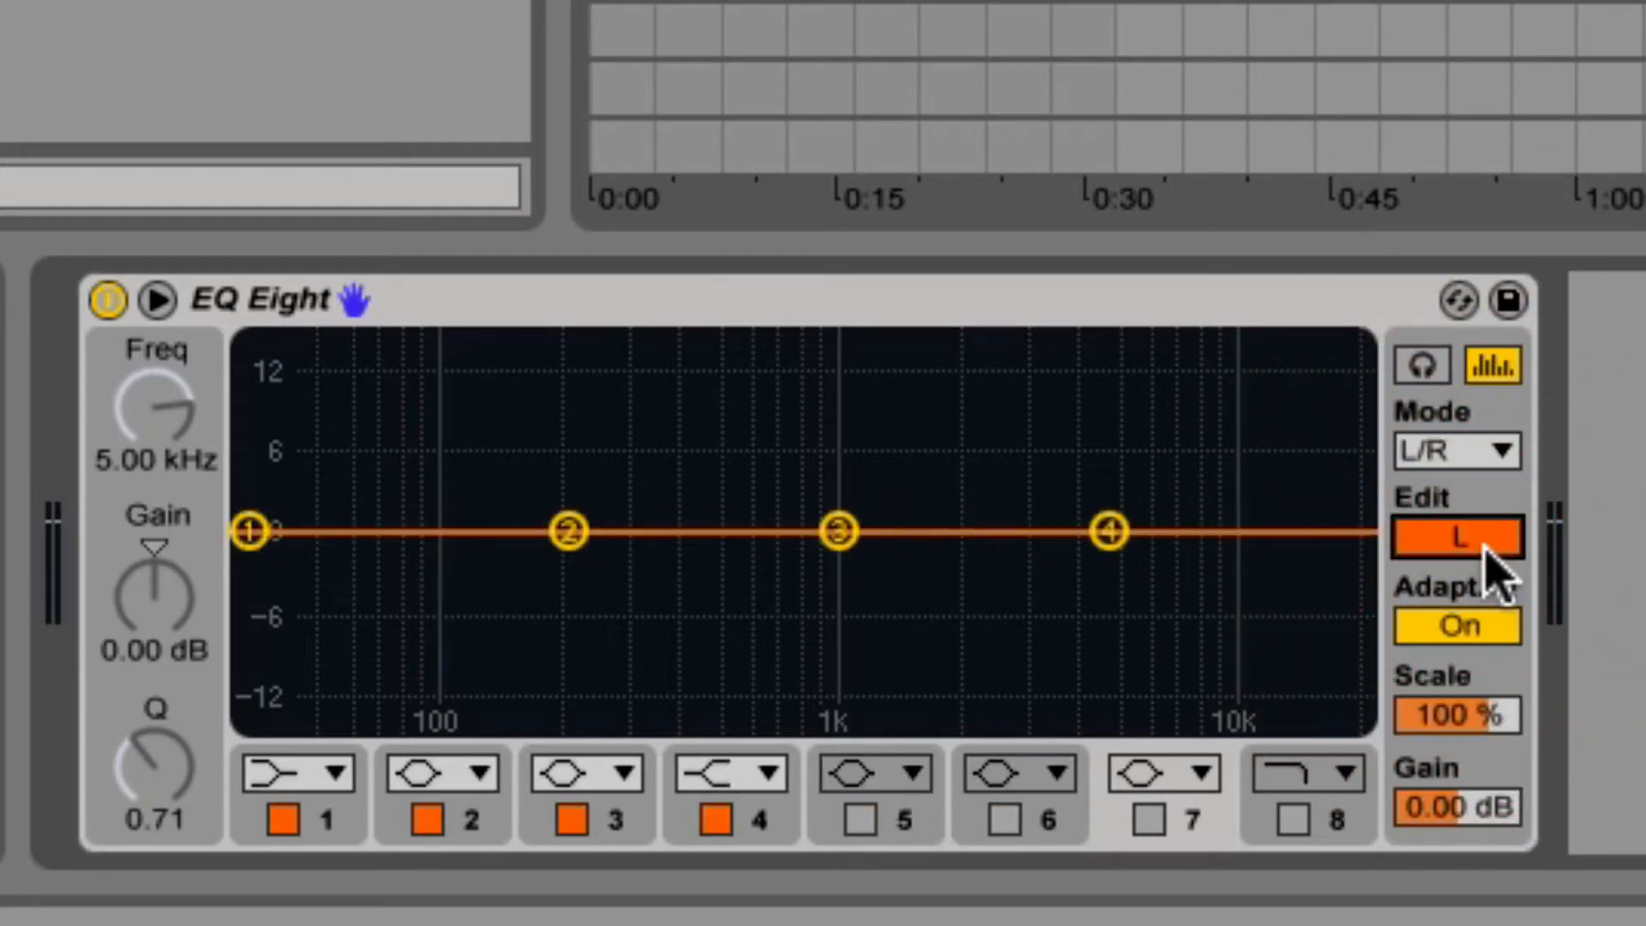
left_click(1456, 450)
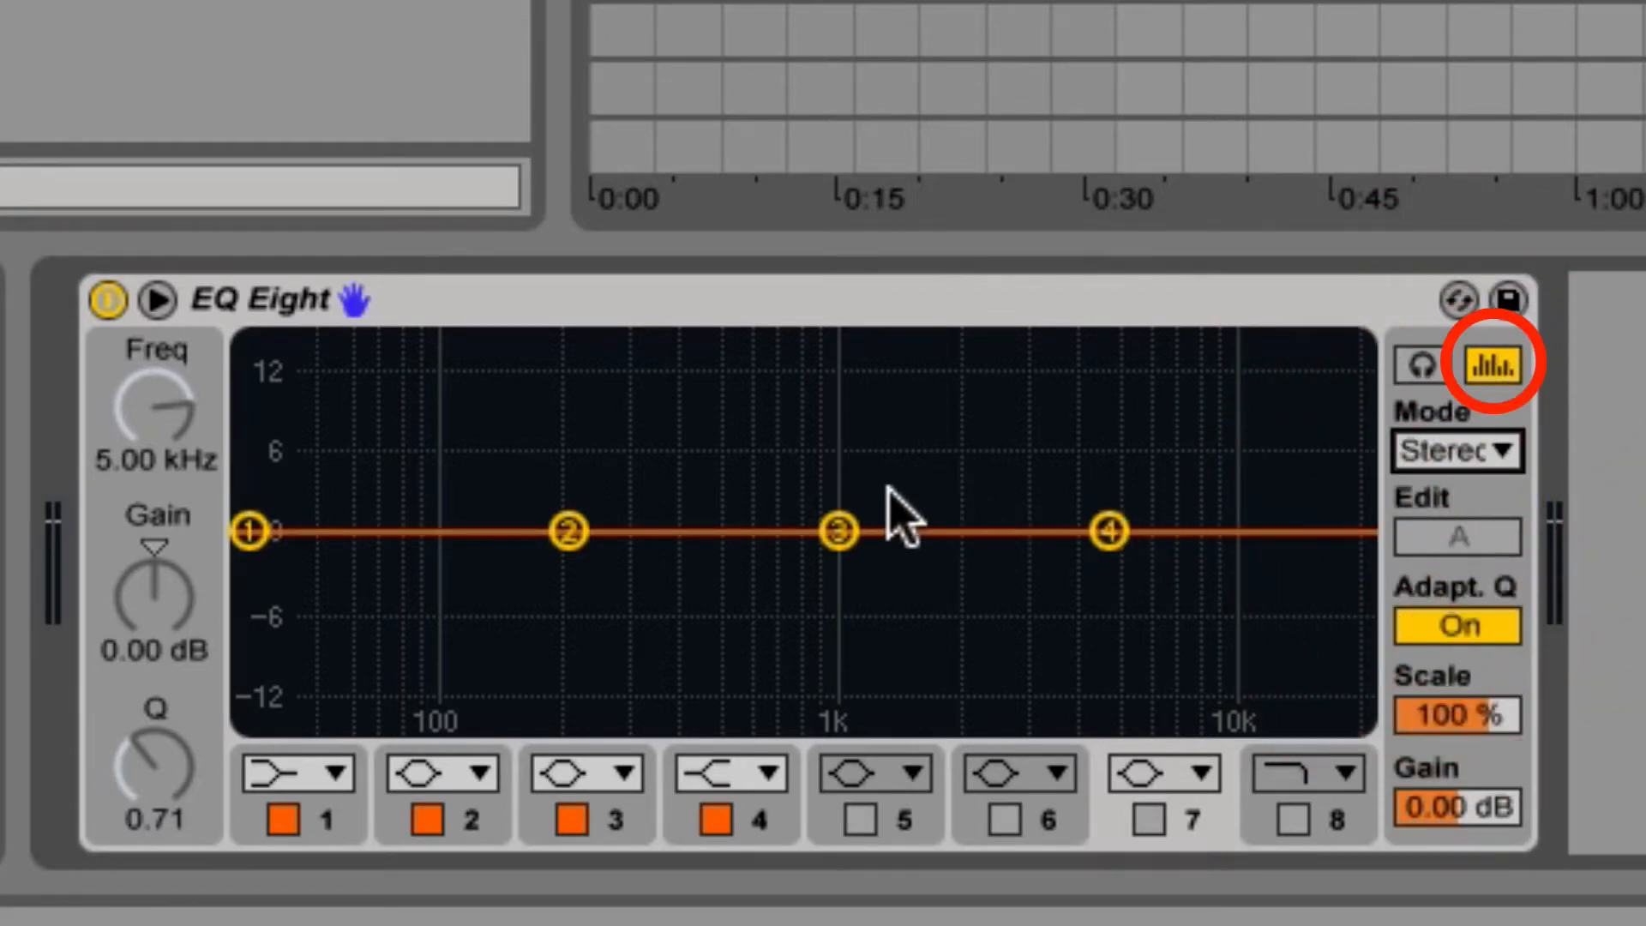
mouse_move(566, 468)
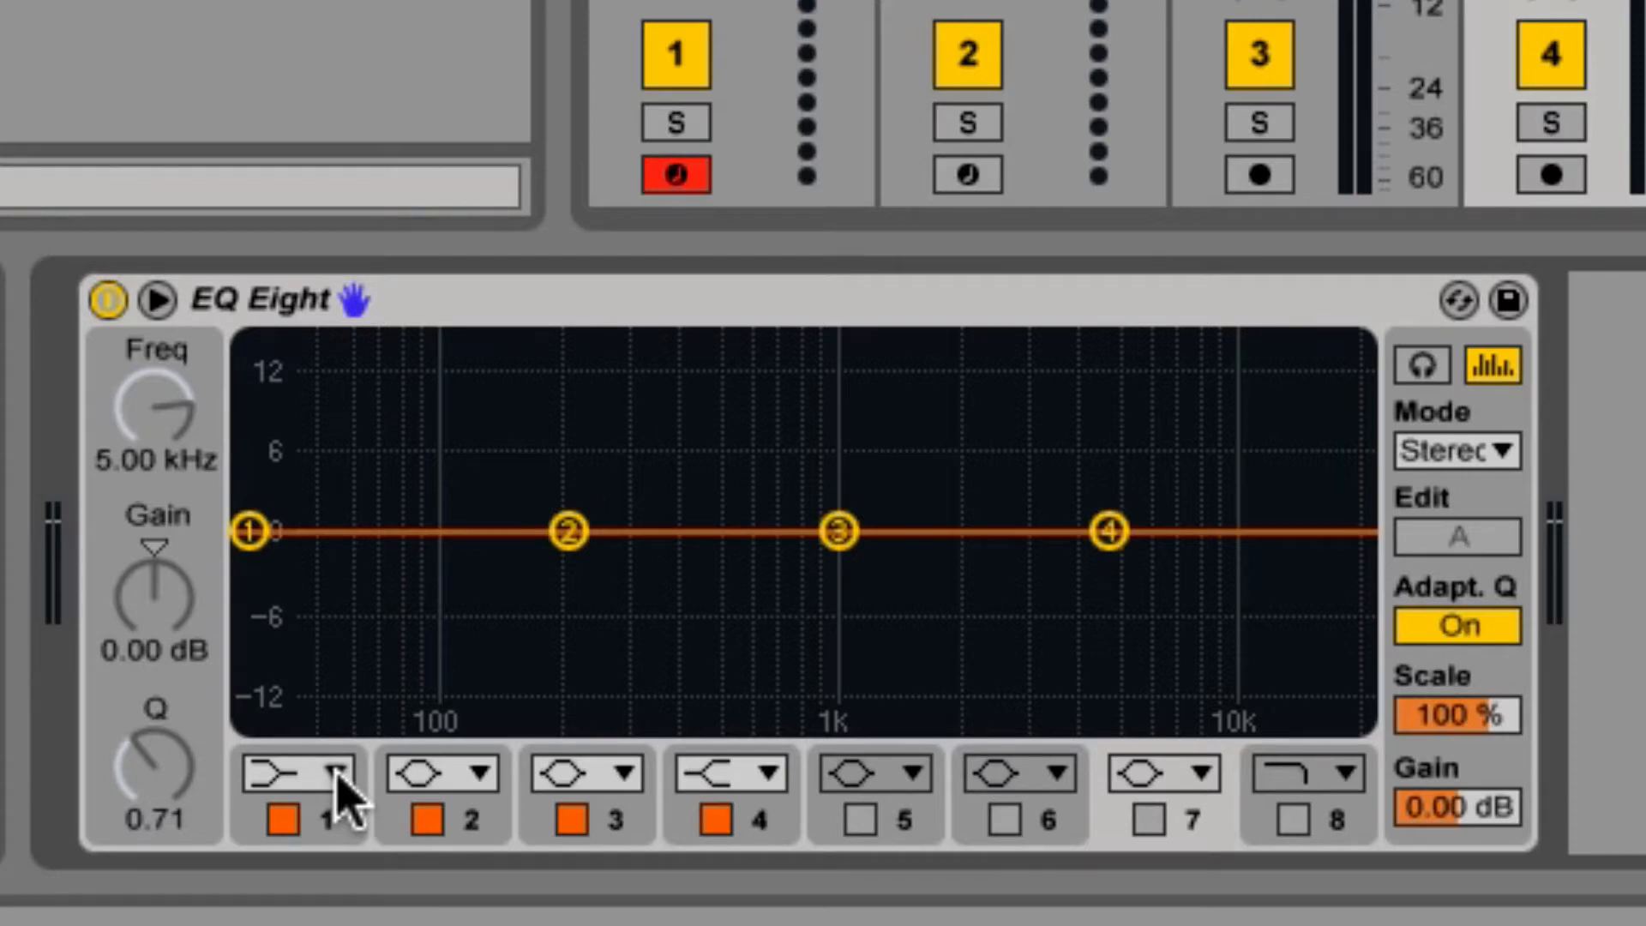
Make band 1 a steep 48 dB low cut and enable band 8 as a high cut
left_click(333, 773)
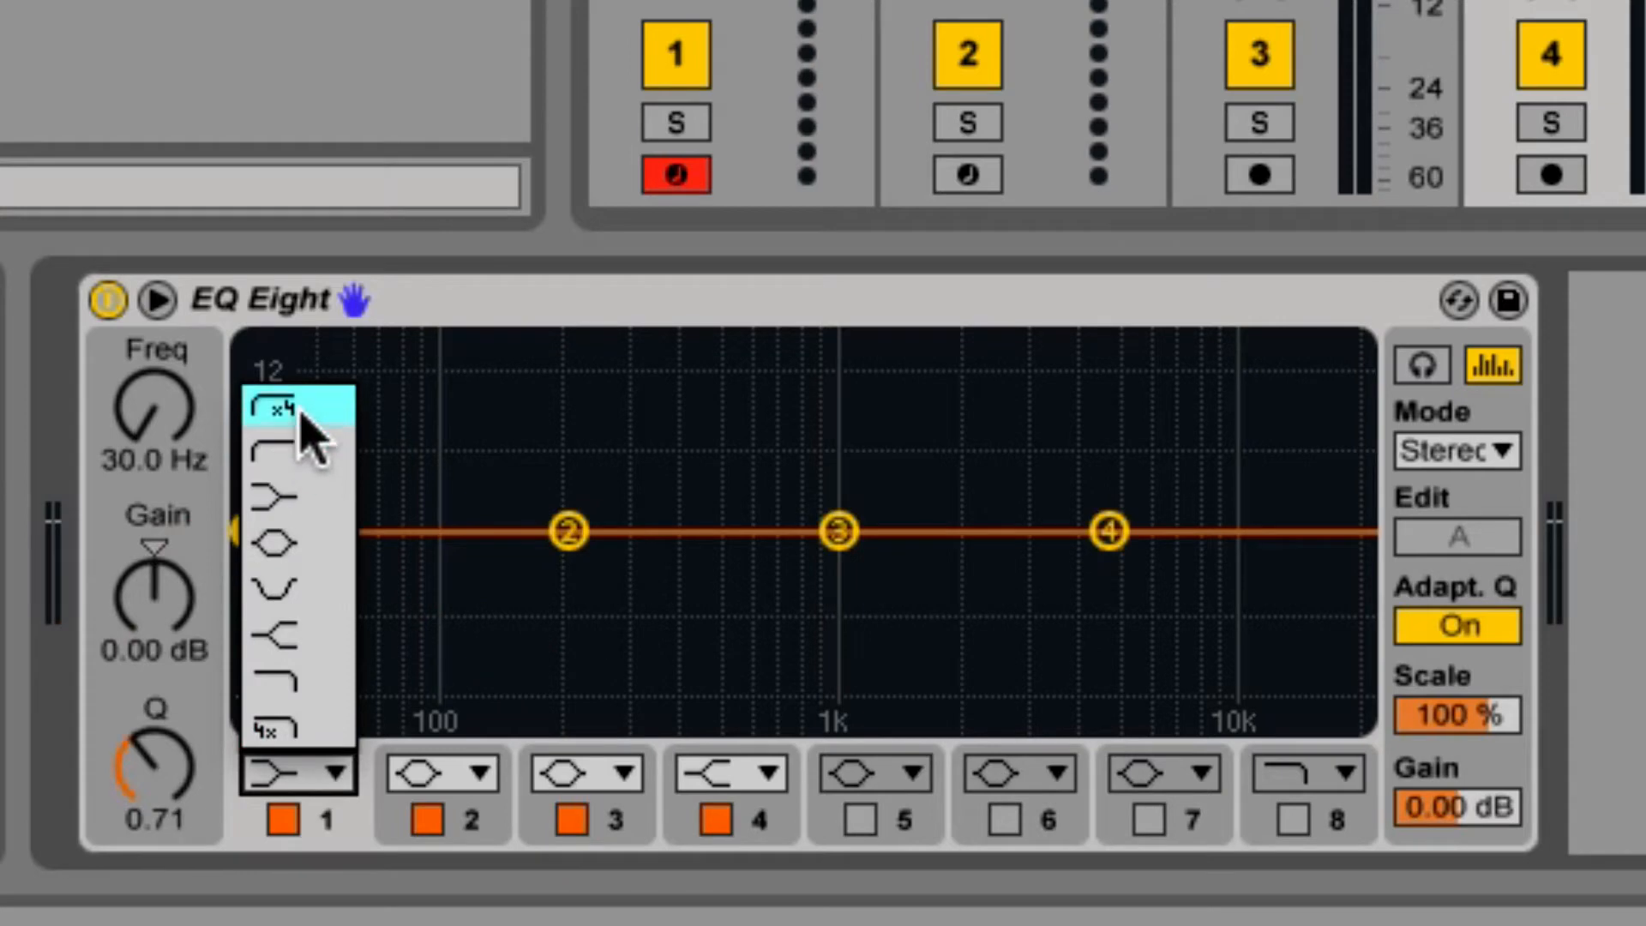
left_click(294, 407)
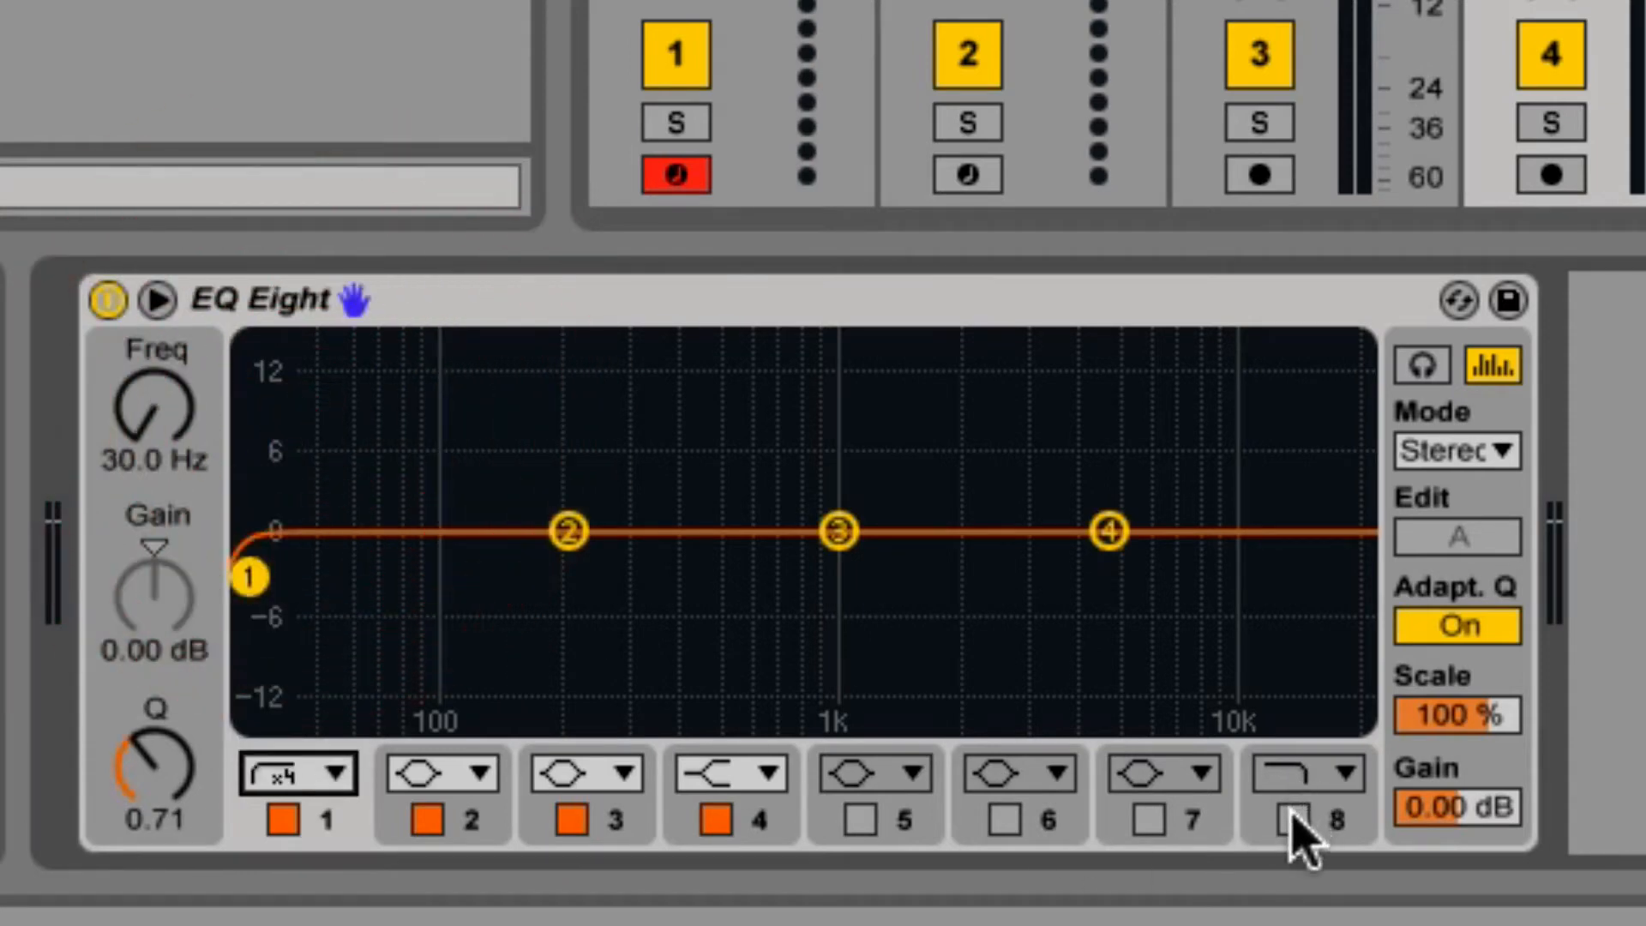
left_click(1271, 817)
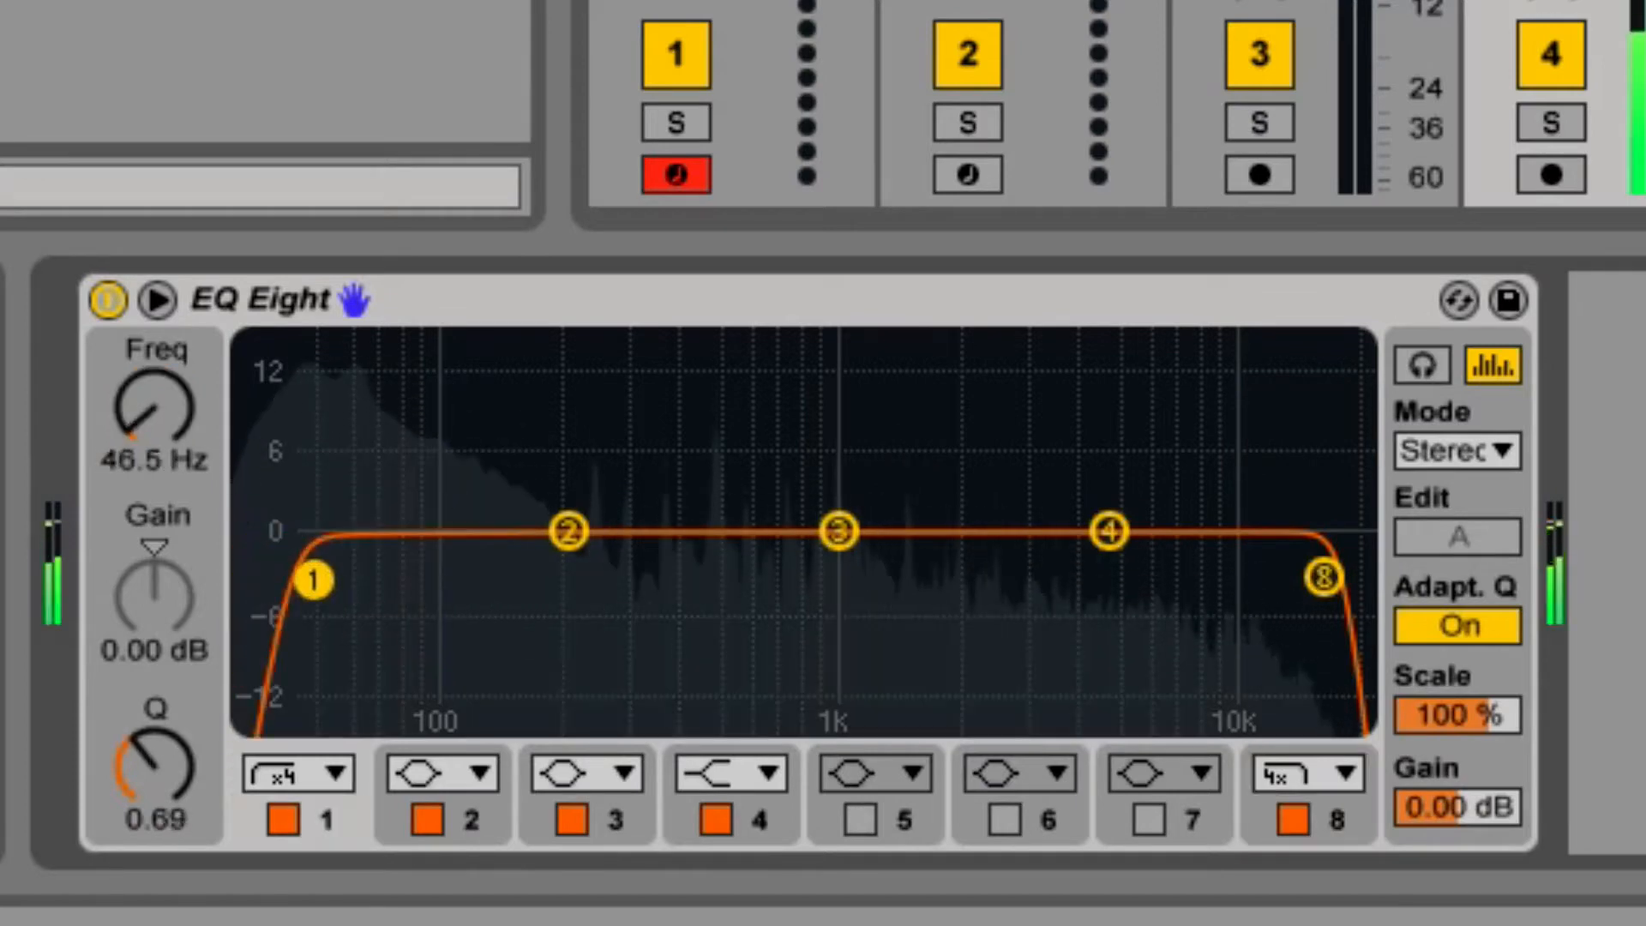
Sweep the low and high cut frequencies, settling the low cut near 70 Hz
left_click_drag(310, 581, 349, 568)
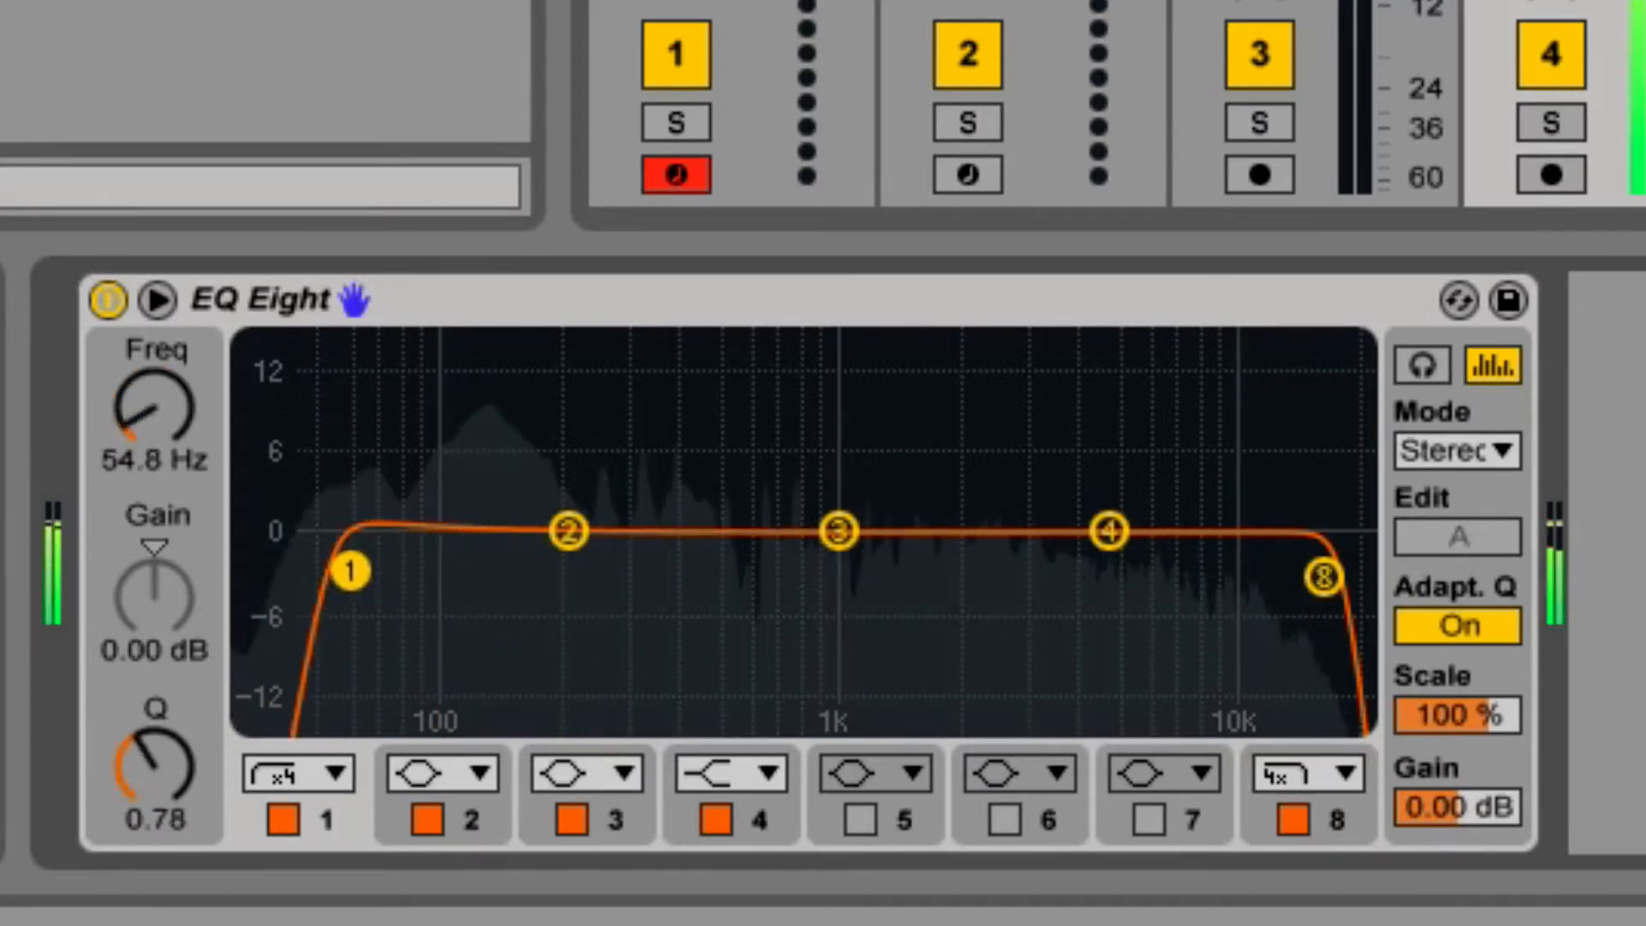
left_click_drag(347, 566, 607, 577)
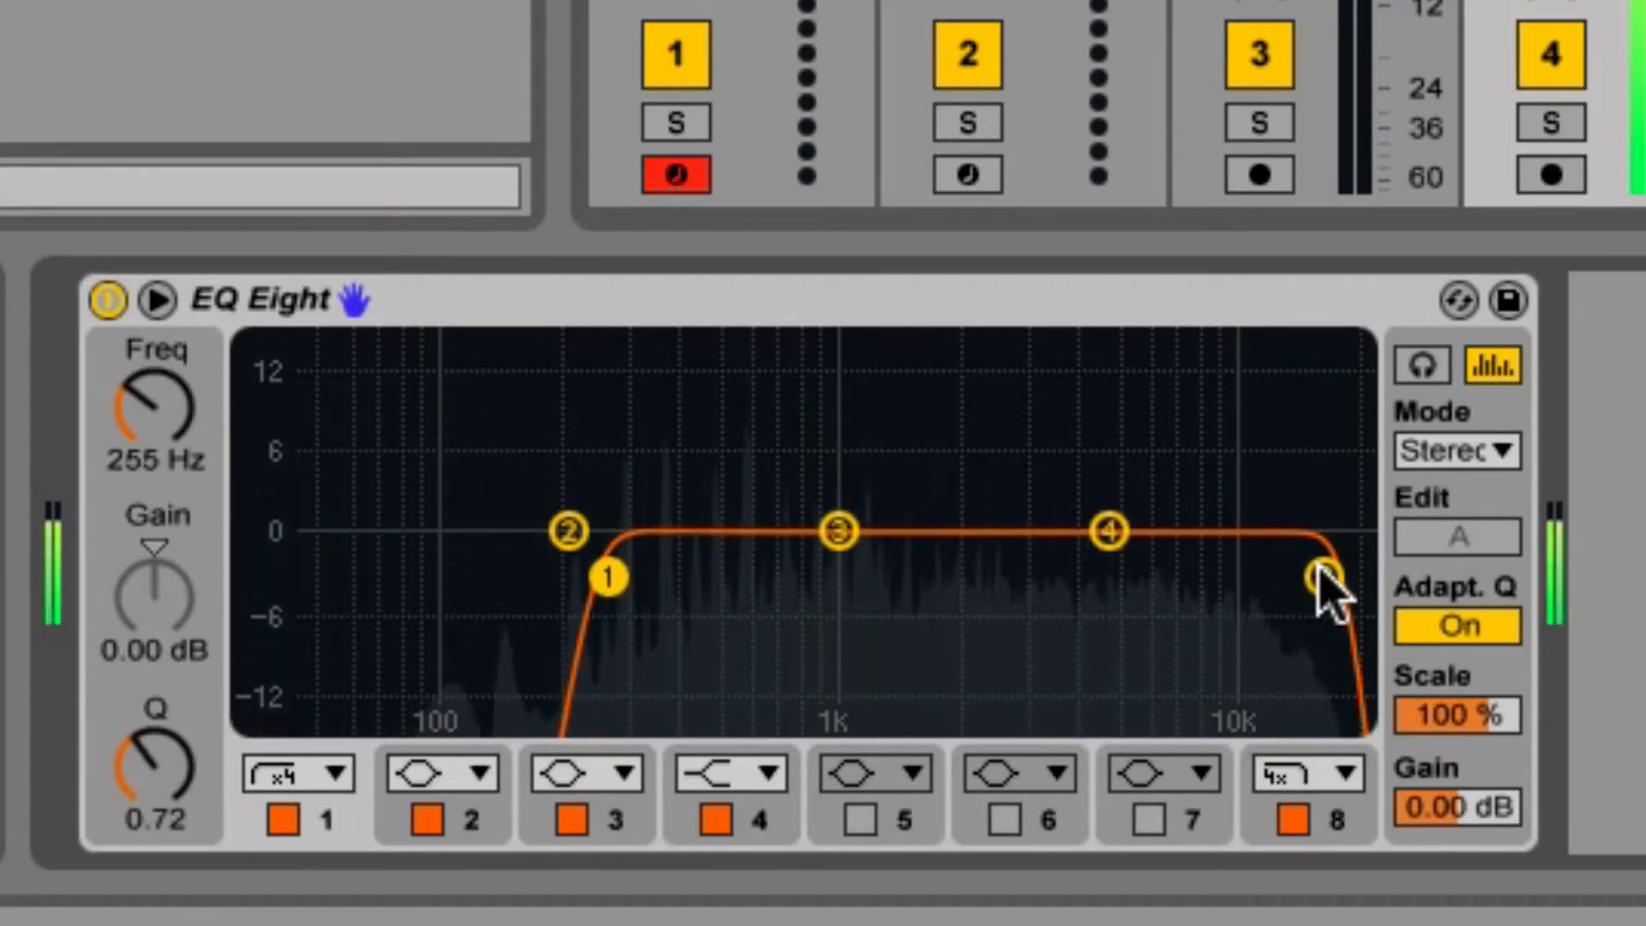
left_click_drag(1323, 577, 803, 579)
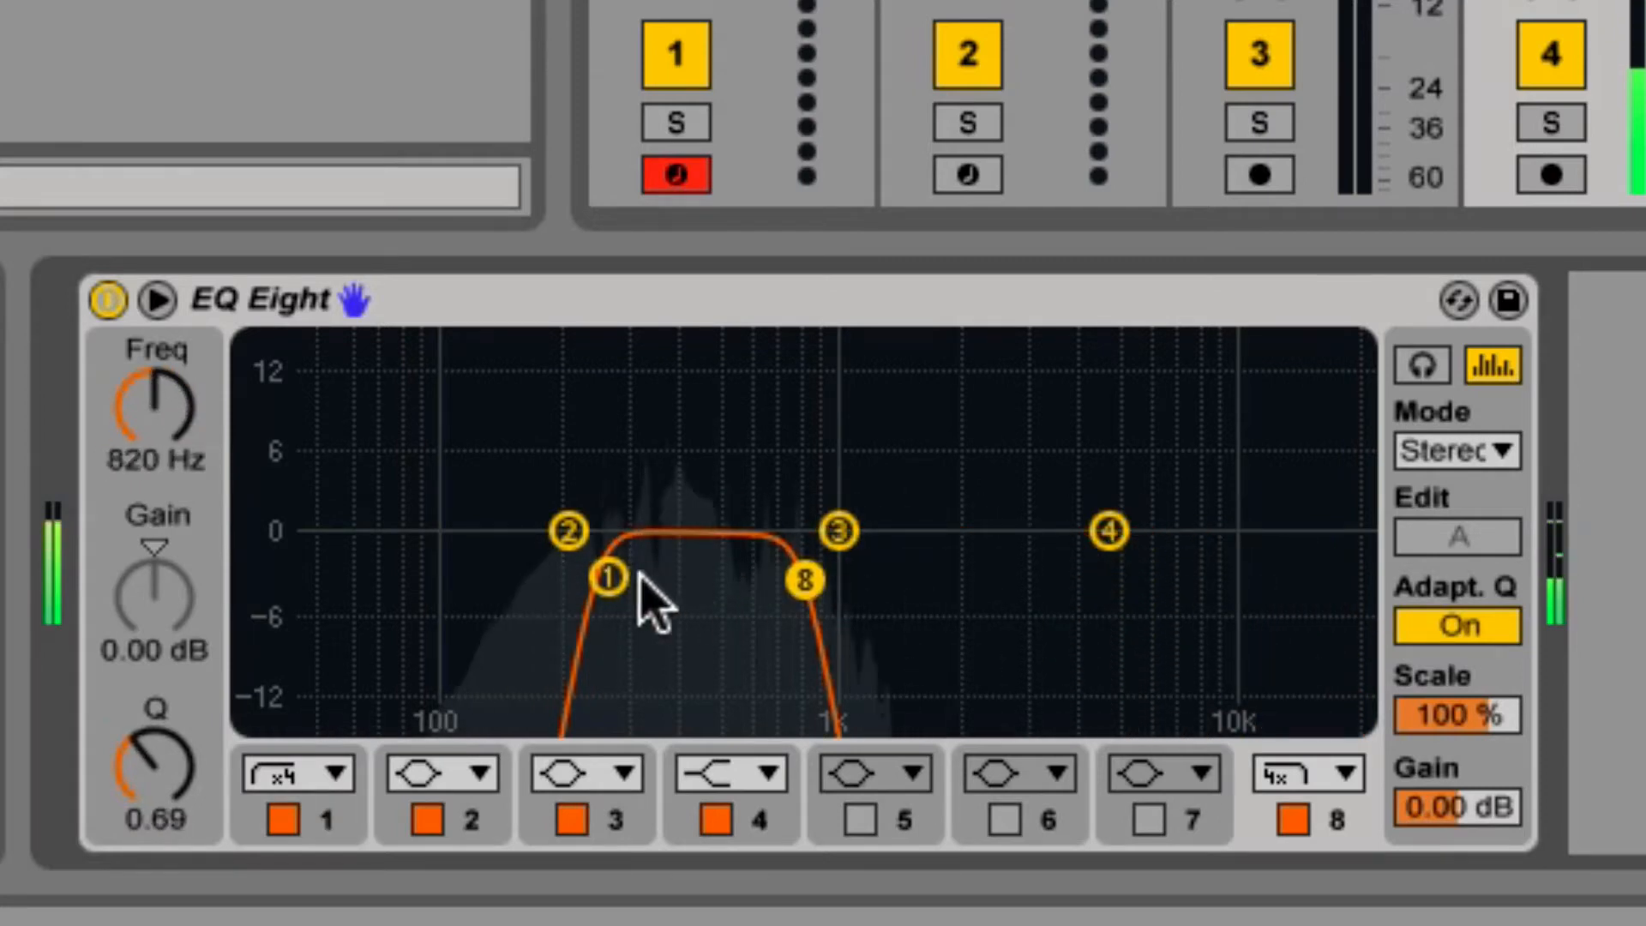
left_click_drag(607, 577, 253, 584)
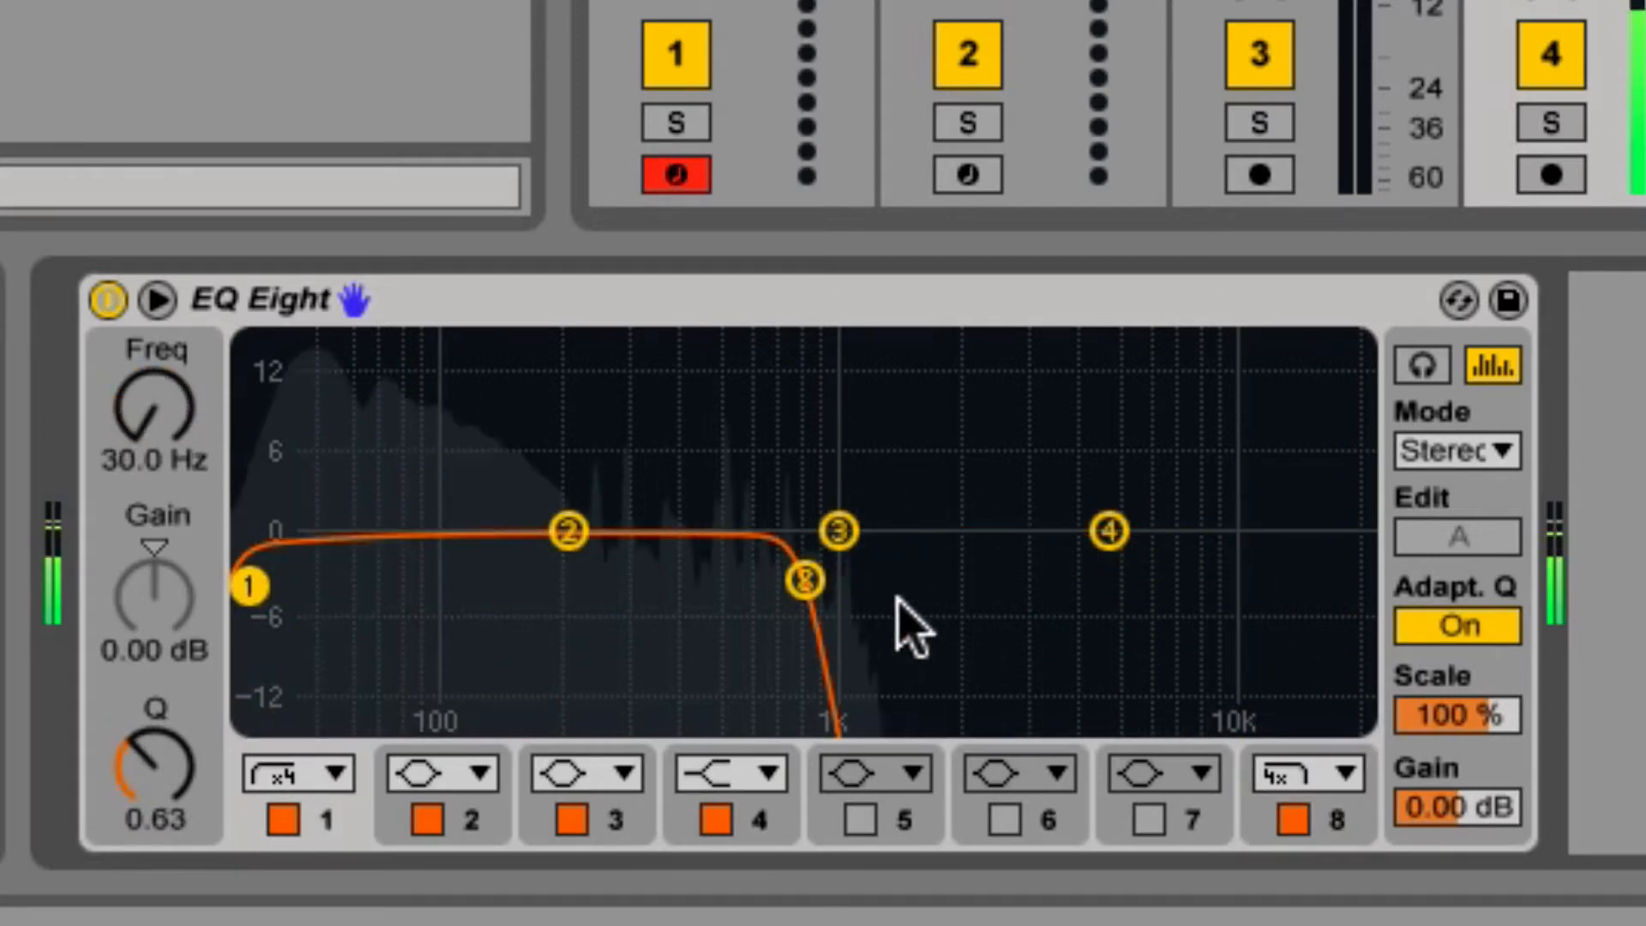
left_click_drag(803, 579, 1357, 583)
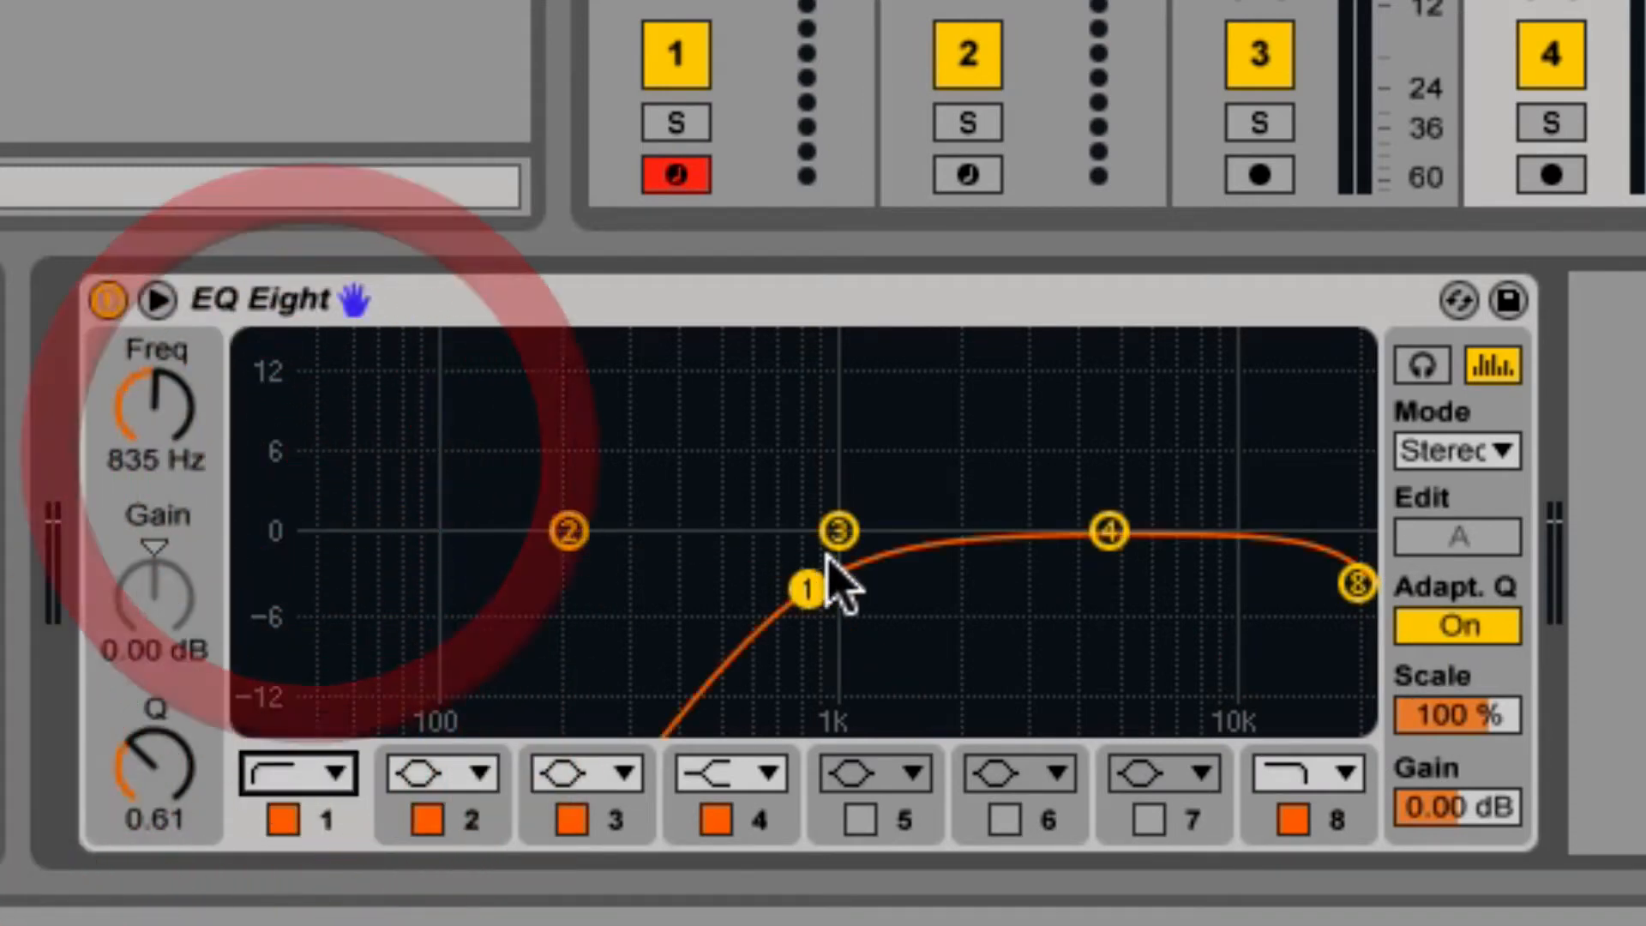
left_click_drag(804, 589, 394, 589)
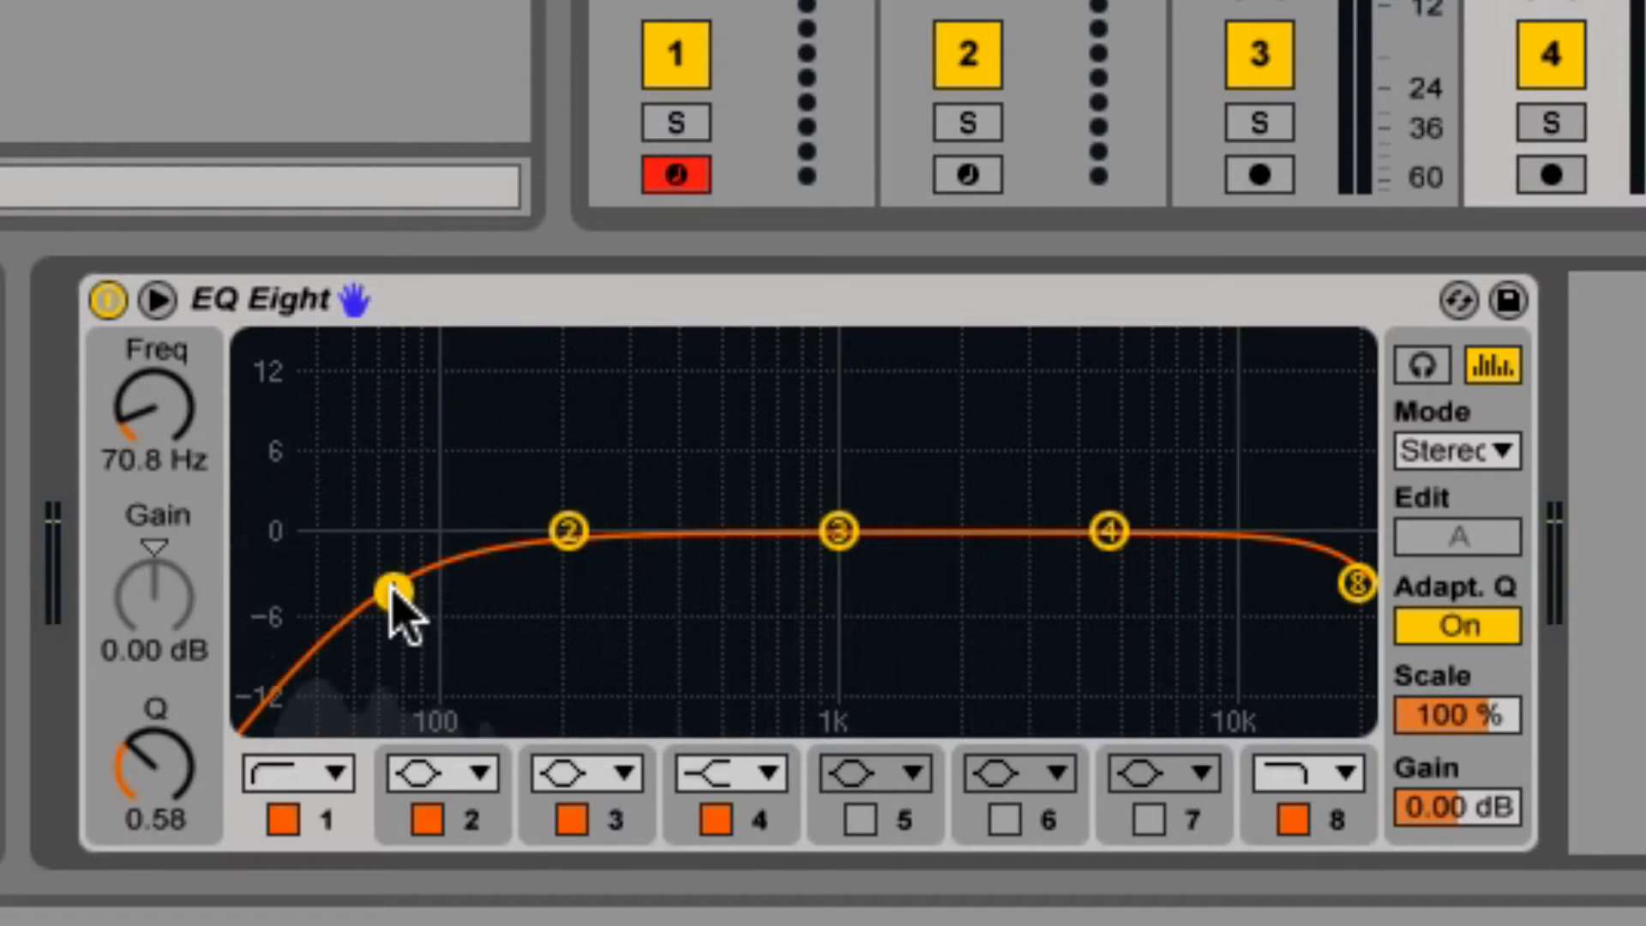
Try low-shelf cuts and boosts on band 1 between about 320 and 600 Hz
left_click(331, 775)
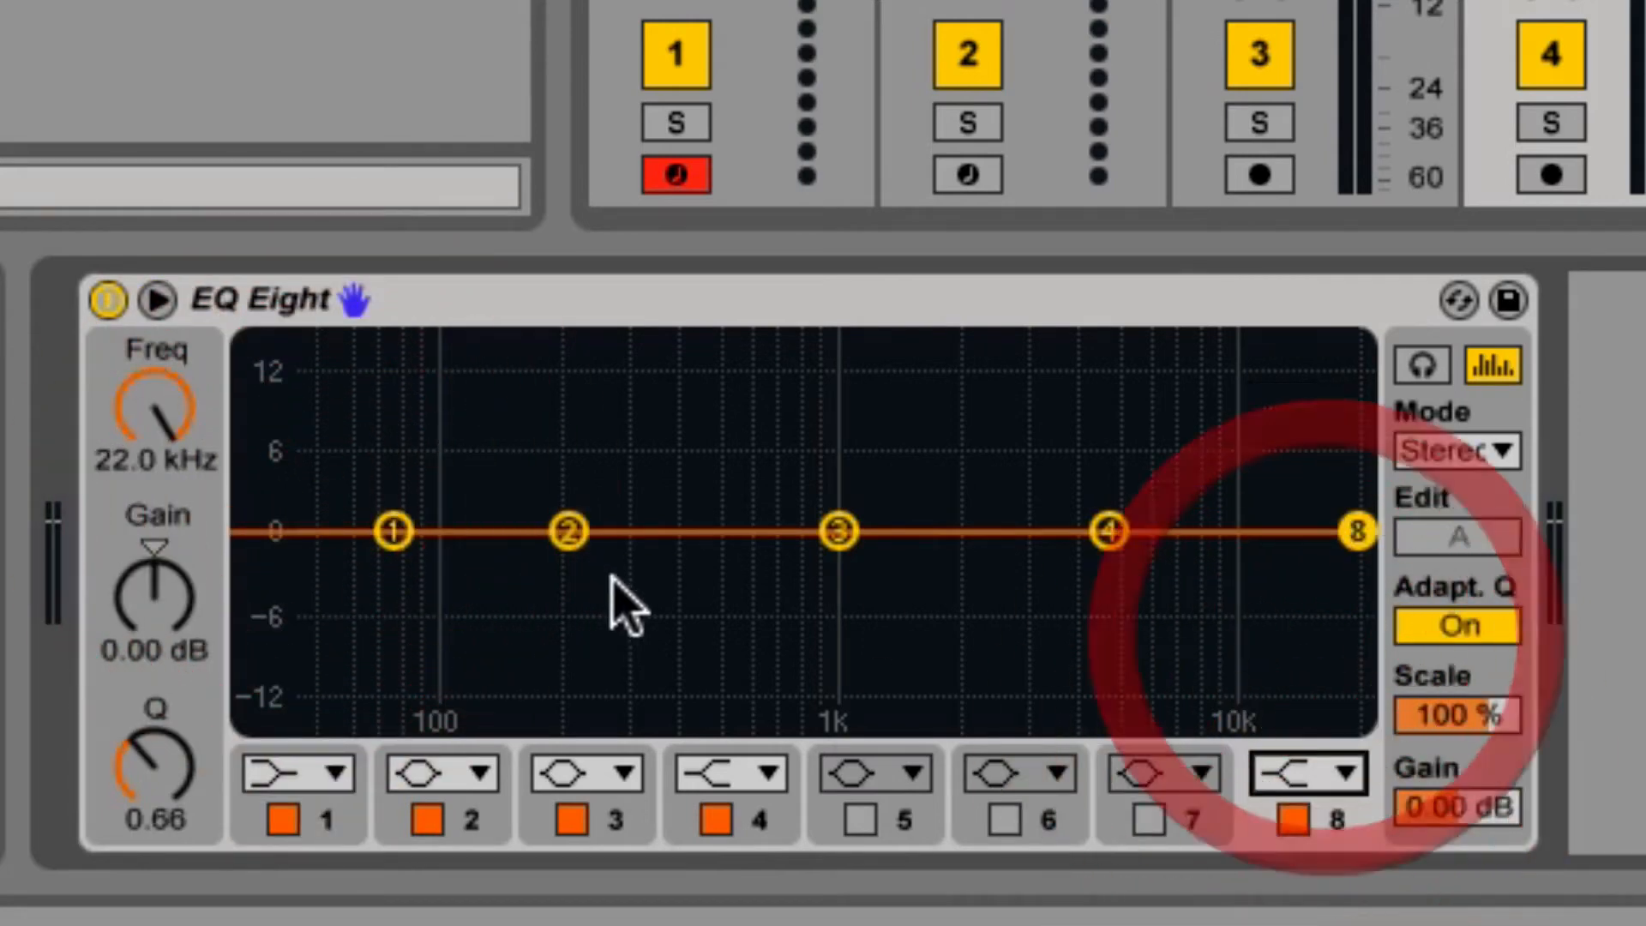
left_click_drag(388, 530, 646, 608)
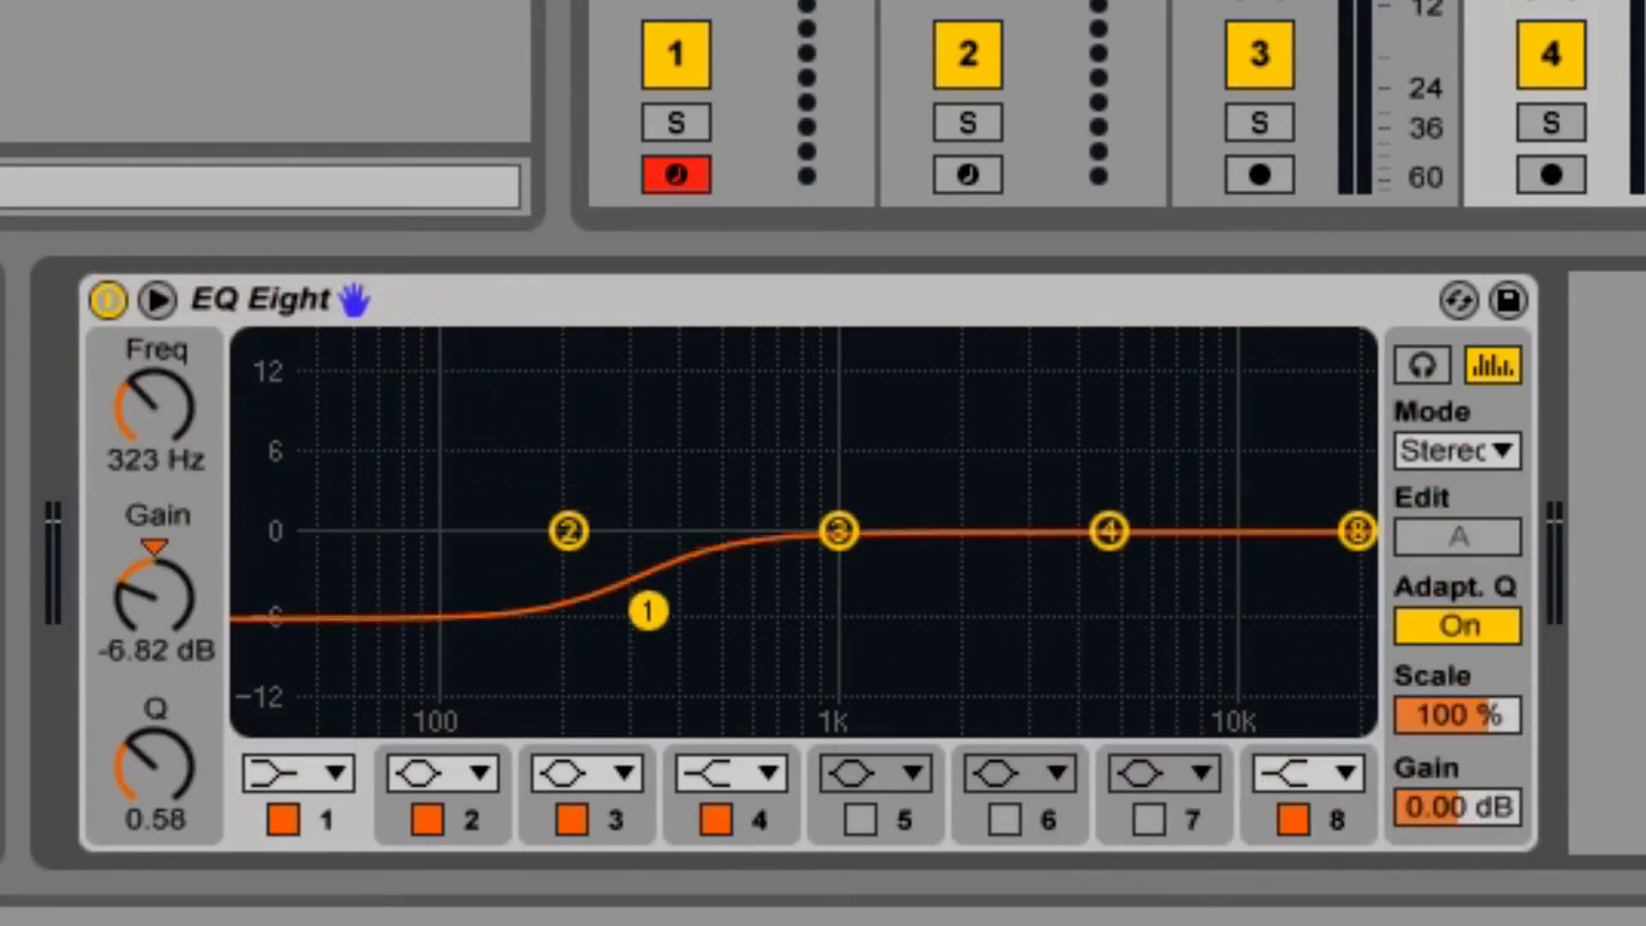
left_click_drag(646, 608, 719, 530)
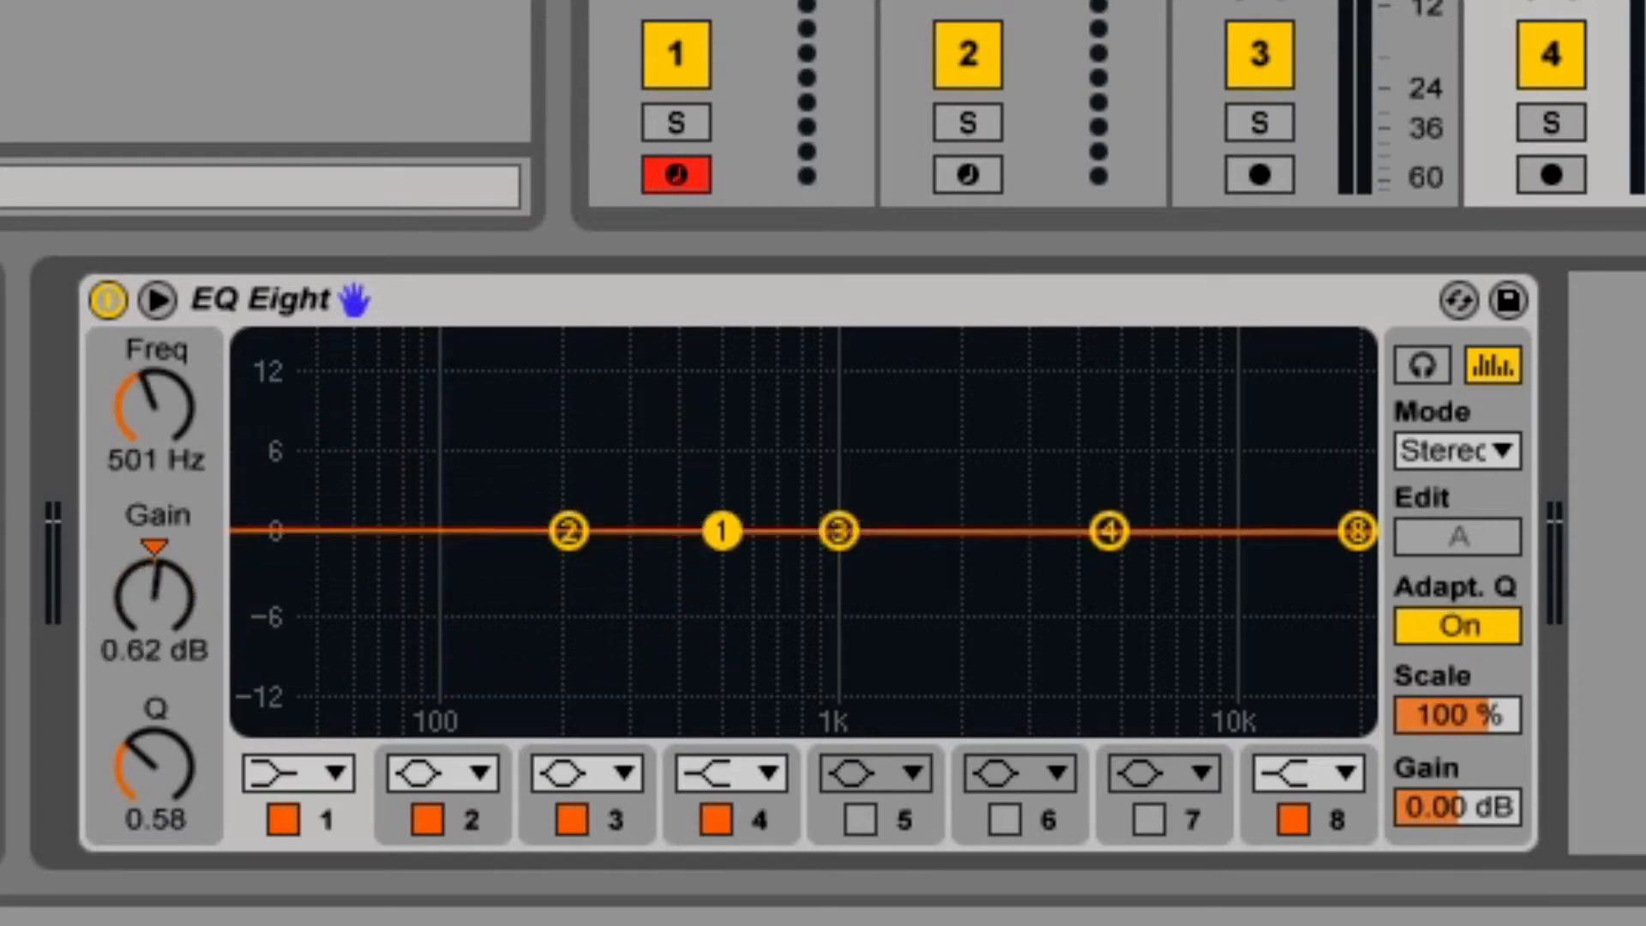
left_click_drag(720, 532, 720, 646)
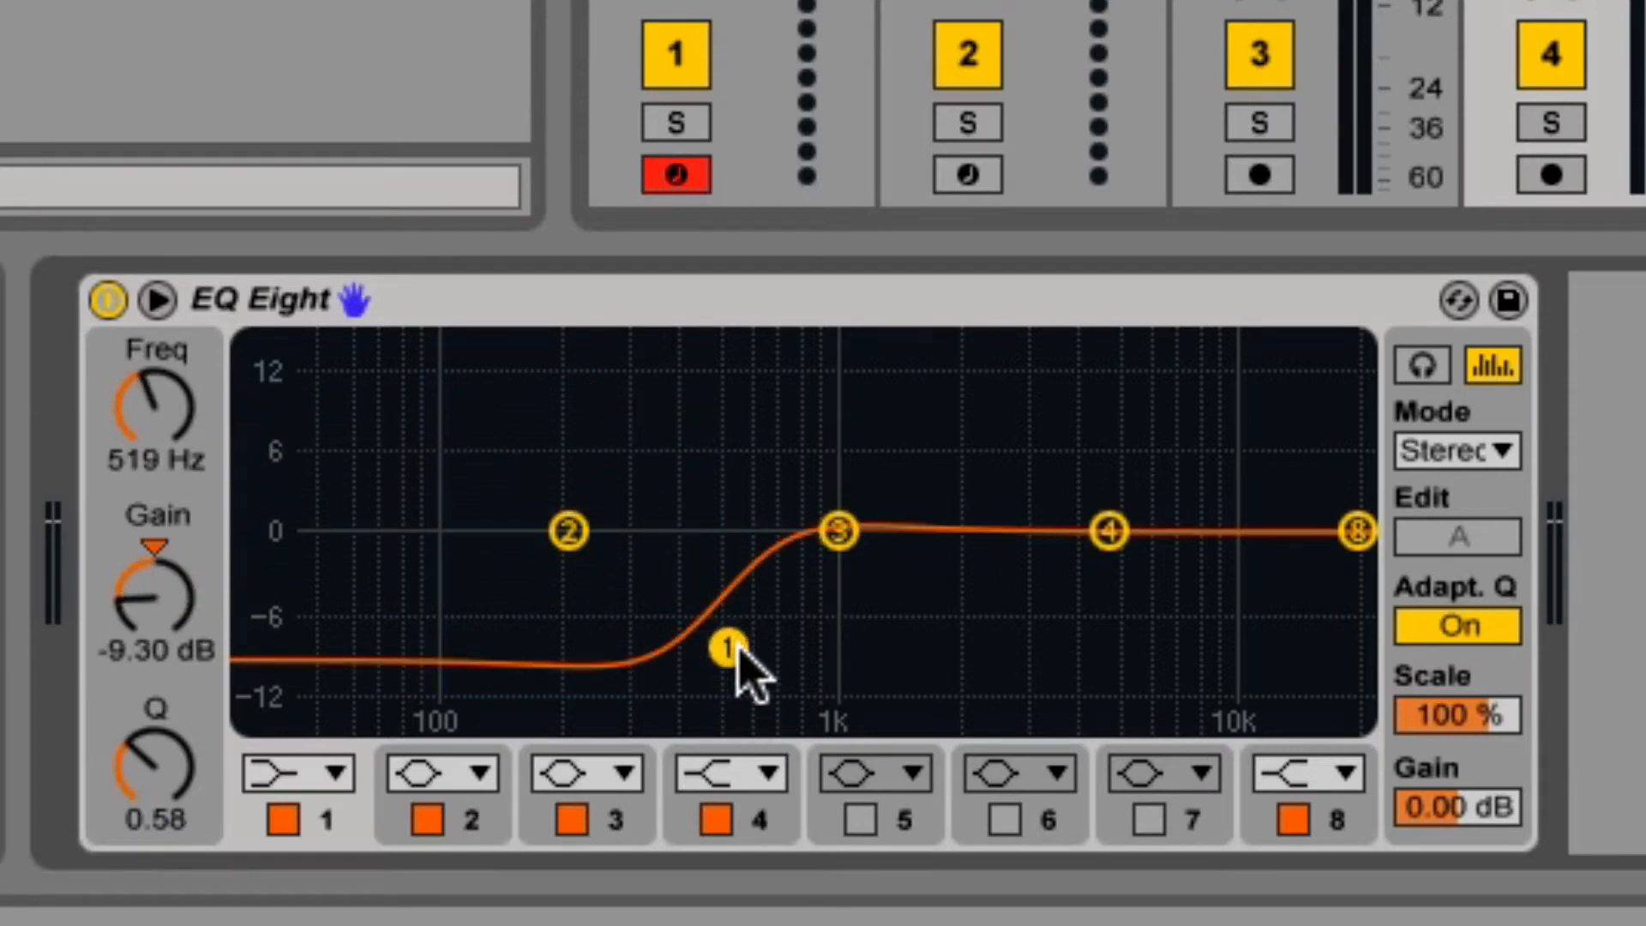
left_click_drag(724, 646, 751, 445)
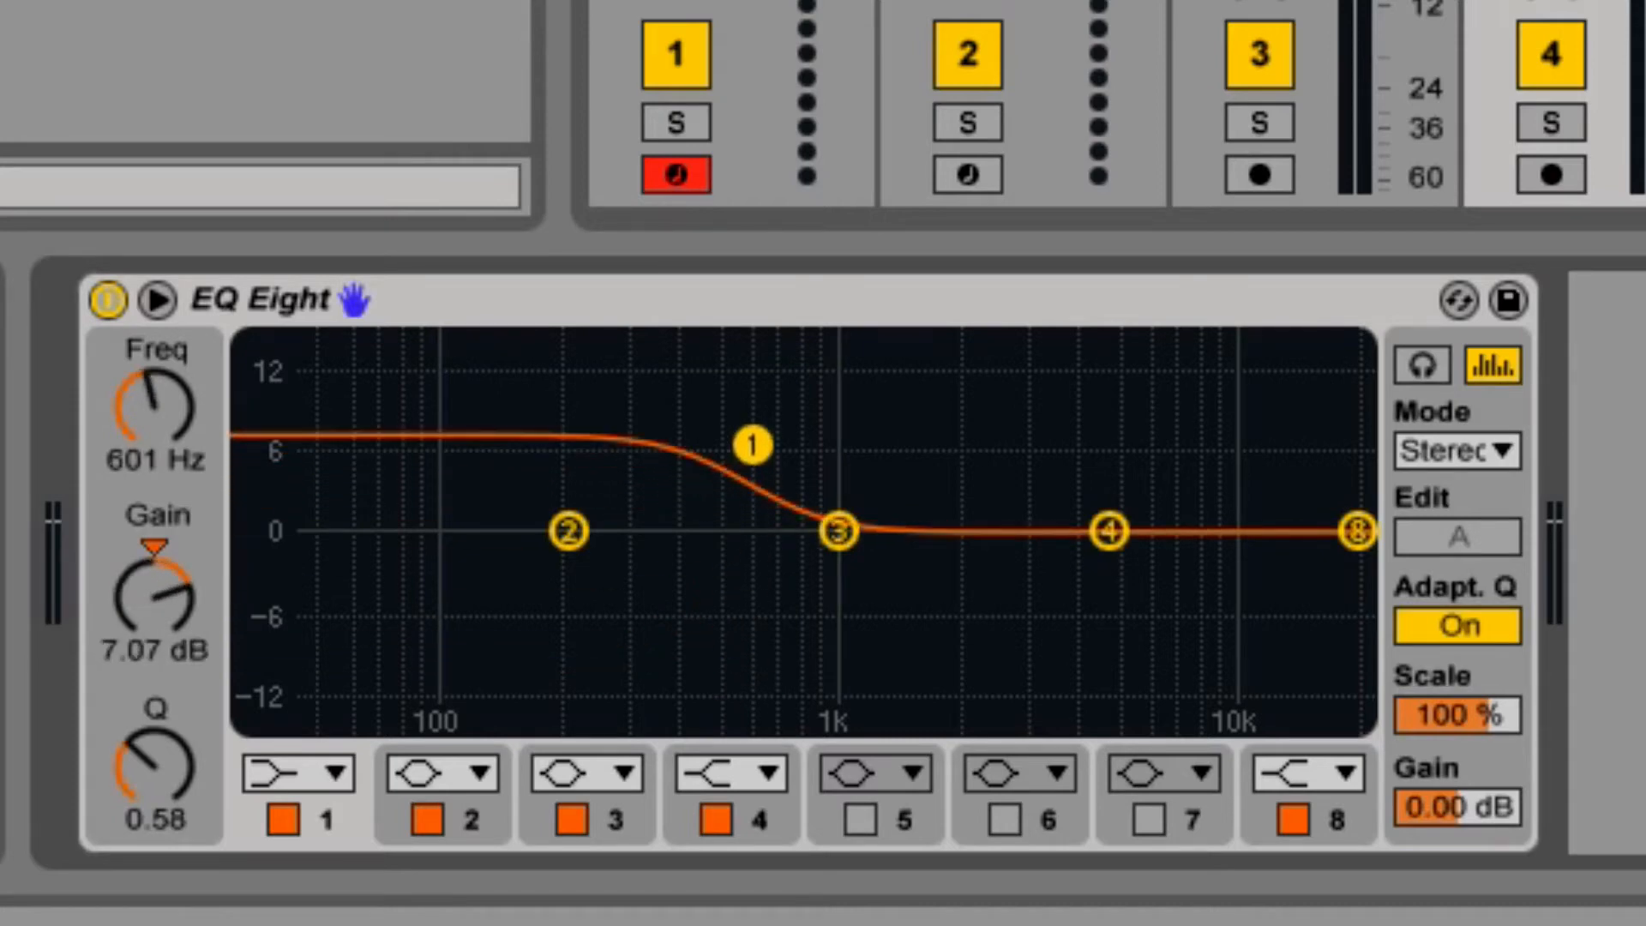
left_click_drag(749, 444, 750, 599)
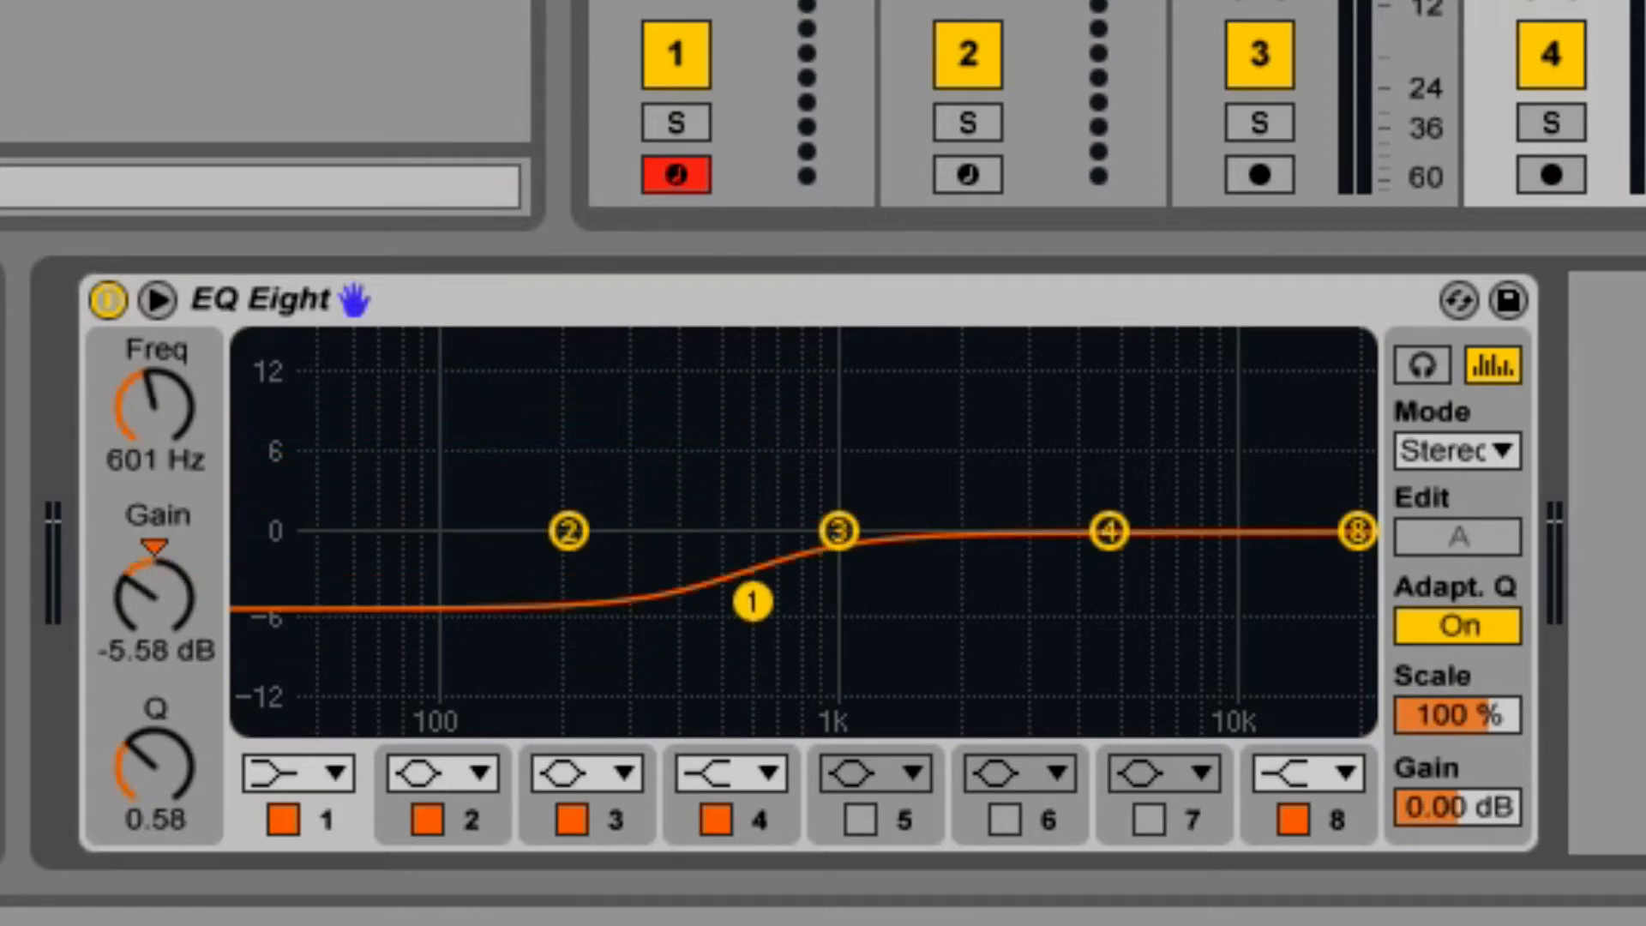
Try treble boosts with the band 8 high shelf, ending with a gentle change
left_click_drag(1355, 530, 1061, 430)
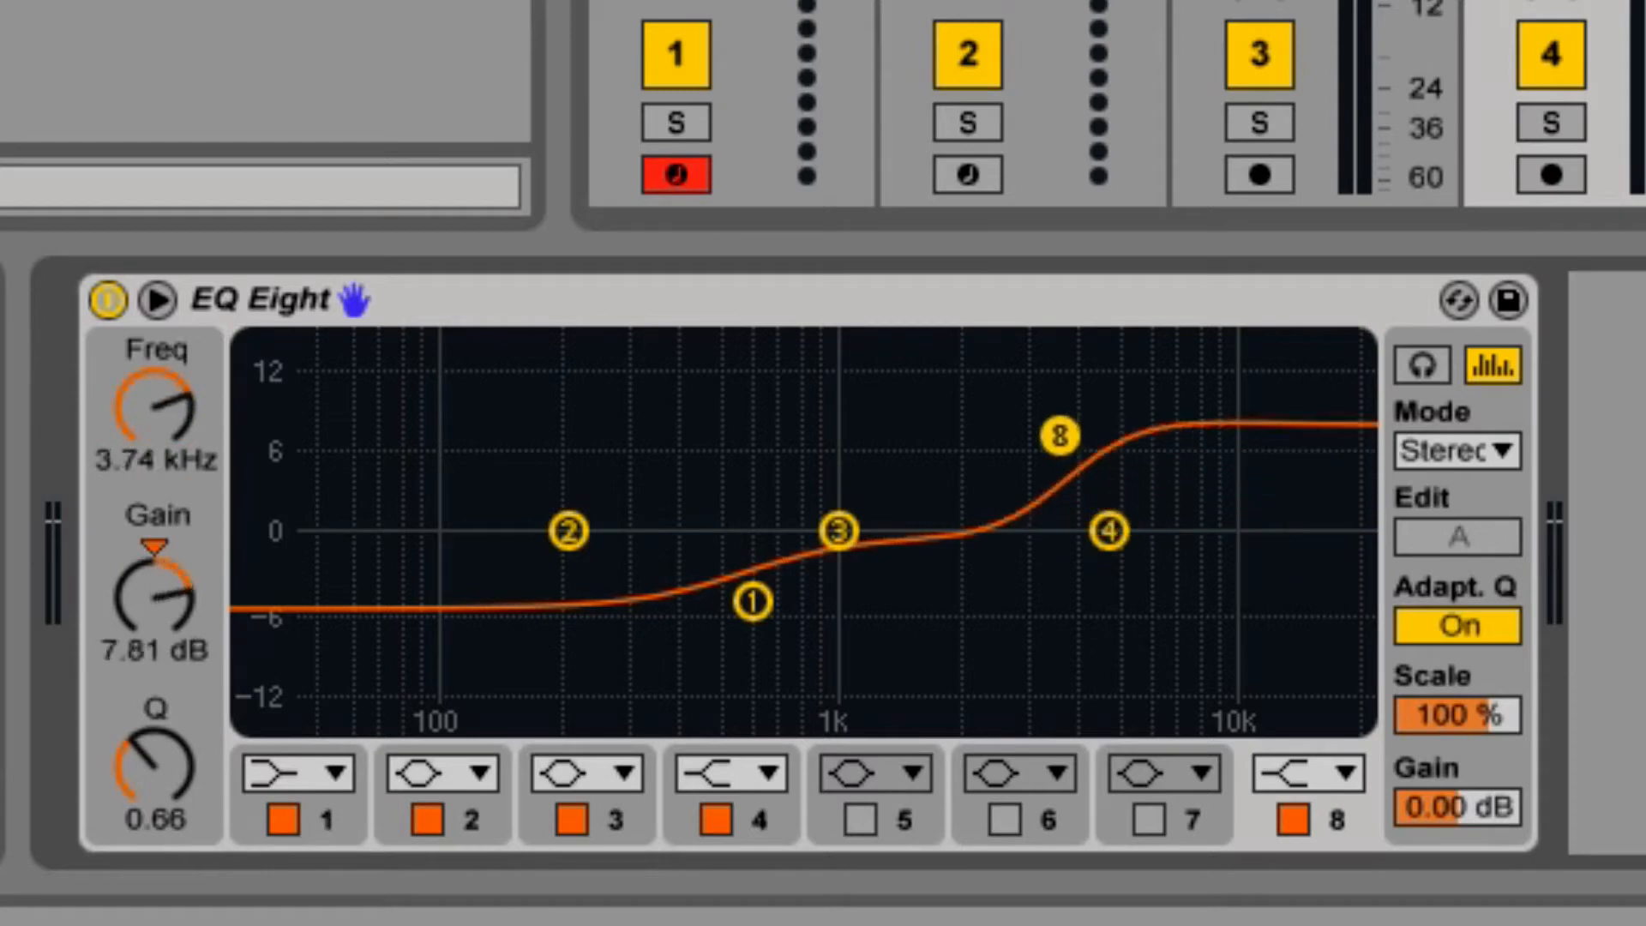
left_click_drag(1062, 436, 1034, 525)
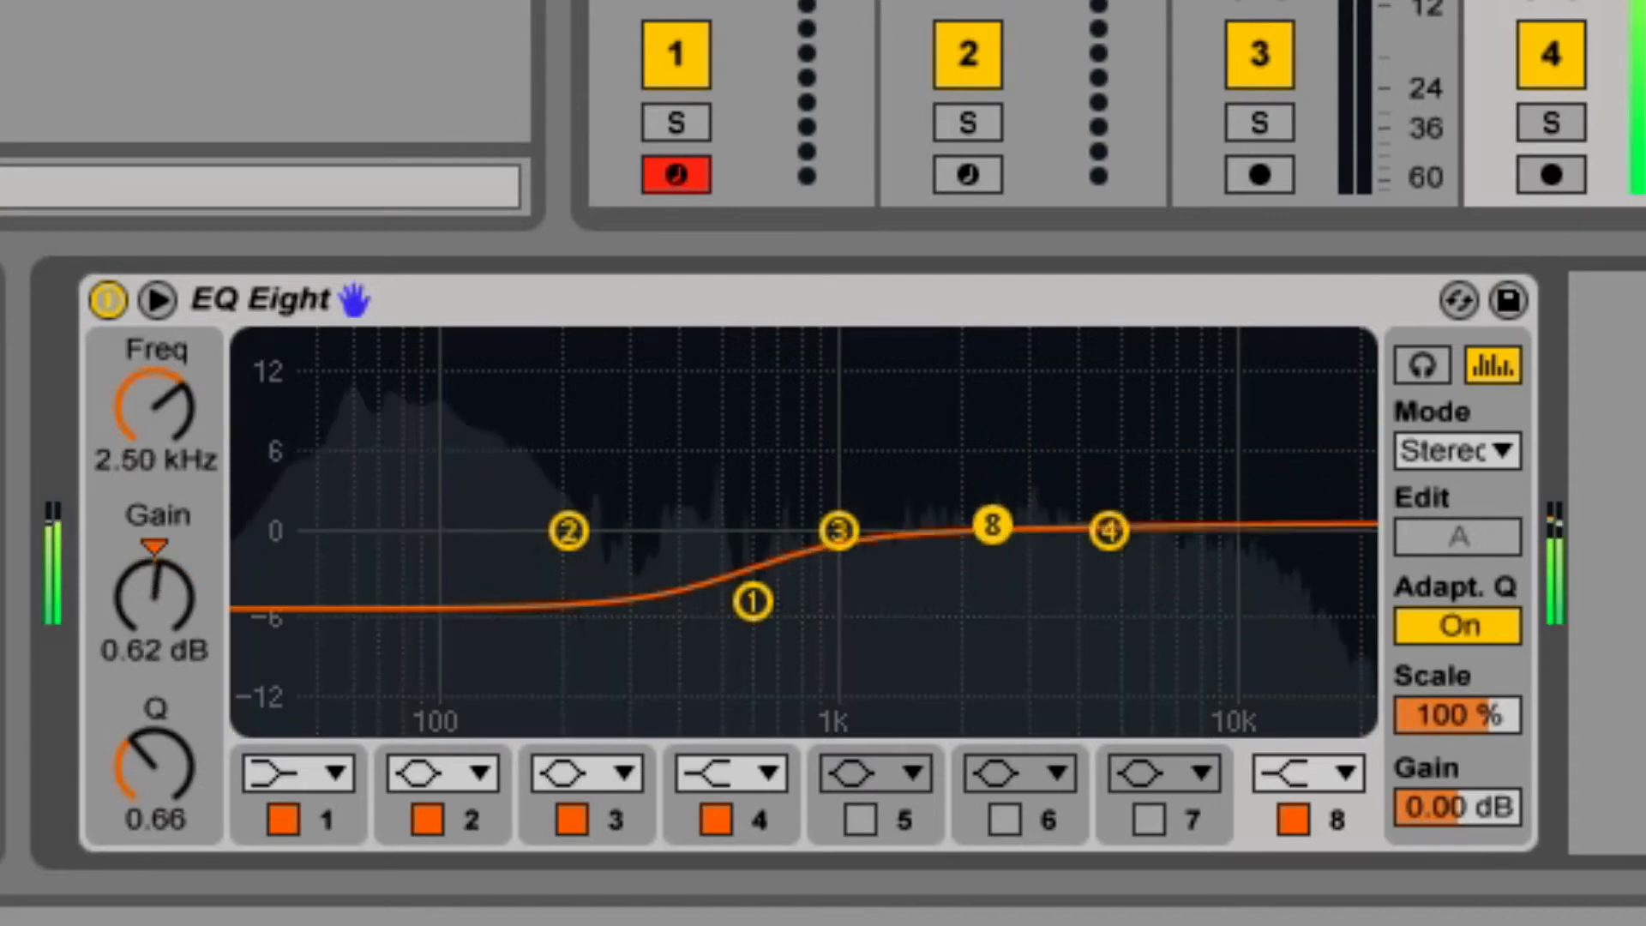
left_click_drag(992, 525, 1014, 494)
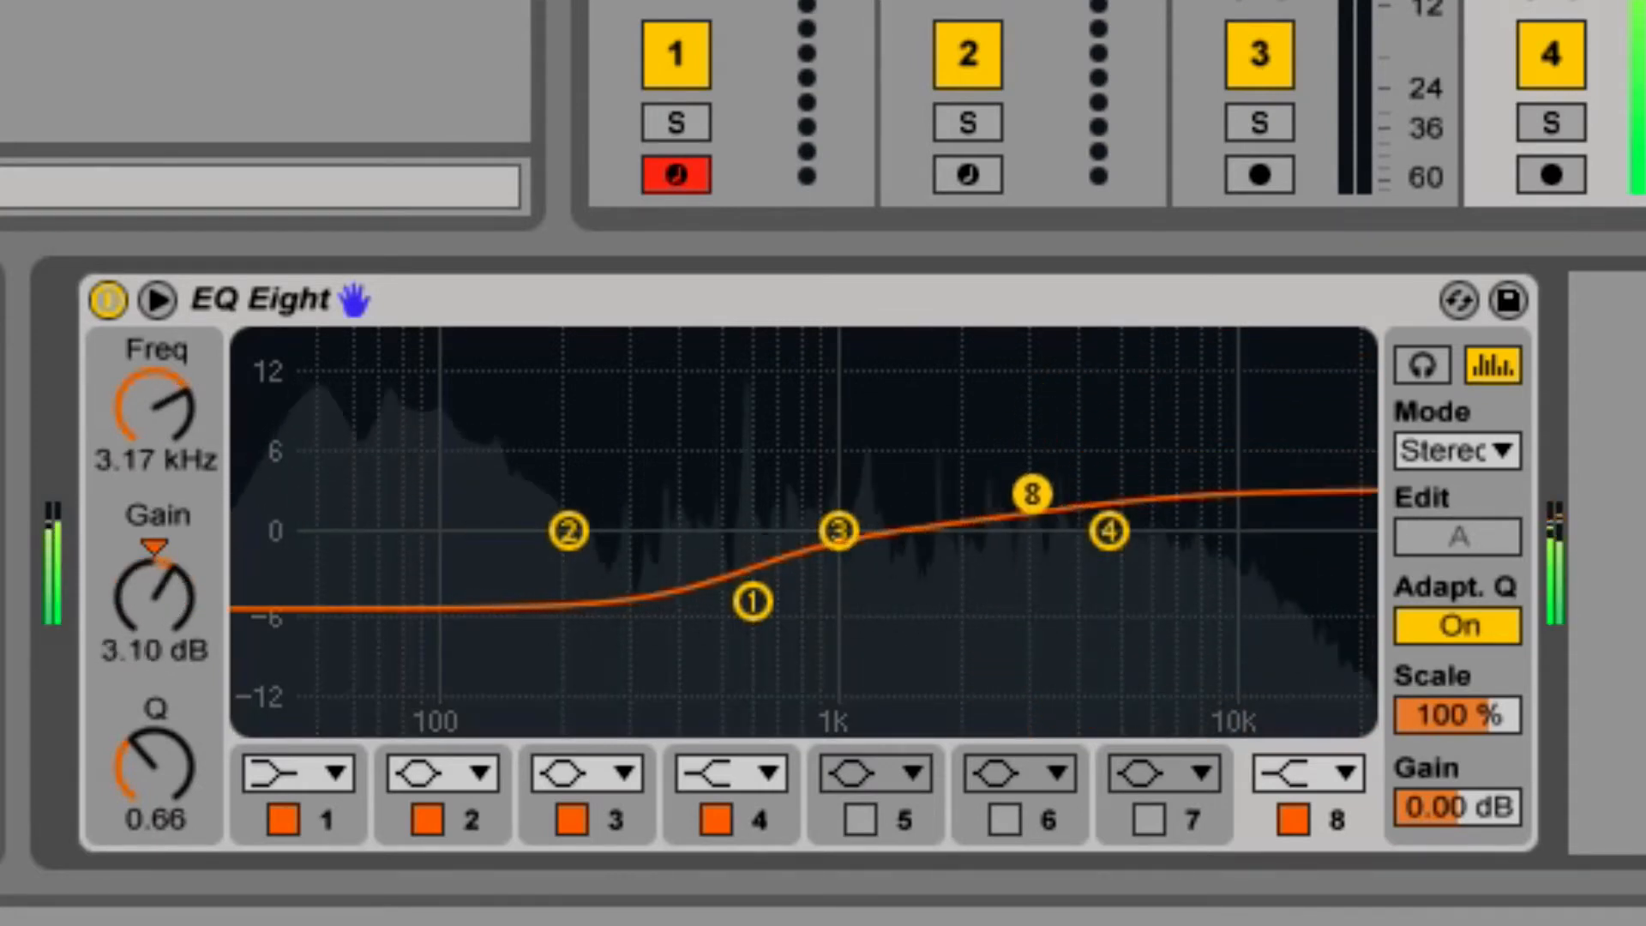
Settle the low shelf into a 6.6 dB cut below about 190 Hz
left_click_drag(751, 602, 735, 462)
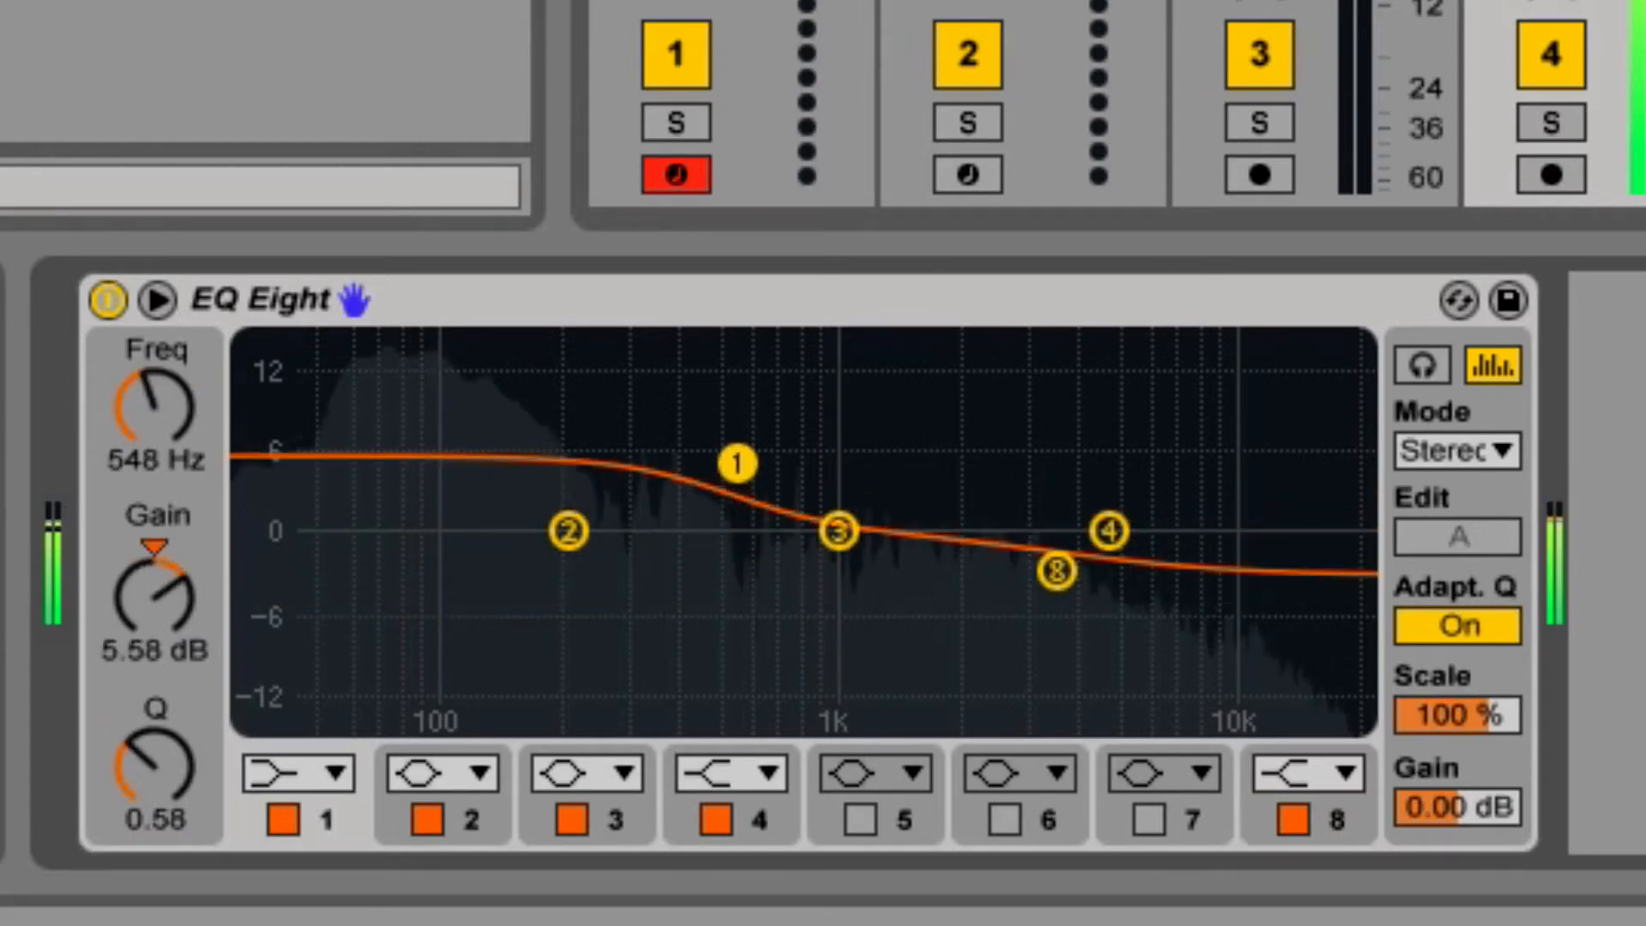
left_click_drag(735, 462, 556, 636)
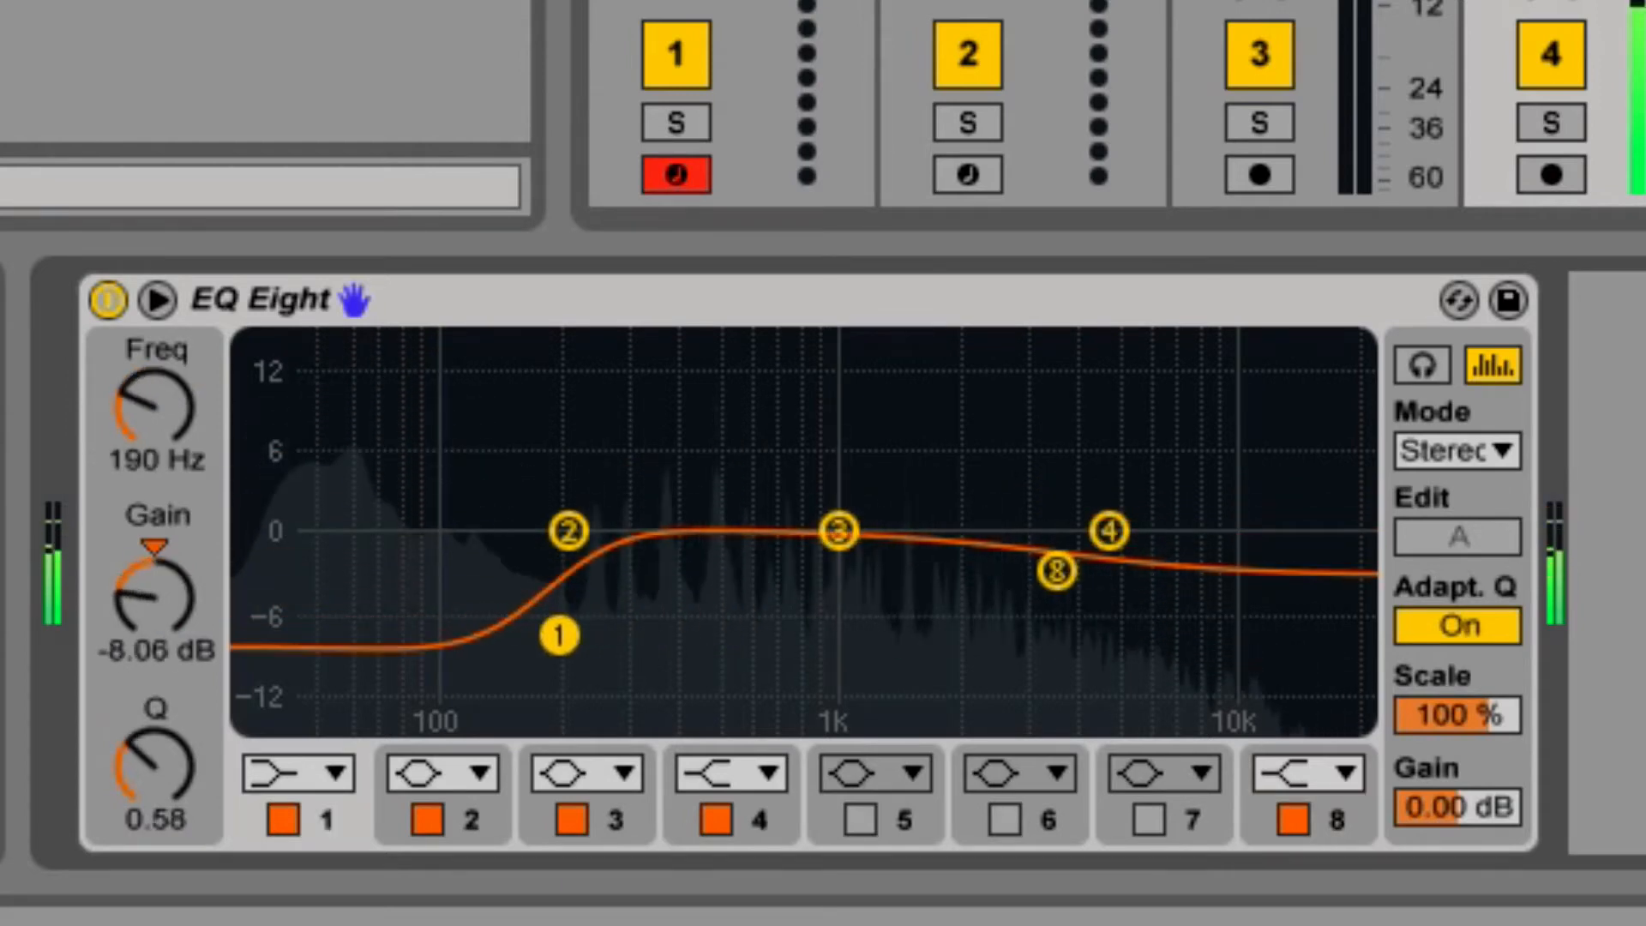
left_click_drag(554, 635, 561, 614)
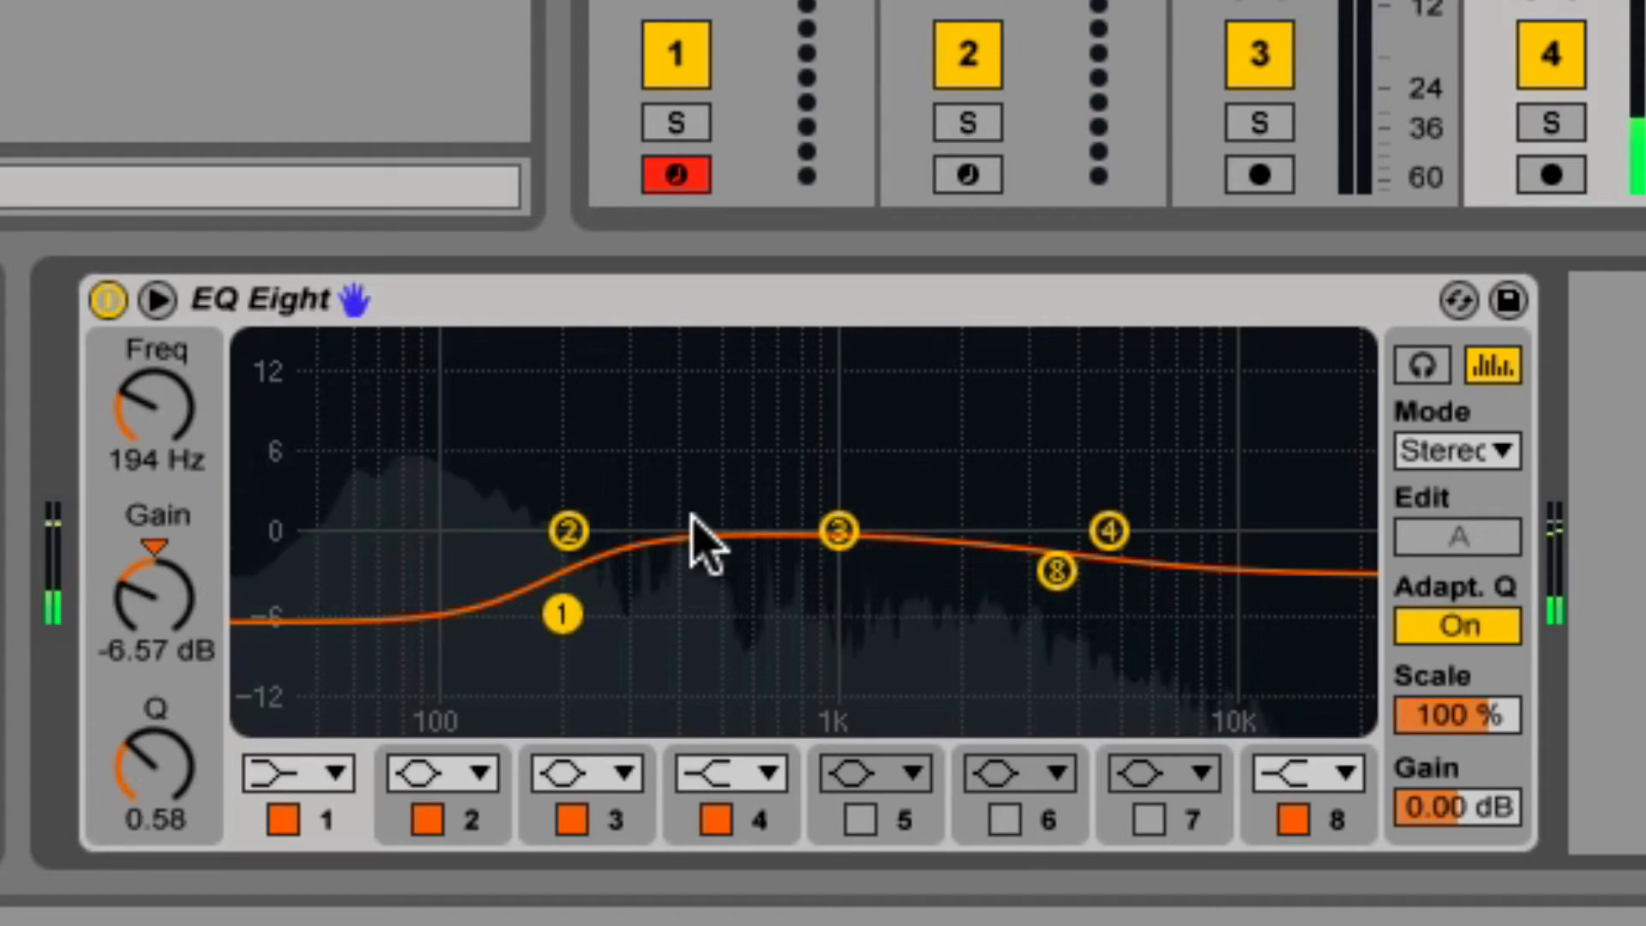
Switch off the low shelf and make band 2 a narrow notch filter
left_click(262, 822)
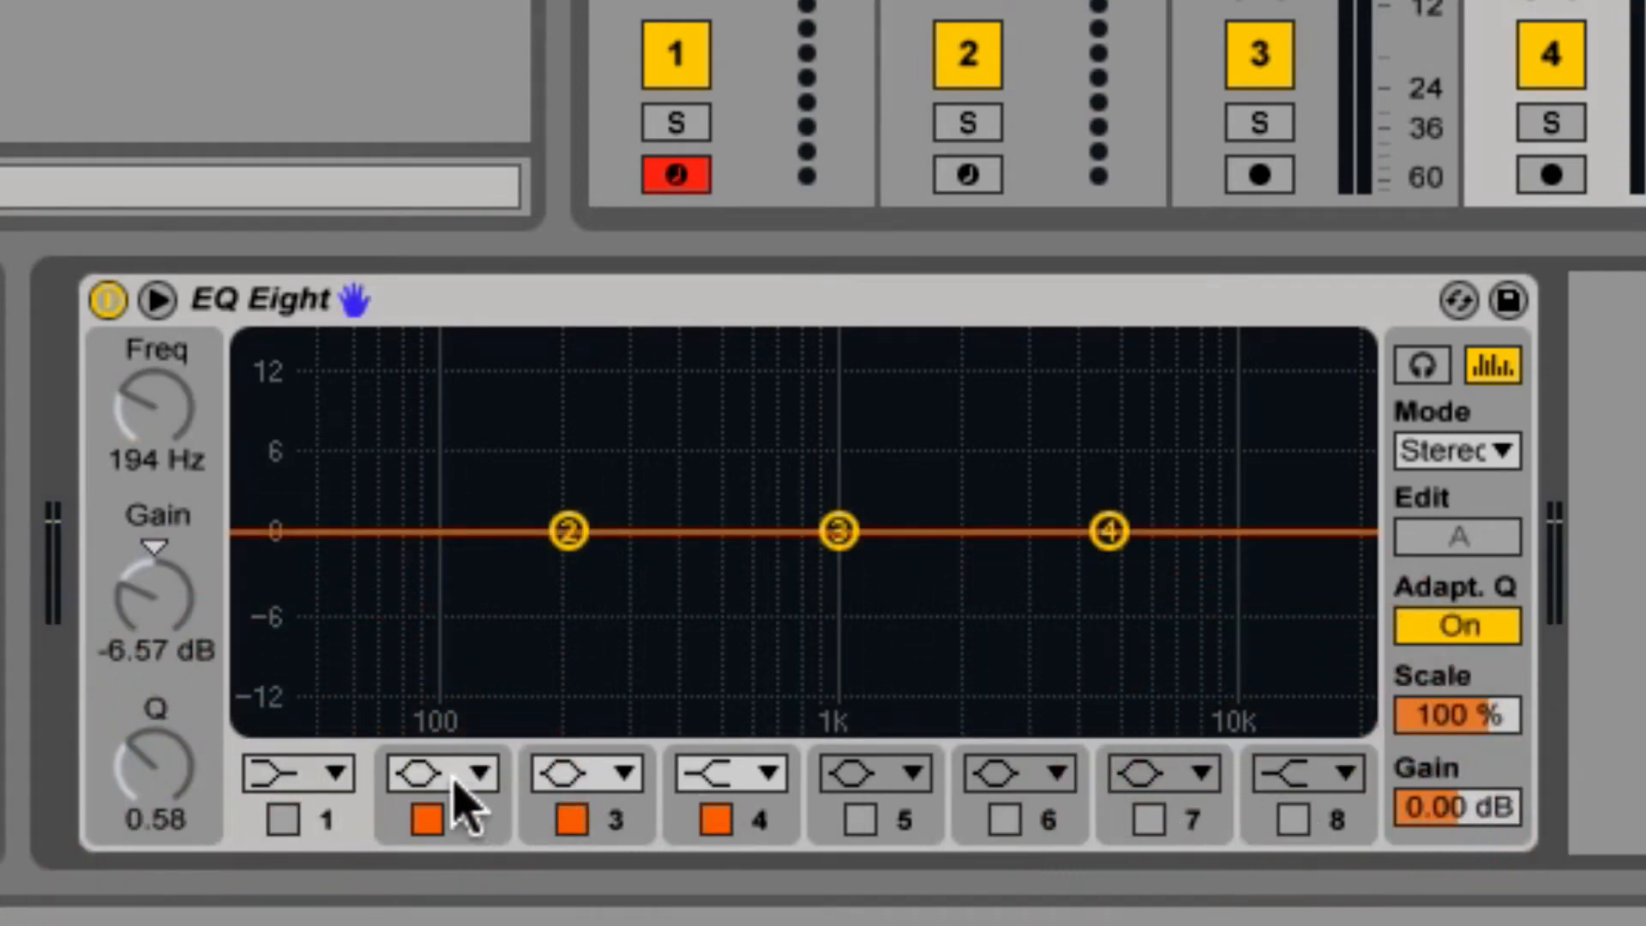
left_click(474, 773)
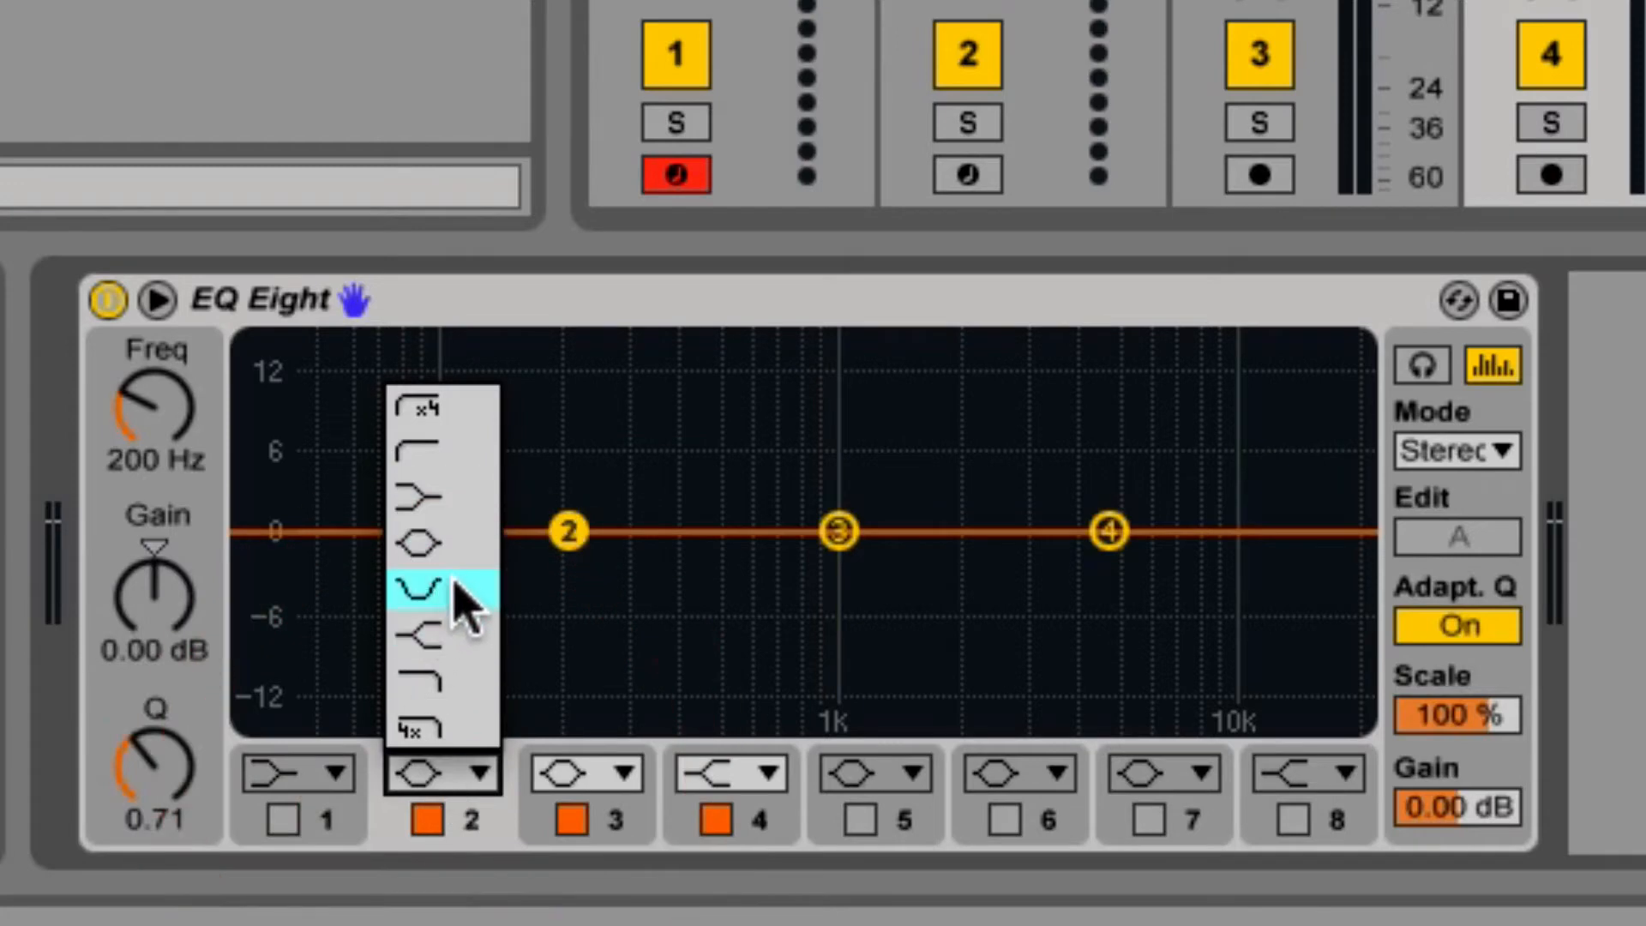
left_click(420, 585)
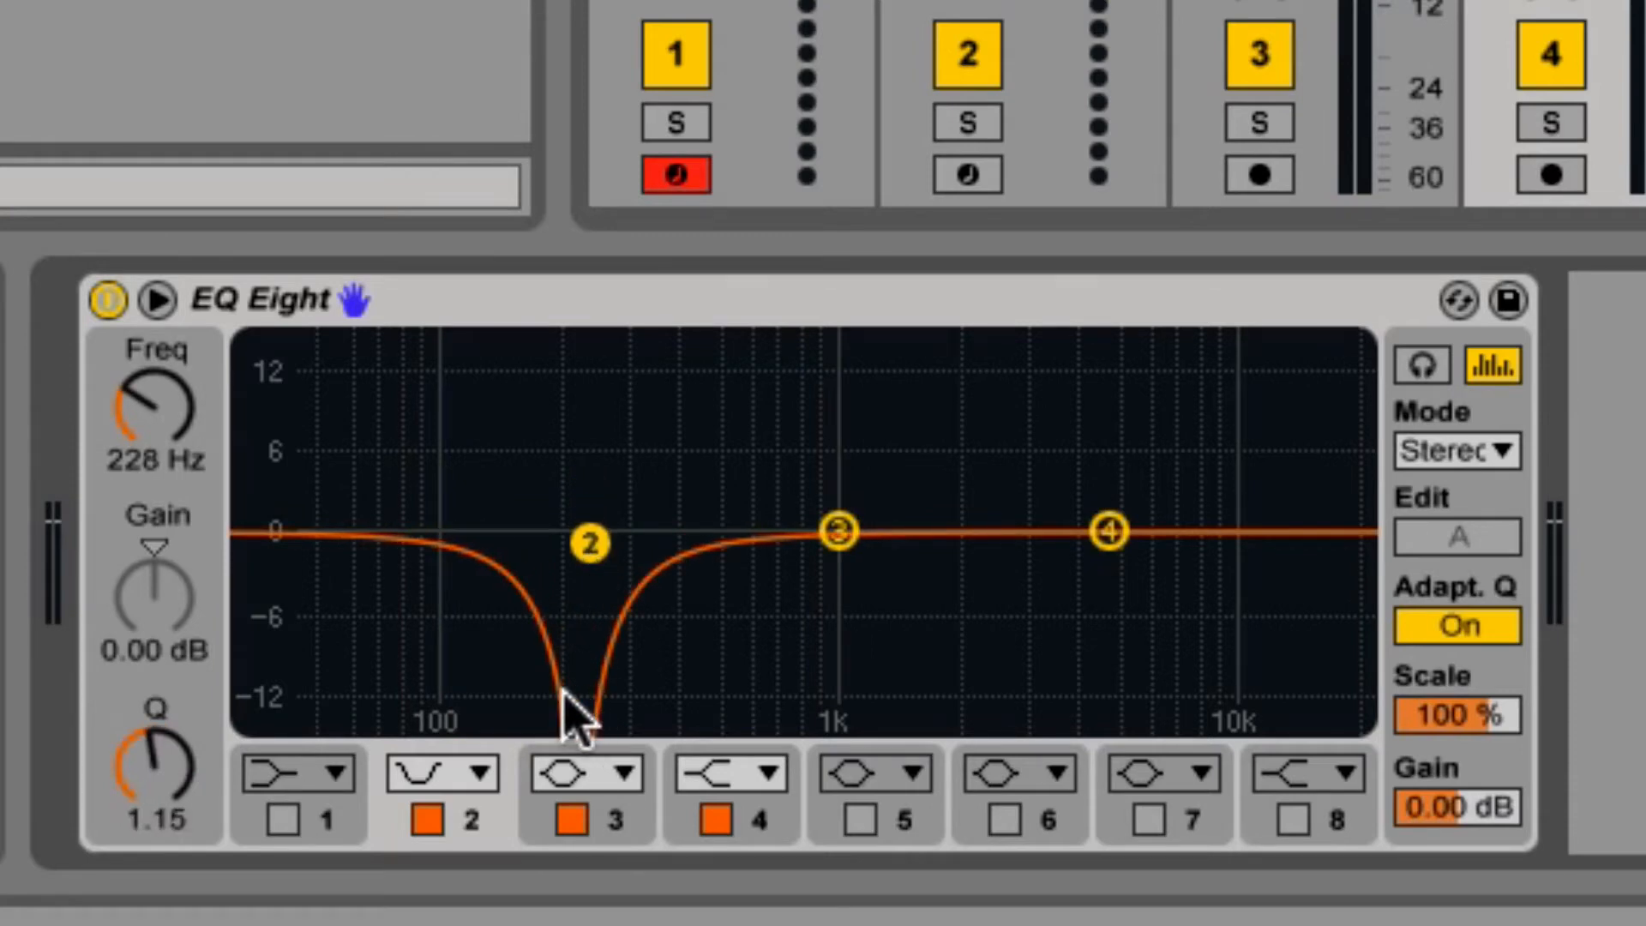
left_click_drag(589, 544, 590, 444)
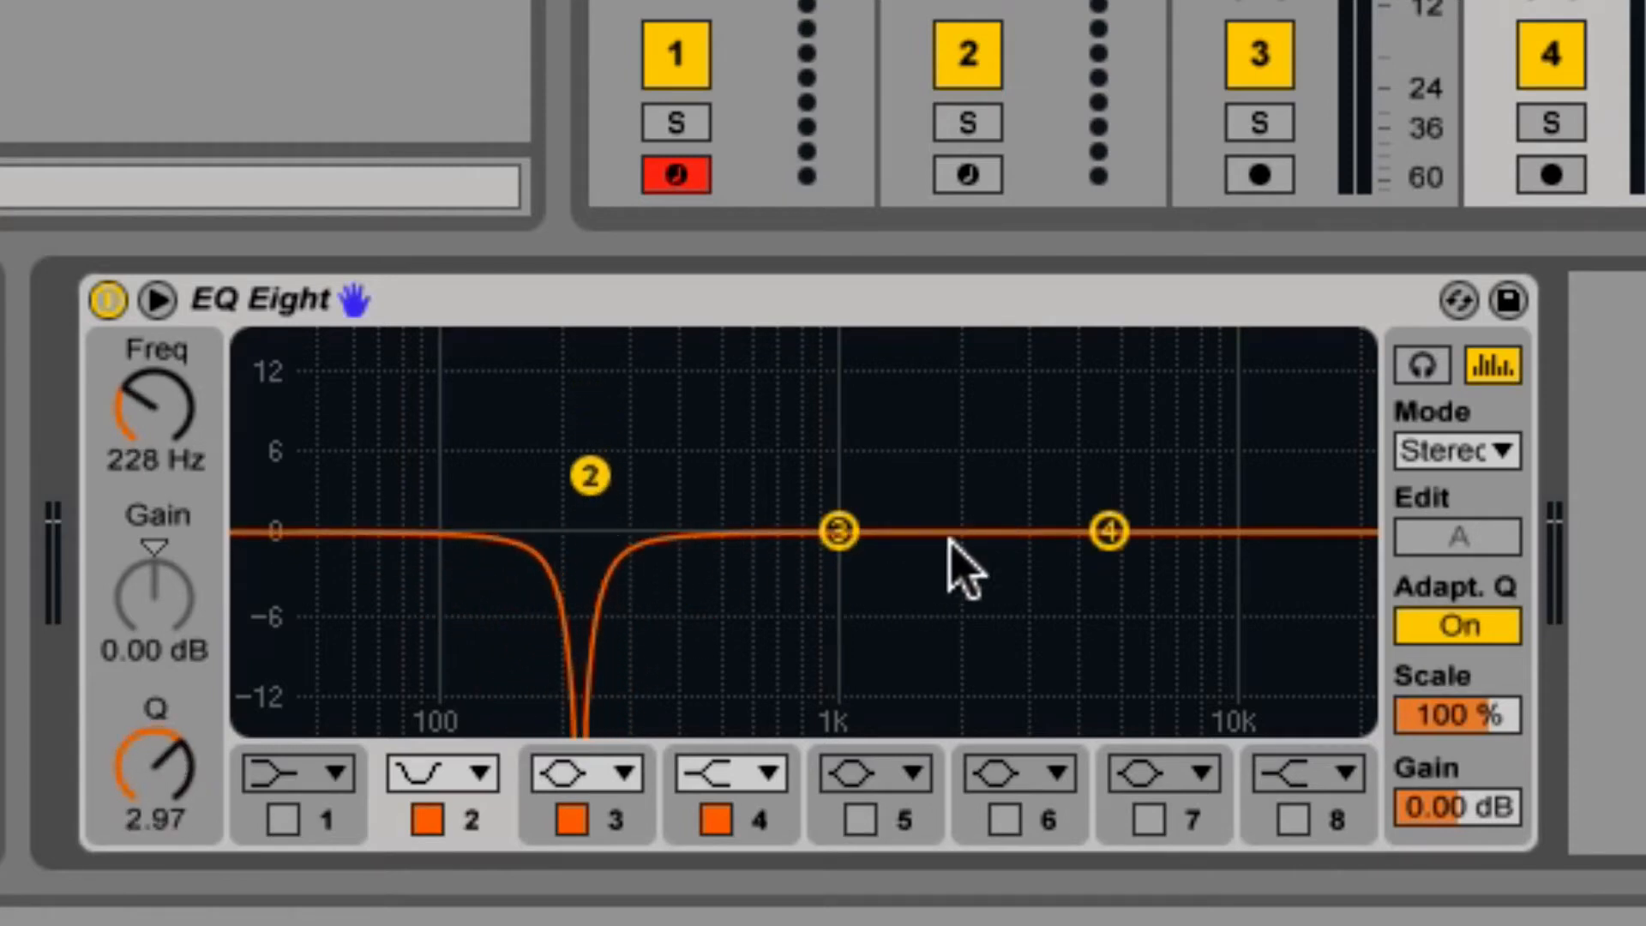
Experiment with band 3 boosts around 2–3 kHz, up to a 15 dB peak
left_click_drag(1108, 530, 1318, 522)
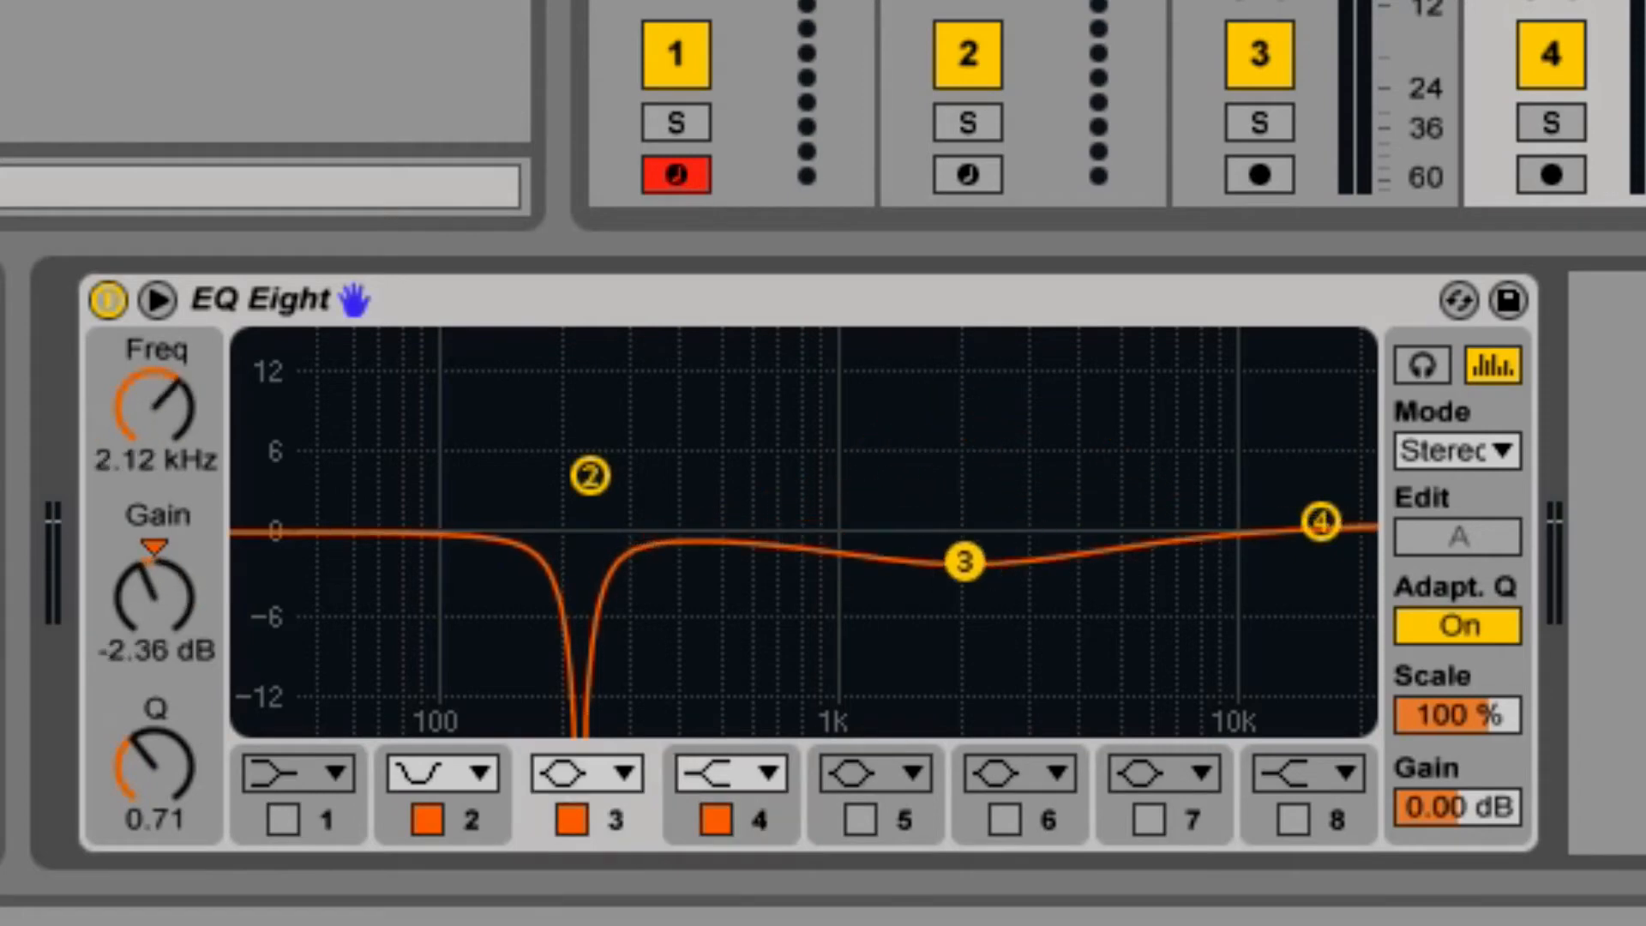
left_click_drag(959, 565, 1005, 484)
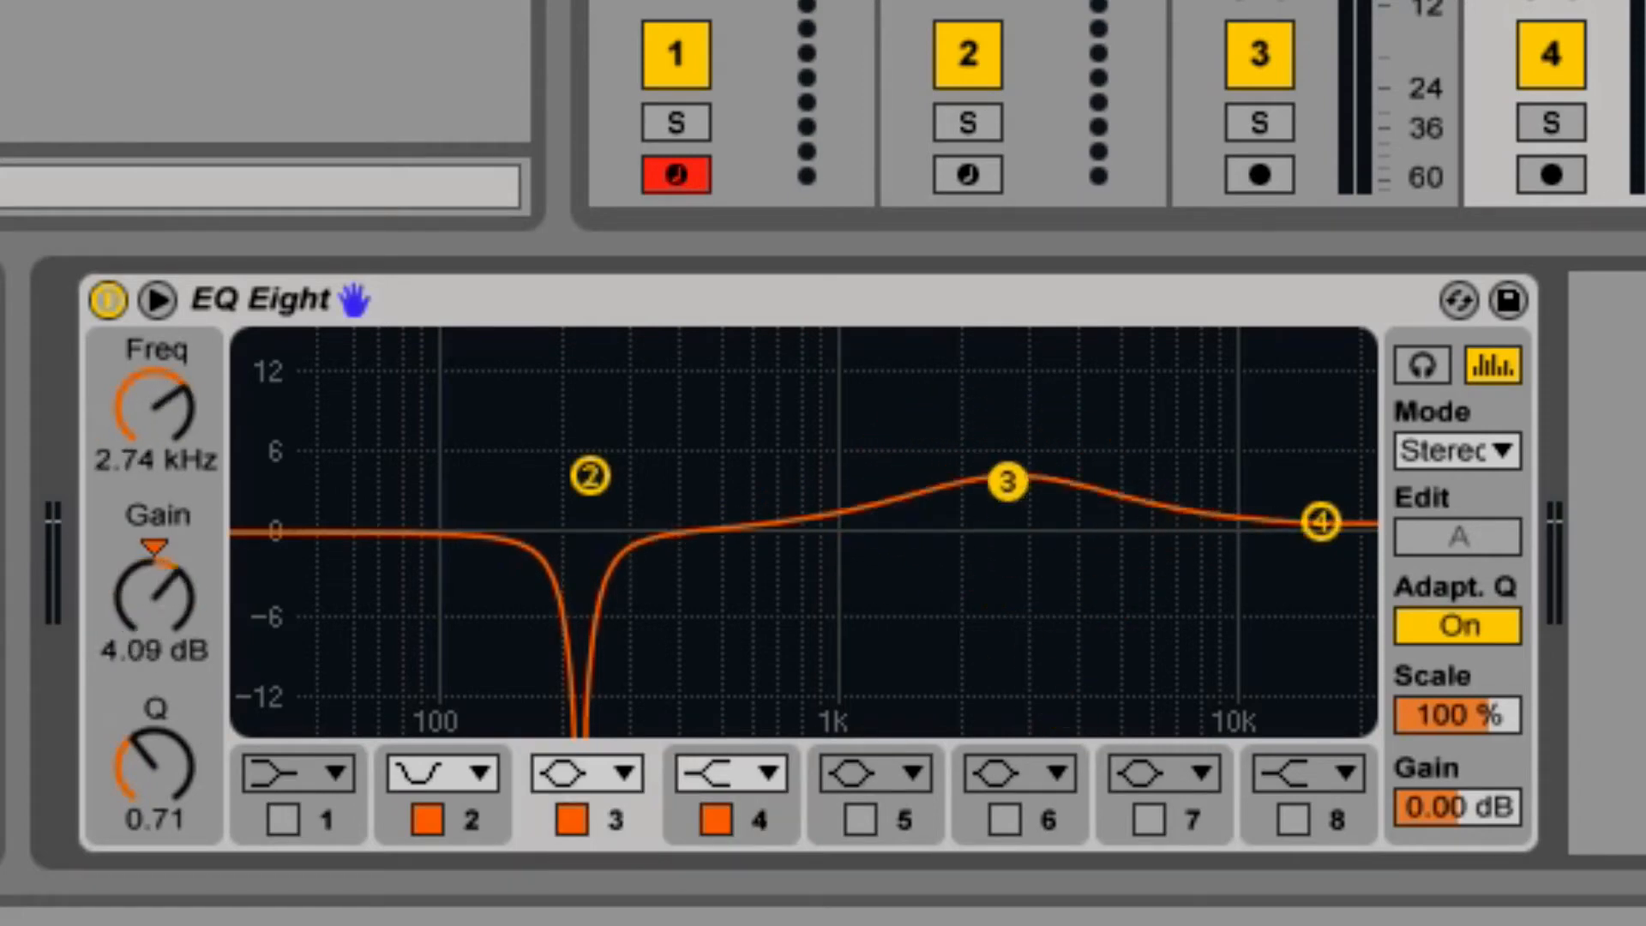
left_click_drag(1006, 482, 982, 364)
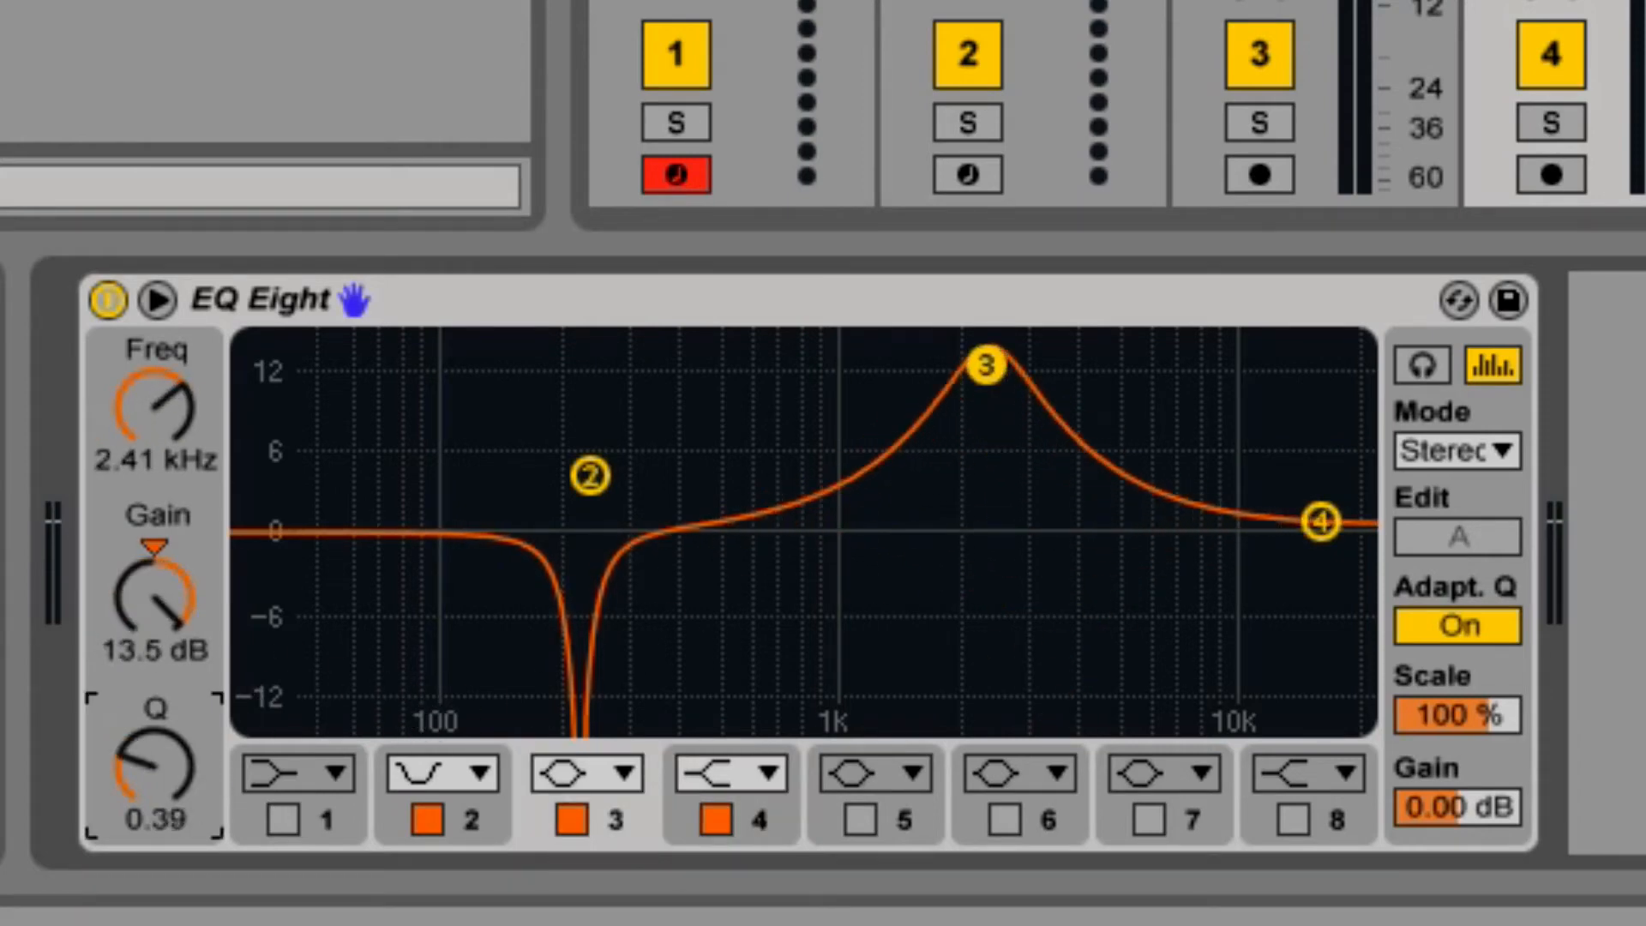
left_click_drag(988, 365, 945, 401)
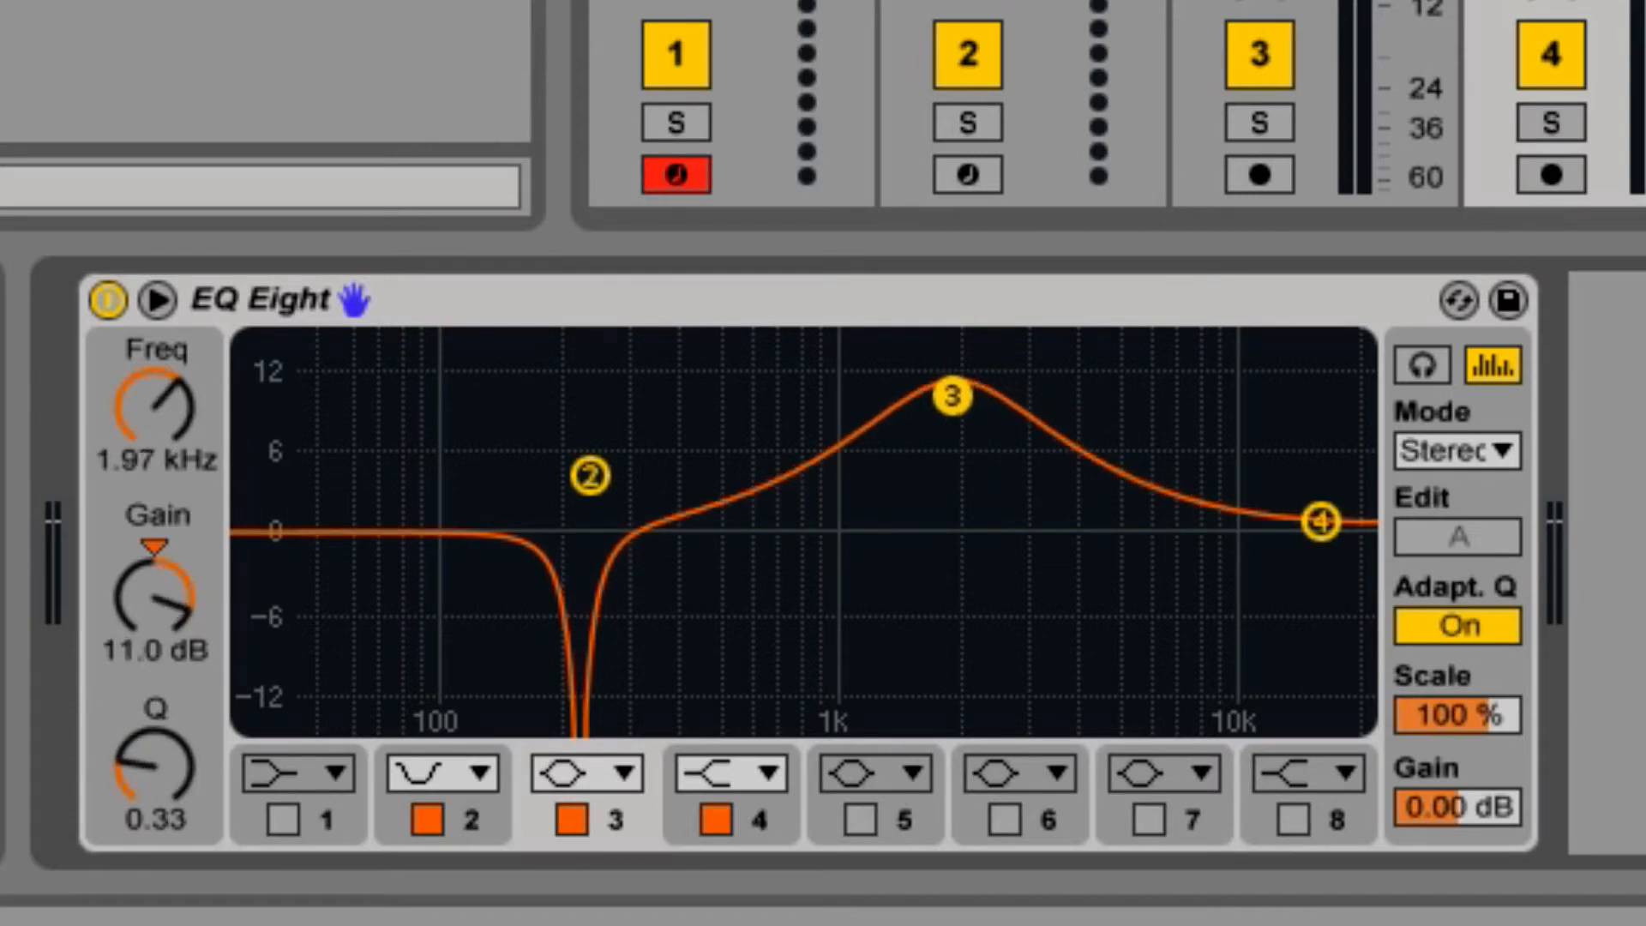
left_click_drag(953, 397, 963, 346)
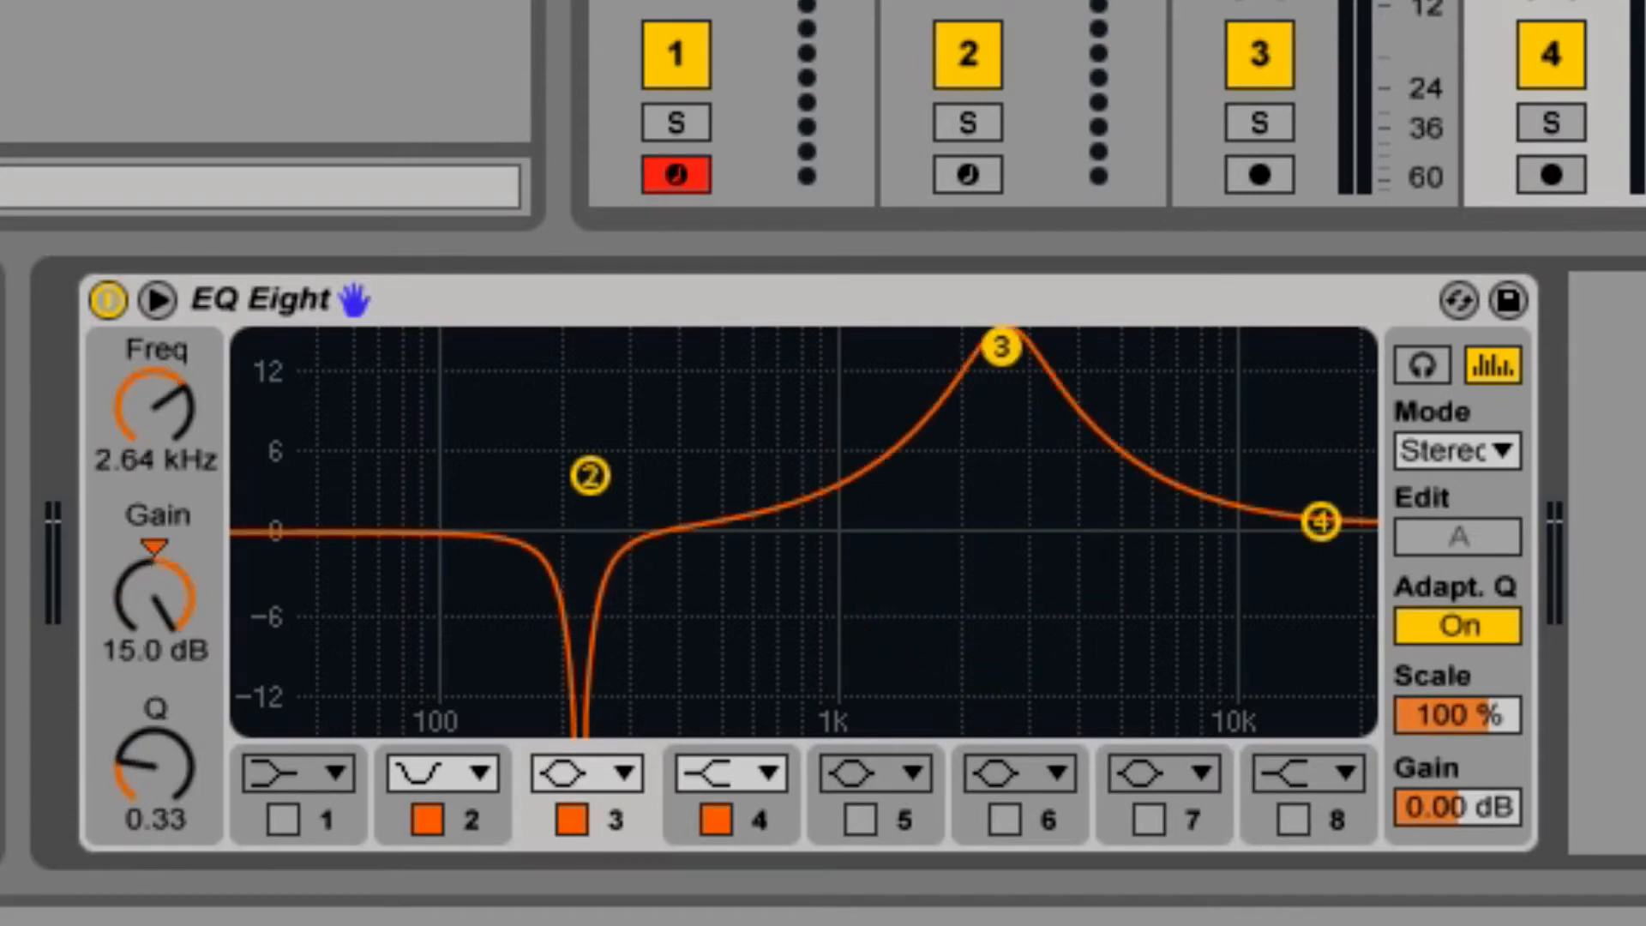
Move the notch to about 108 Hz and settle band 3 at 6.8 dB near 2.2 kHz
left_click_drag(1004, 344, 996, 530)
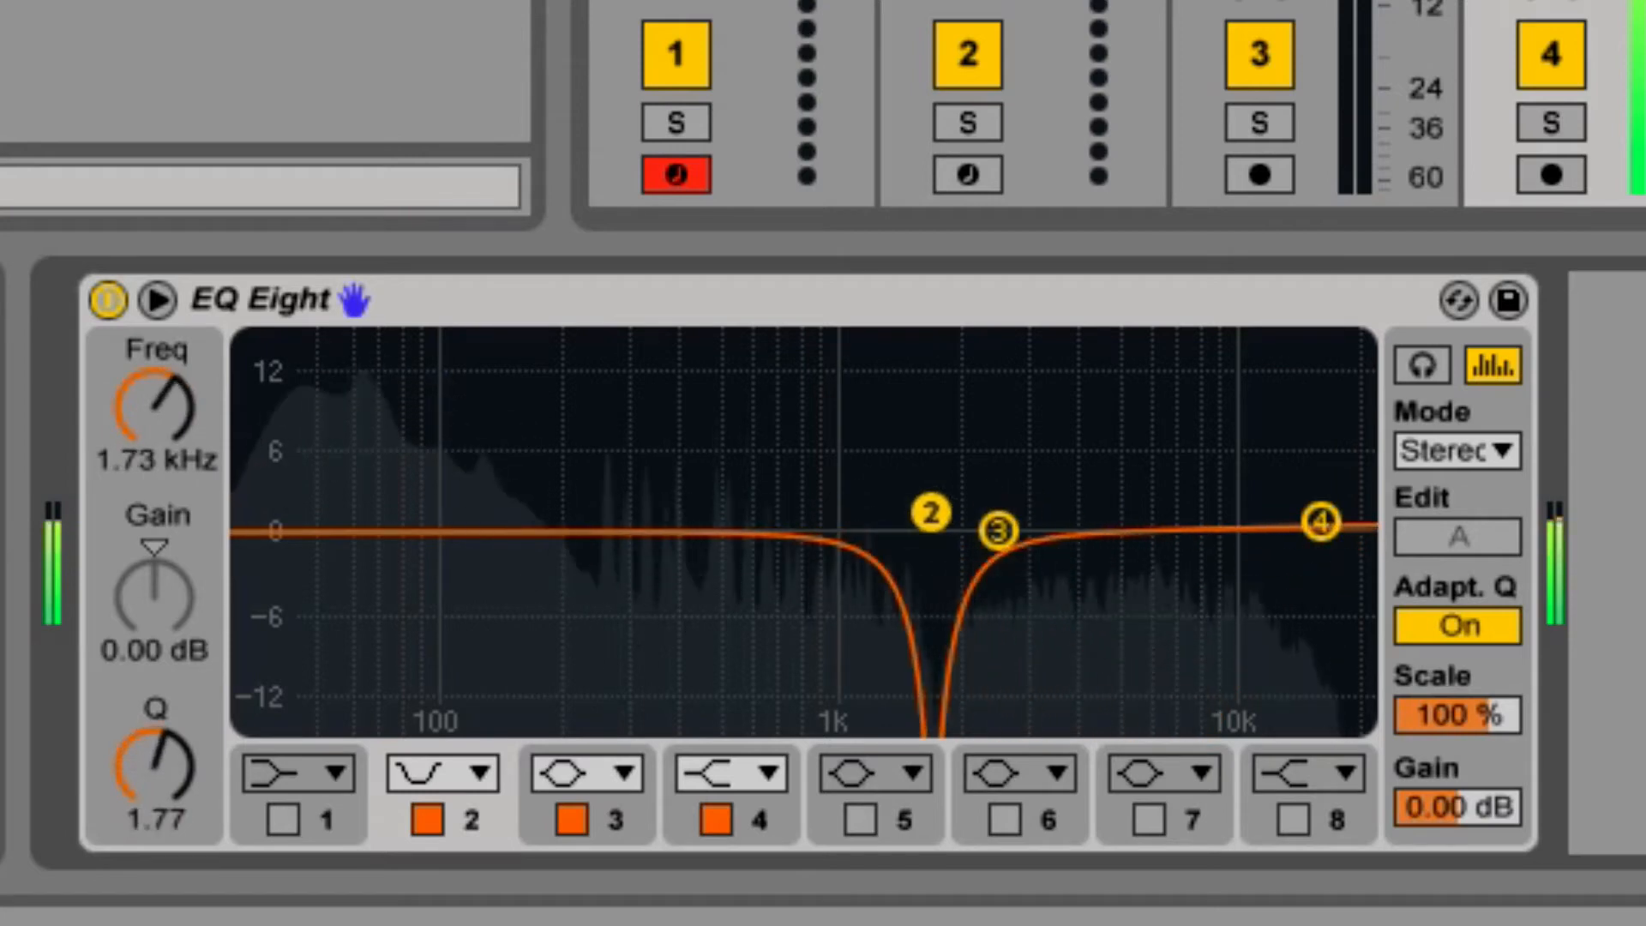
left_click_drag(927, 513, 462, 504)
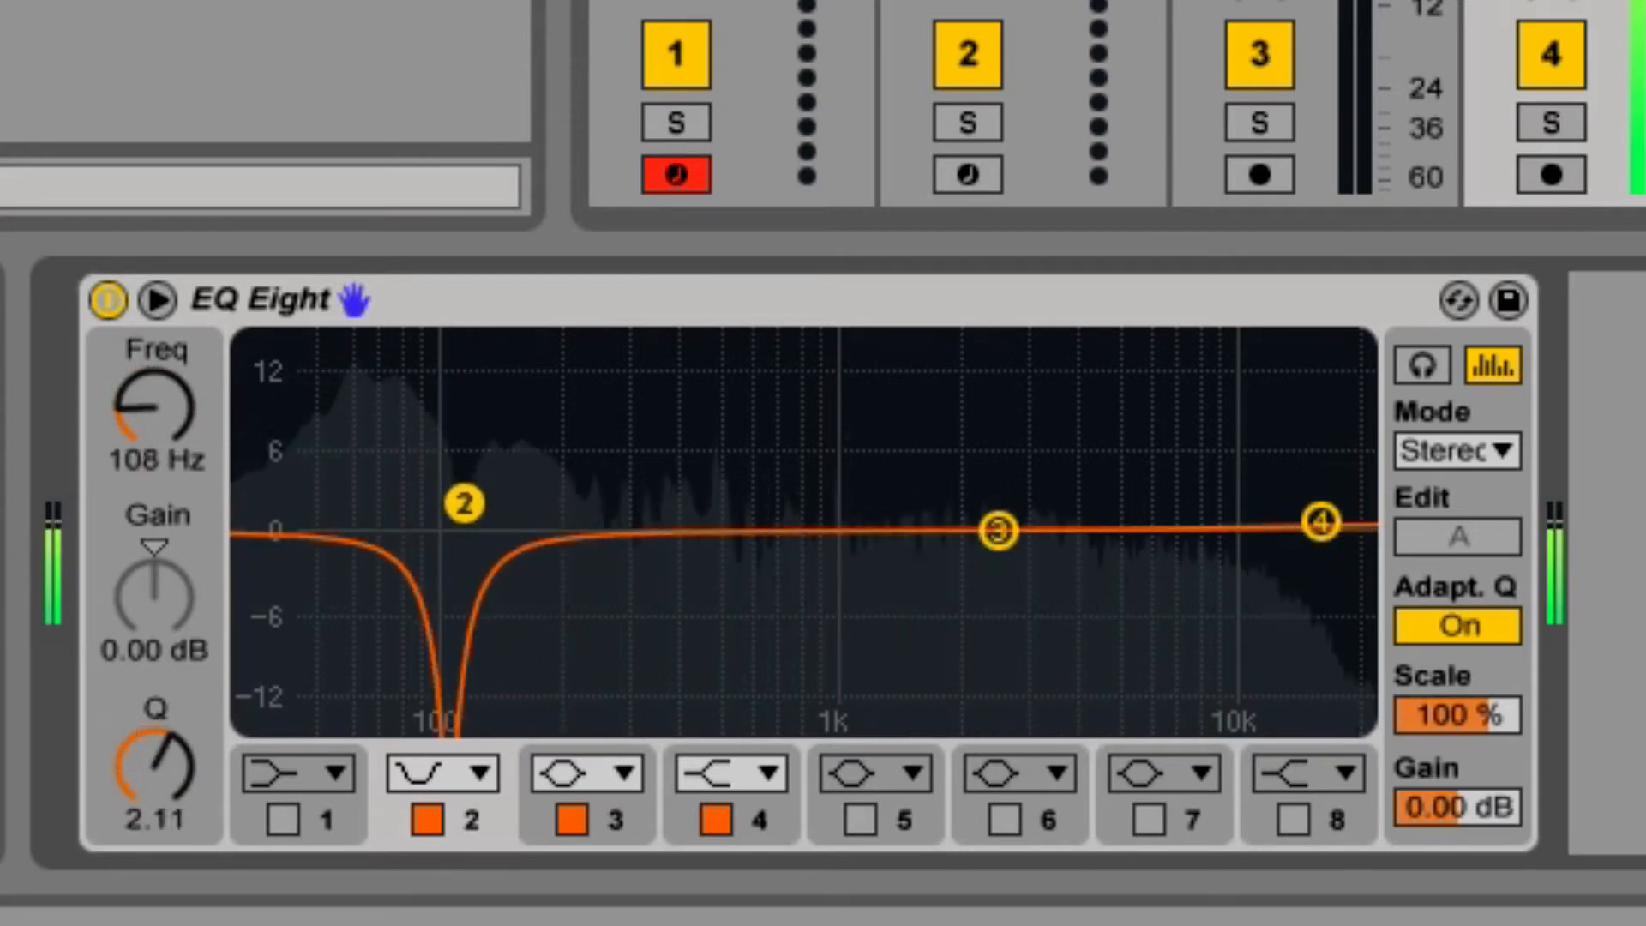
left_click_drag(995, 530, 1221, 430)
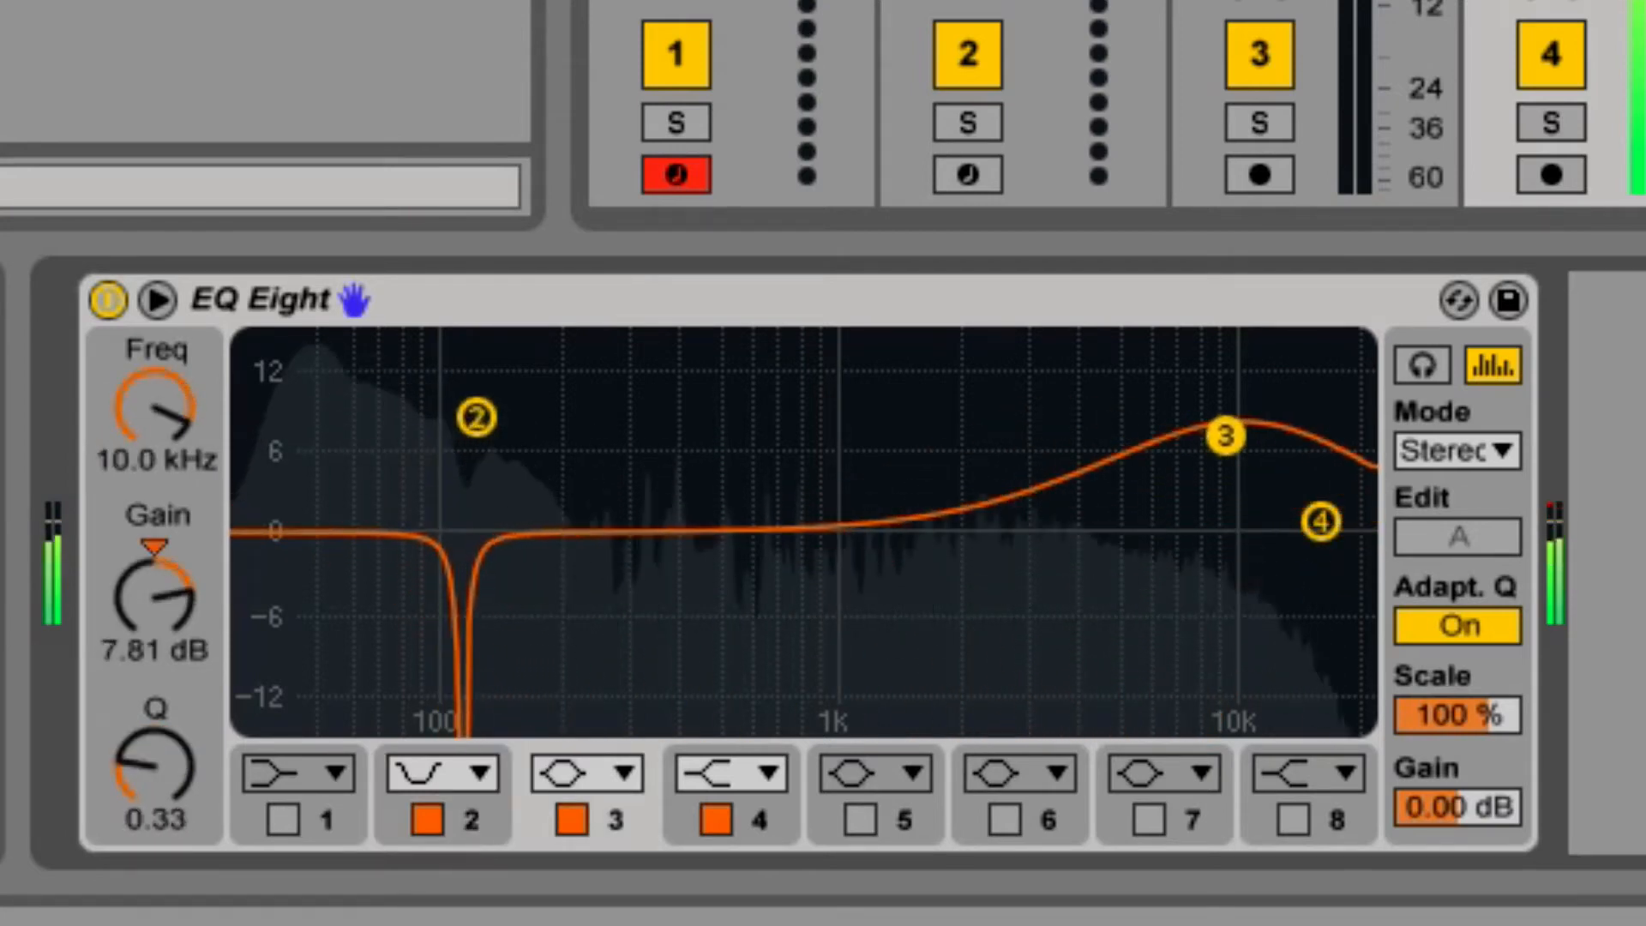
left_click_drag(1219, 431, 1016, 439)
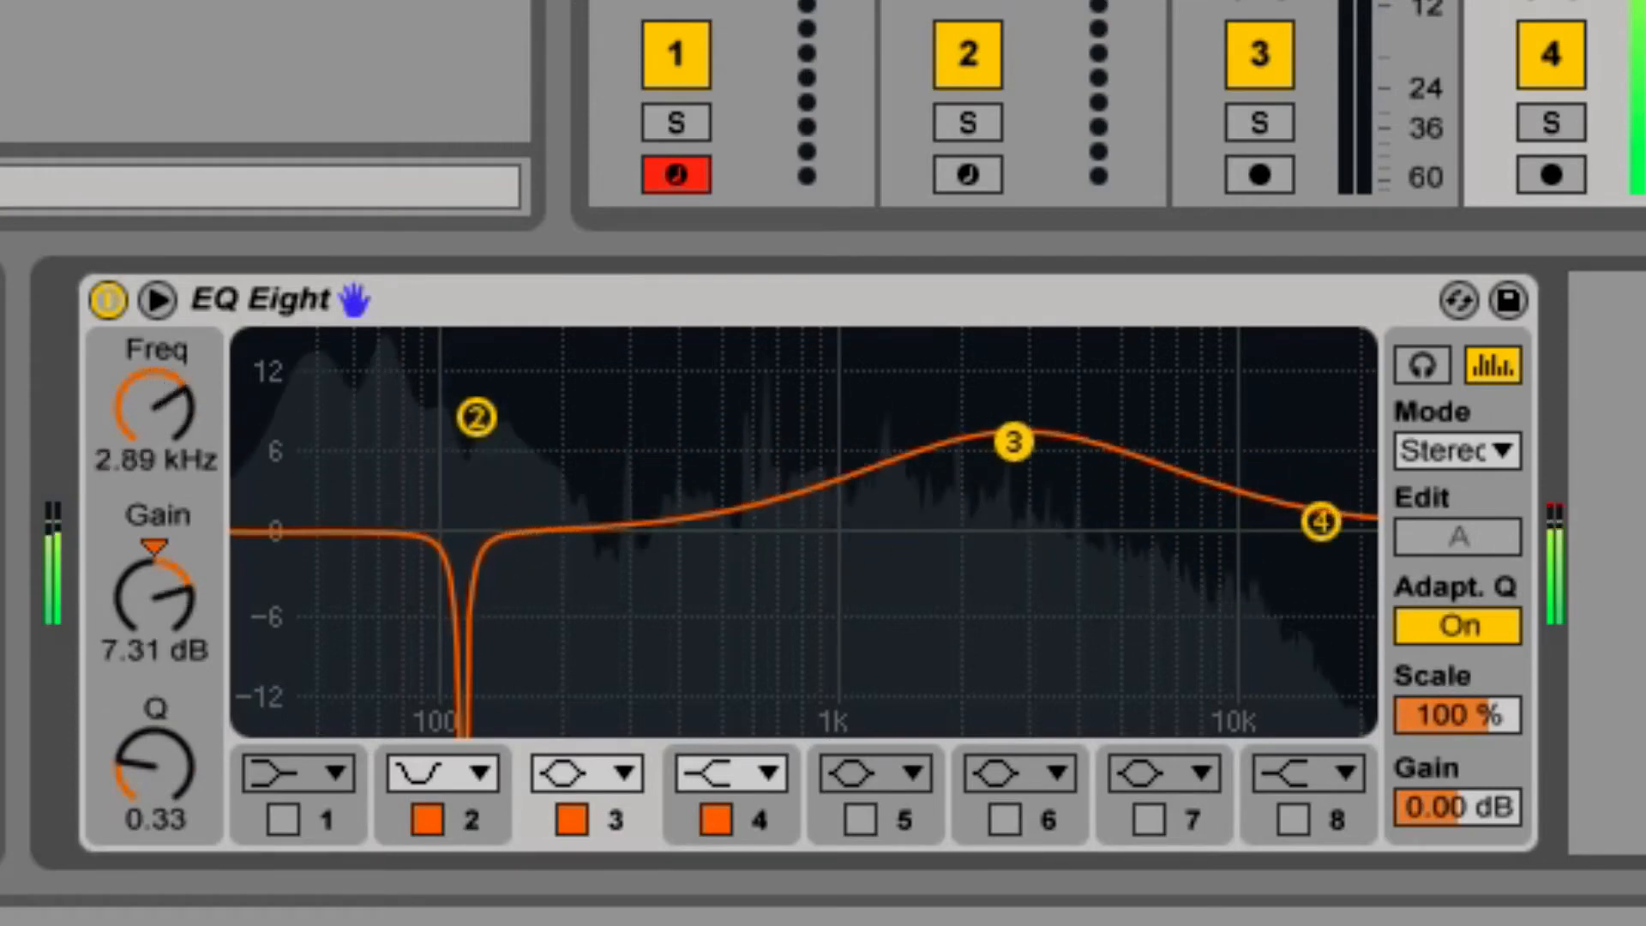
left_click_drag(1011, 440, 1052, 464)
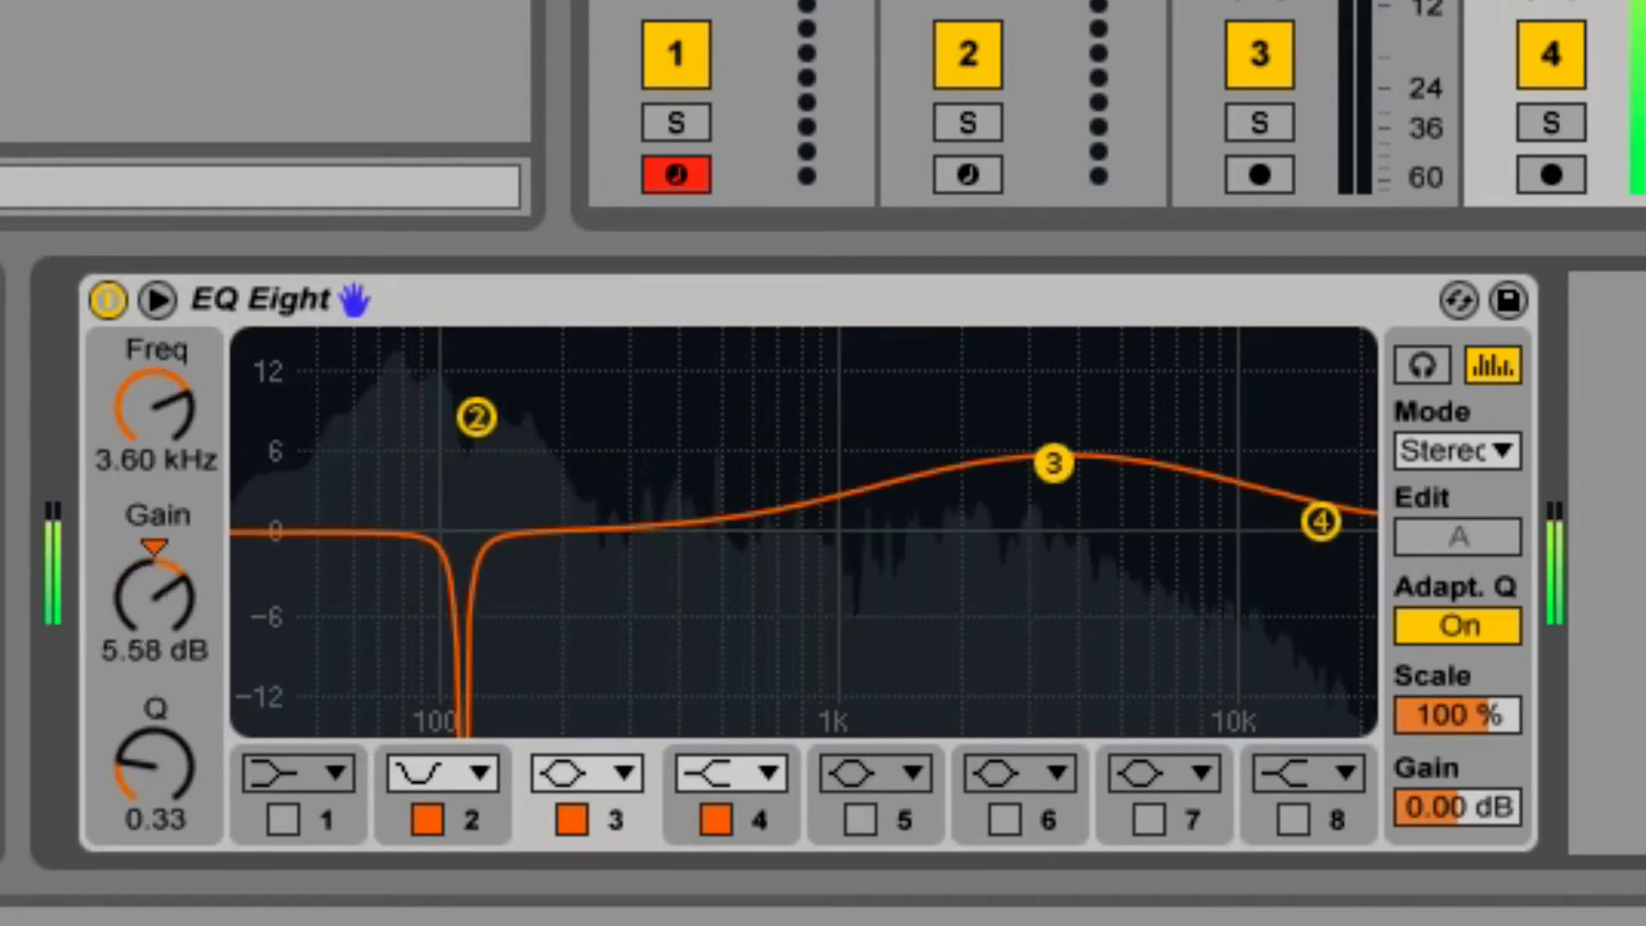
left_click_drag(1049, 462, 967, 441)
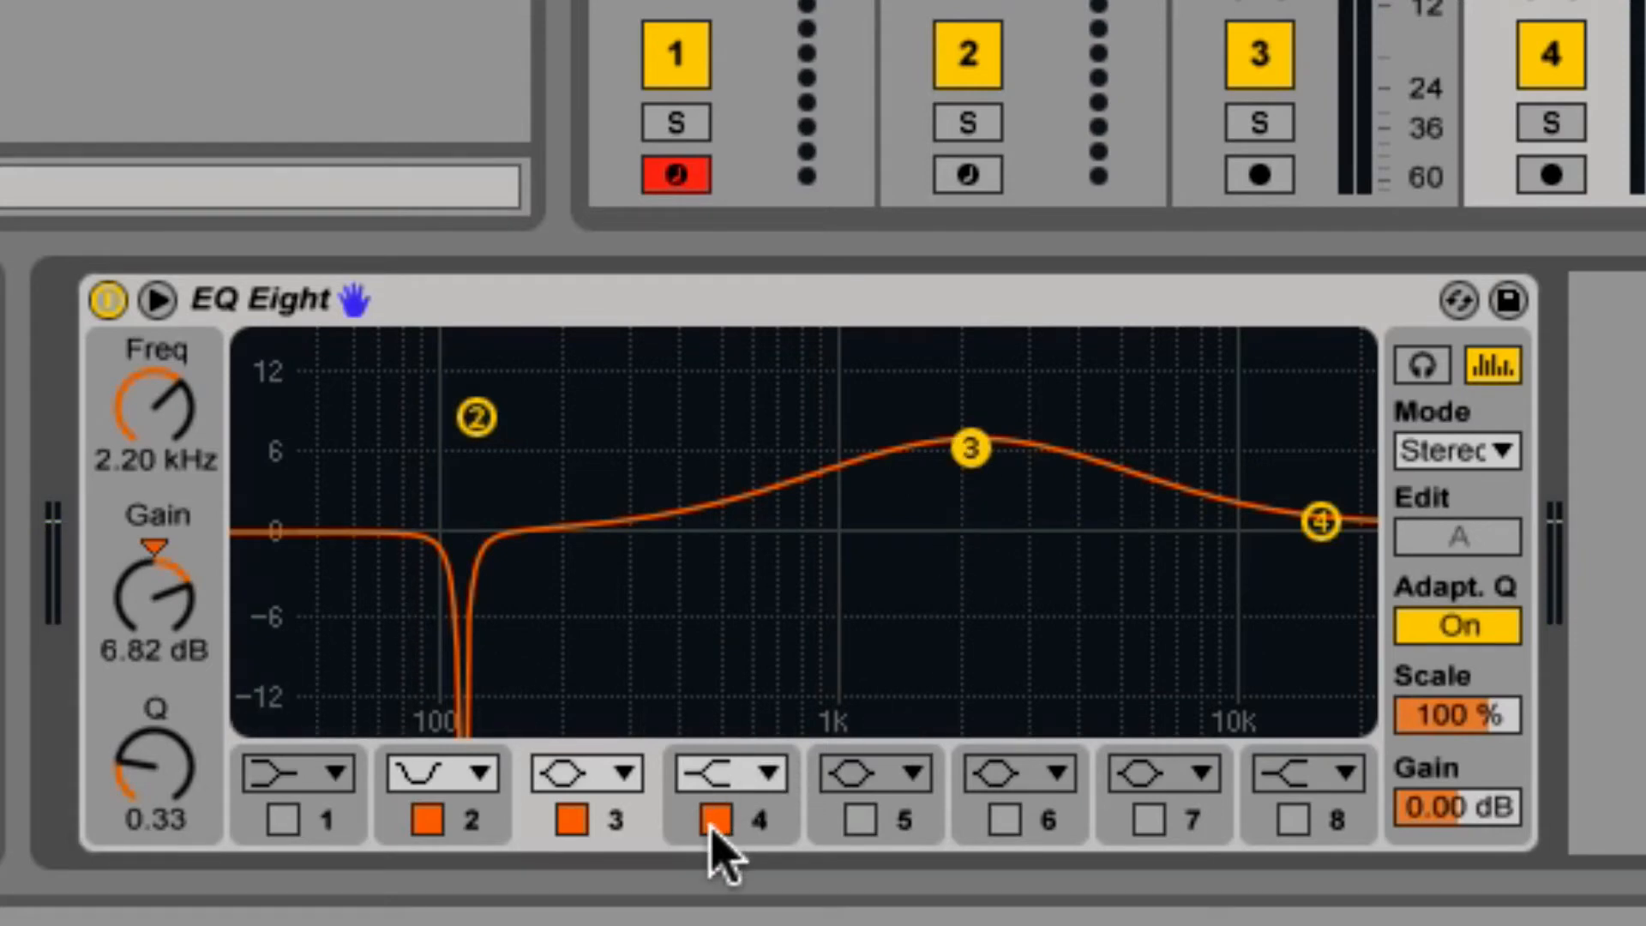
Switch off the notch band and toggle bands 4 and 5 so the curve sits flat
left_click(716, 813)
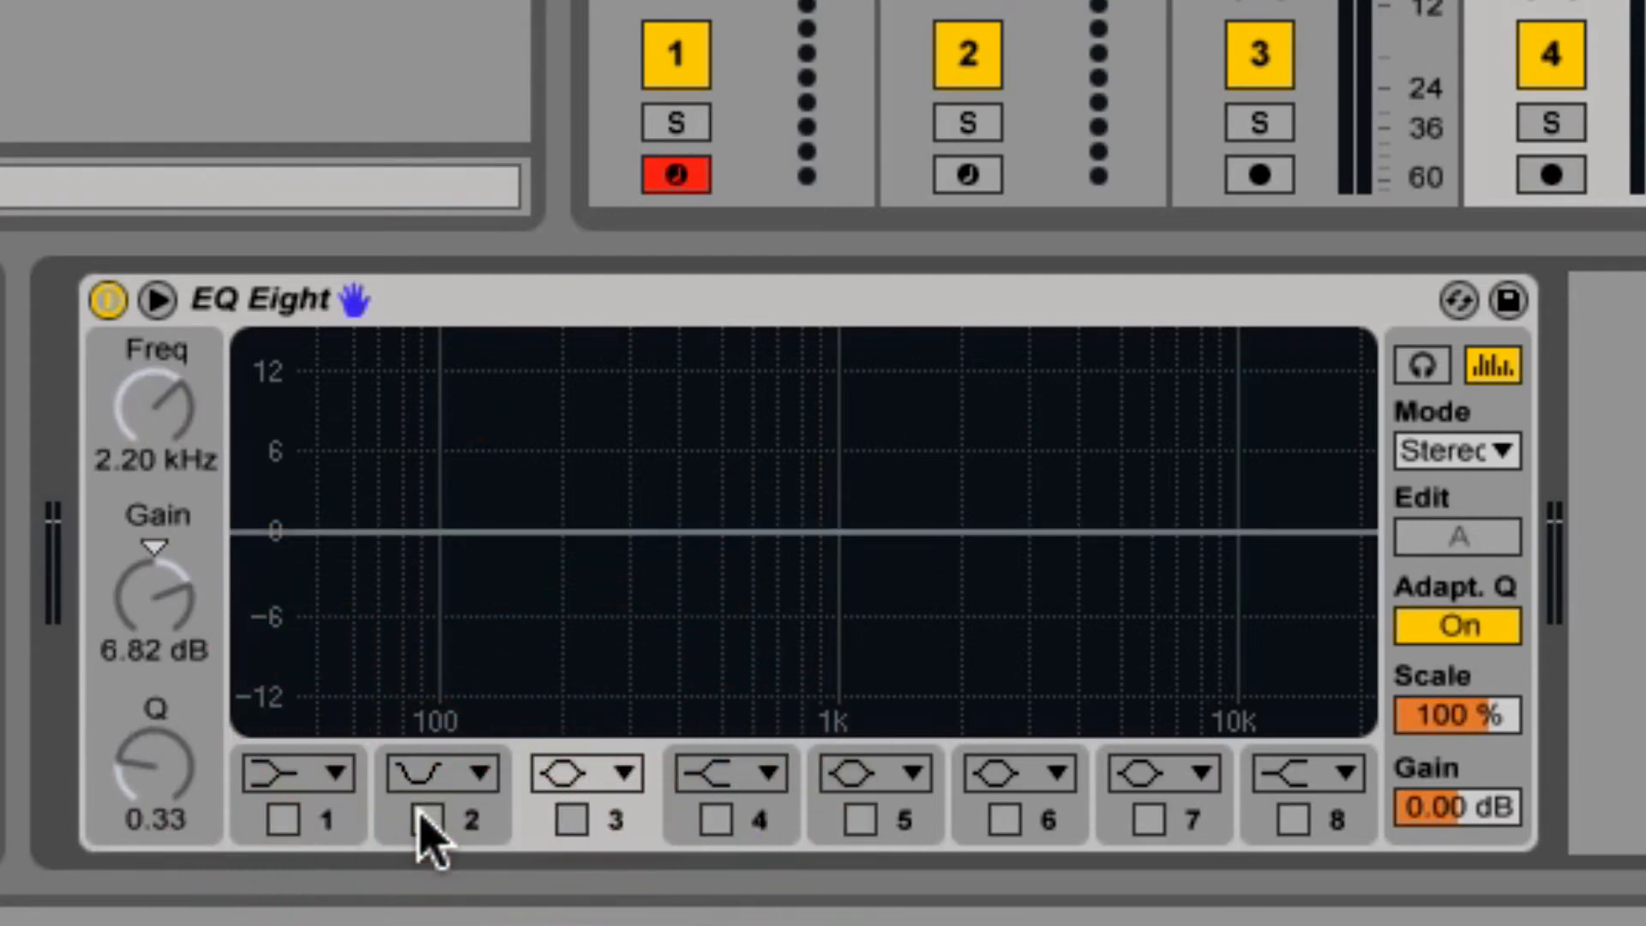
left_click(426, 819)
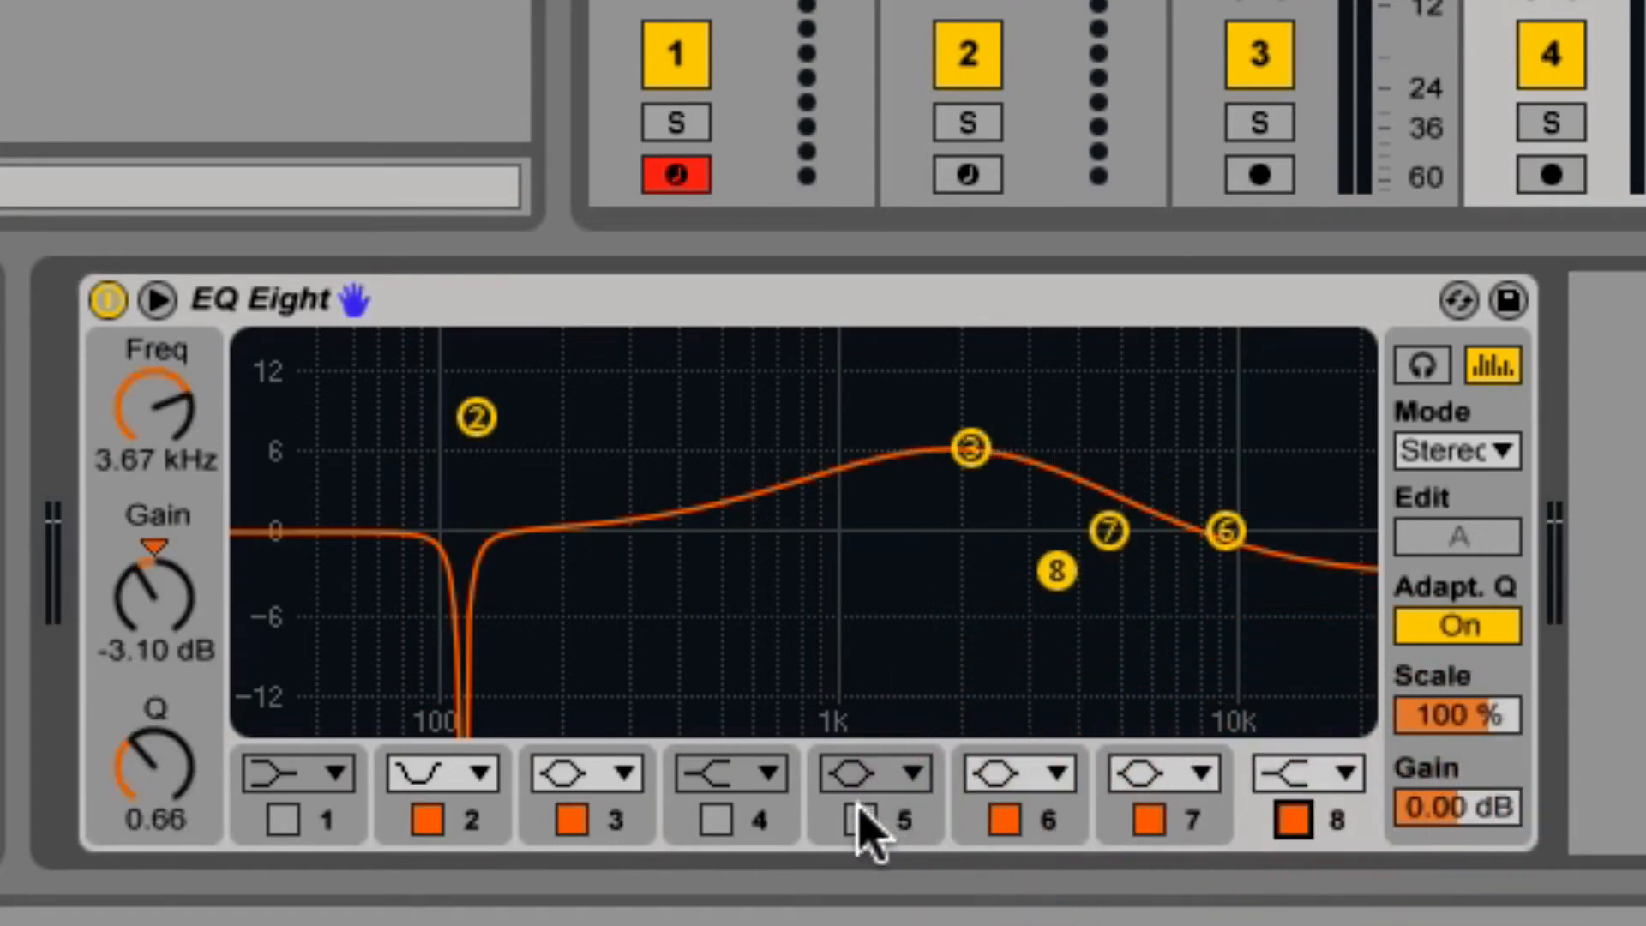
left_click(717, 822)
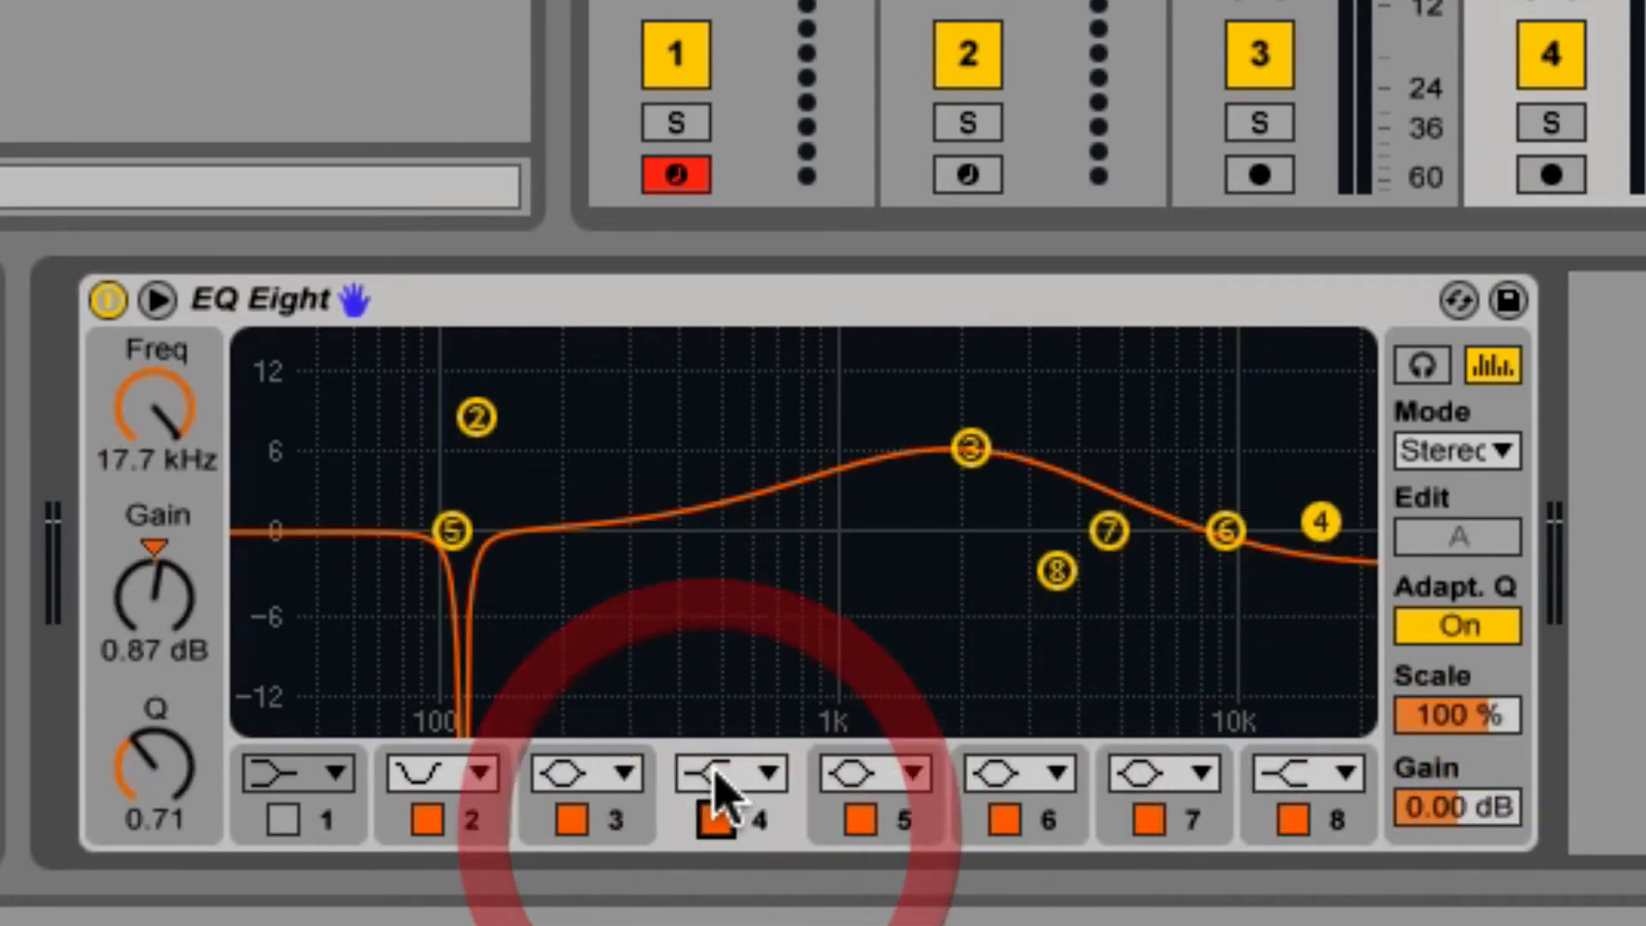
left_click(777, 773)
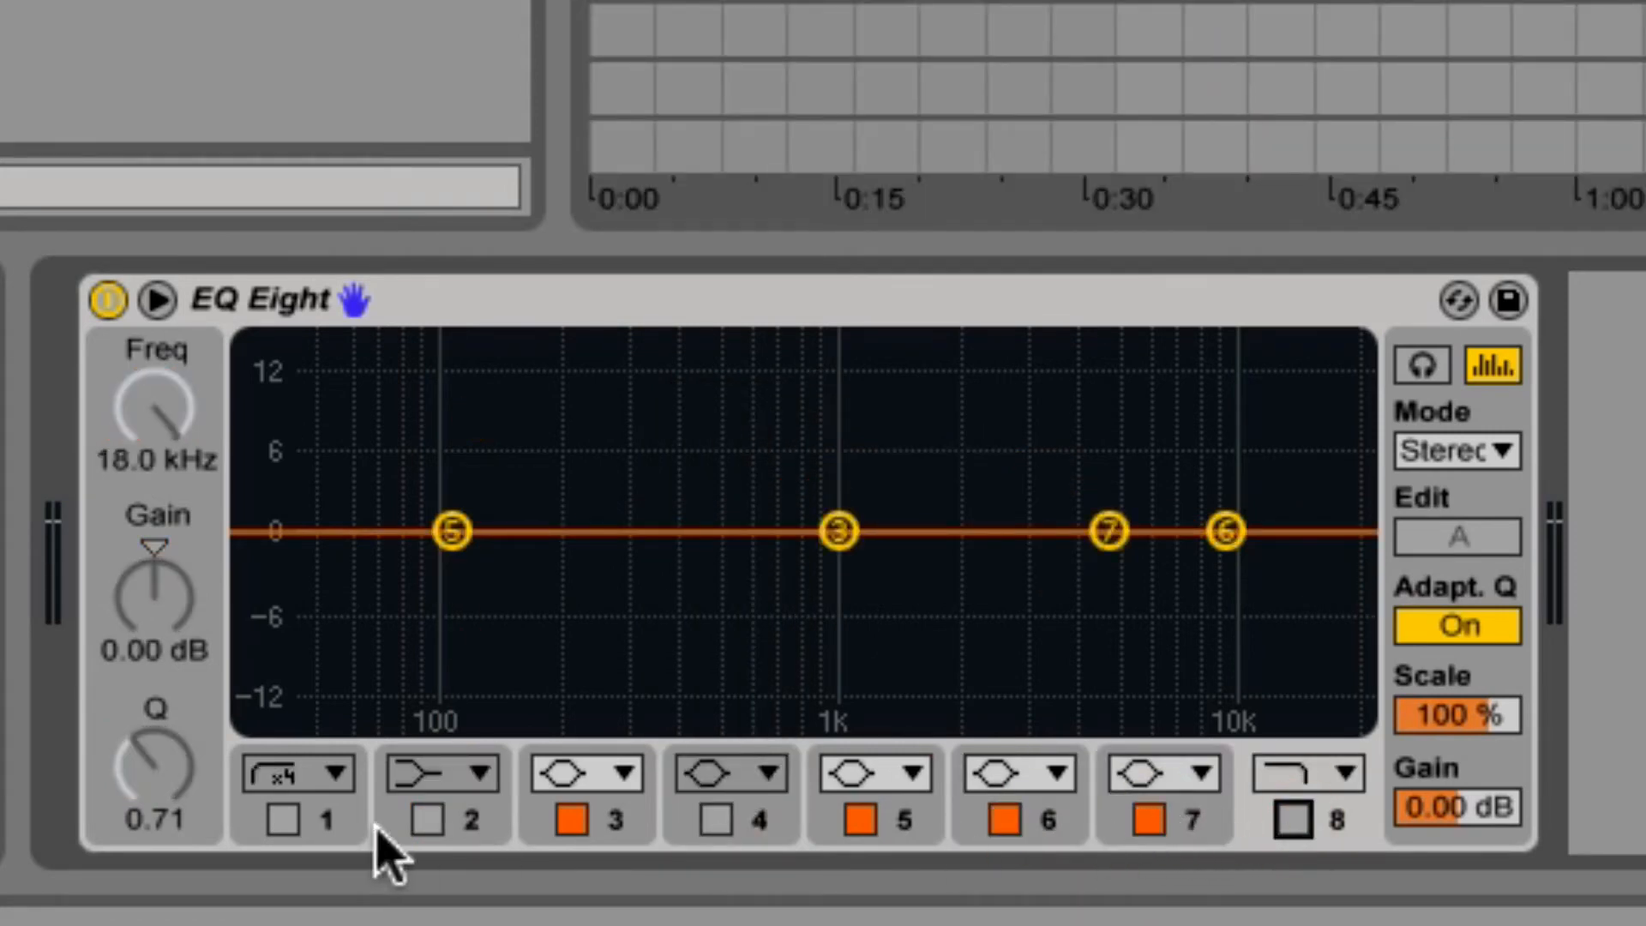
Enable band 2 as a low cut and tune it beside band 1 around 50–65 Hz
left_click(331, 772)
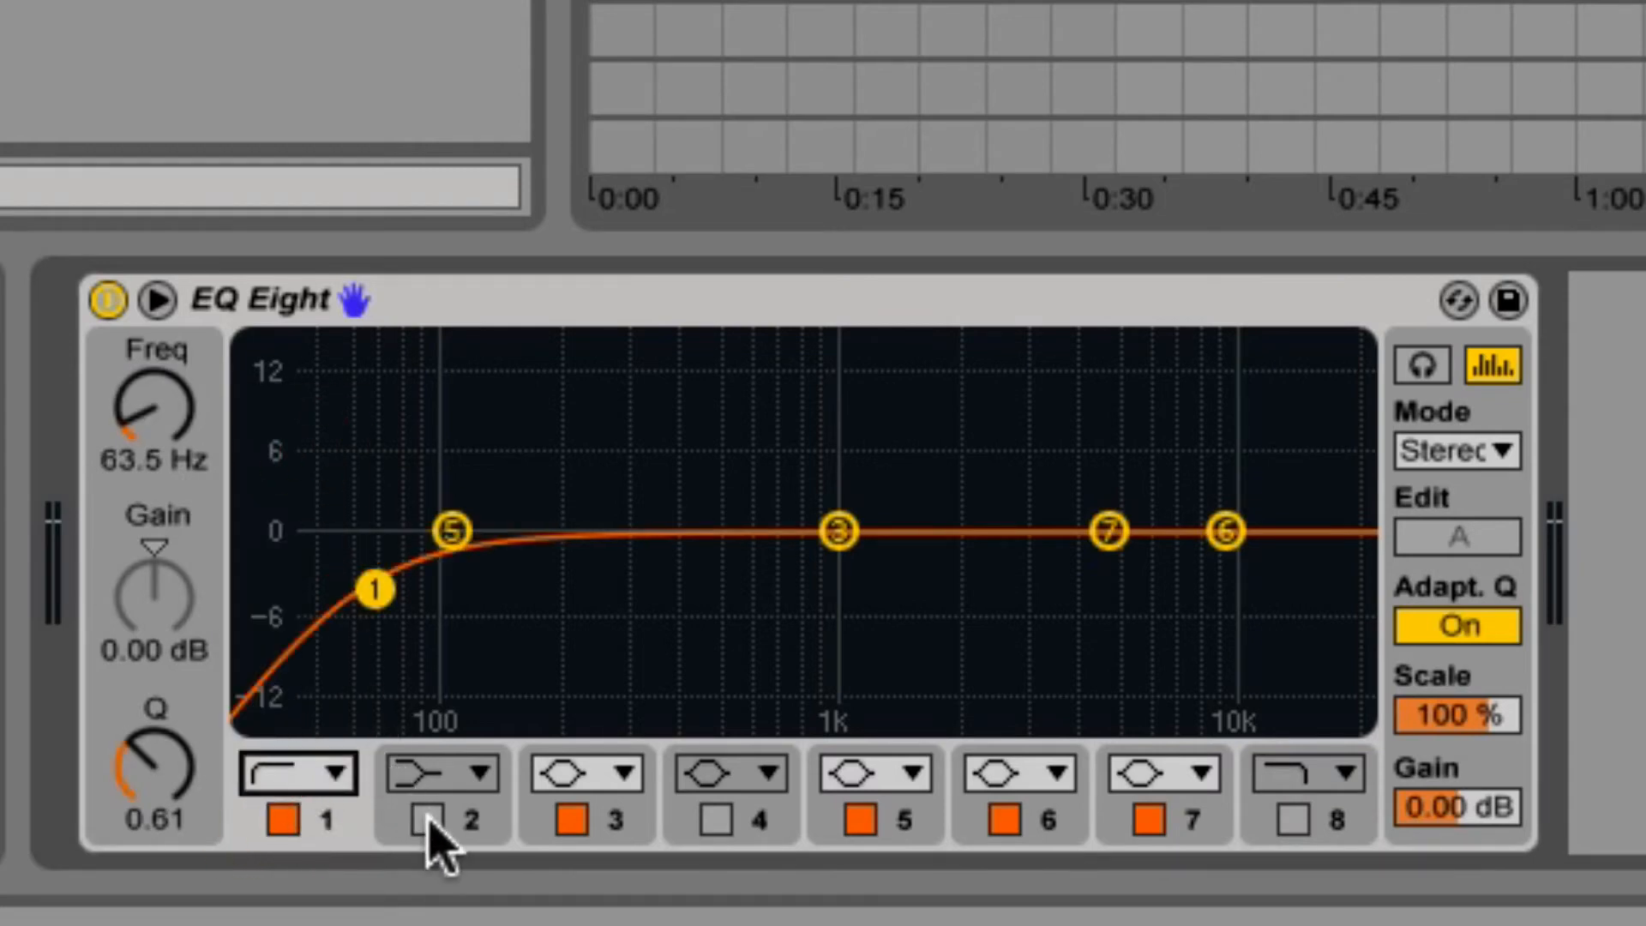
left_click(428, 819)
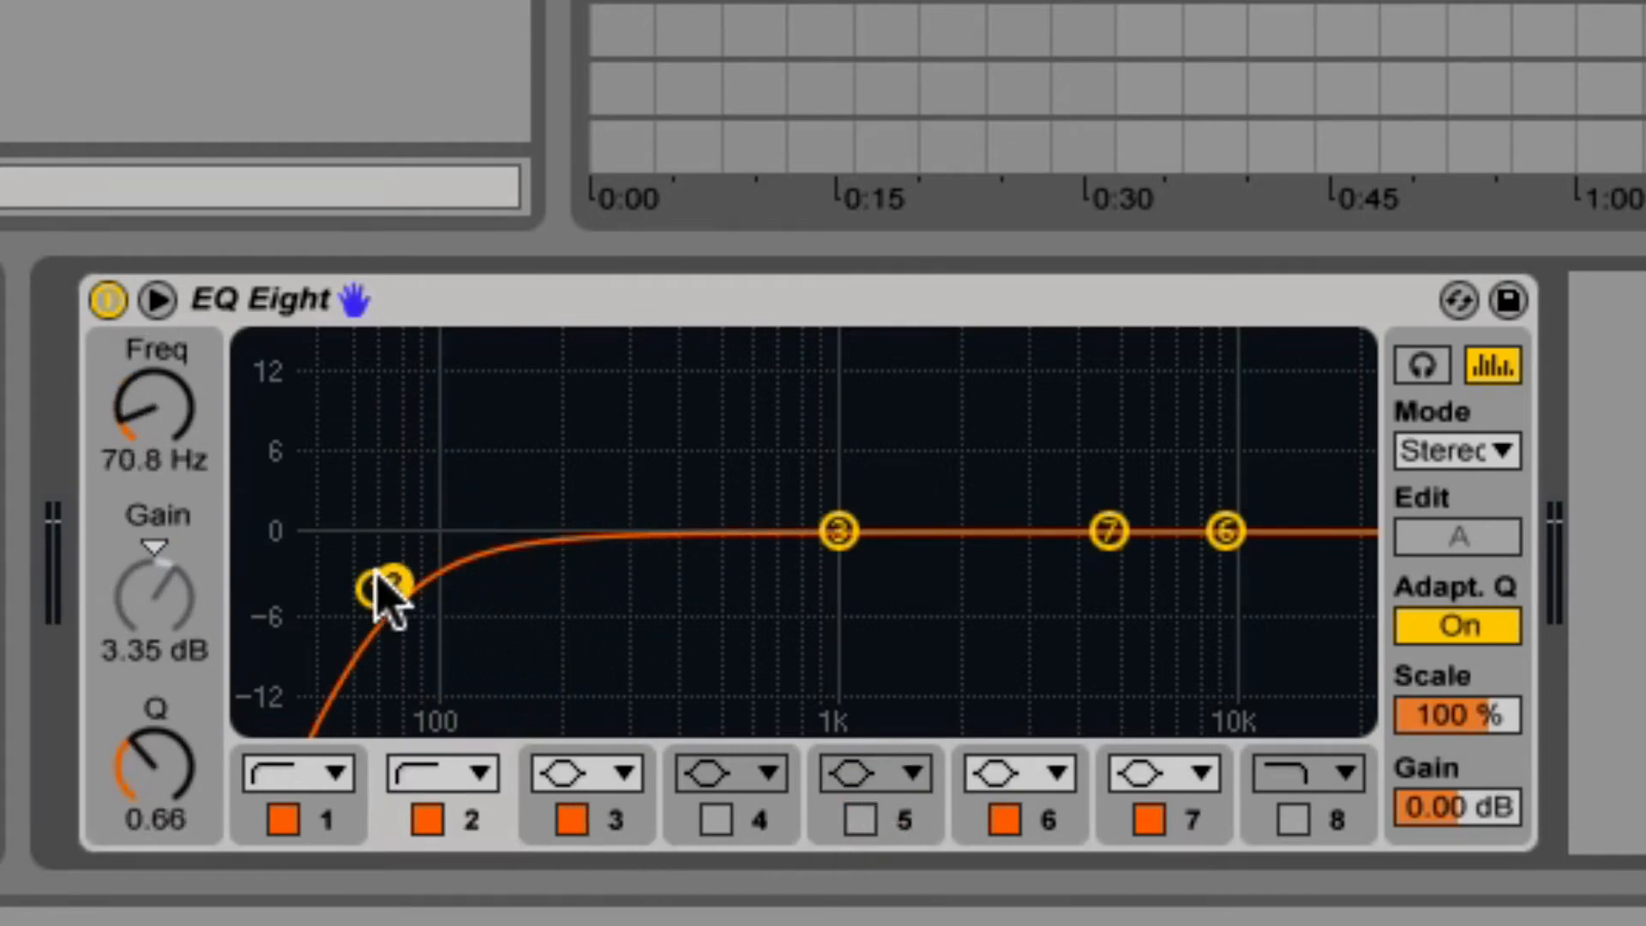
left_click_drag(394, 585, 373, 588)
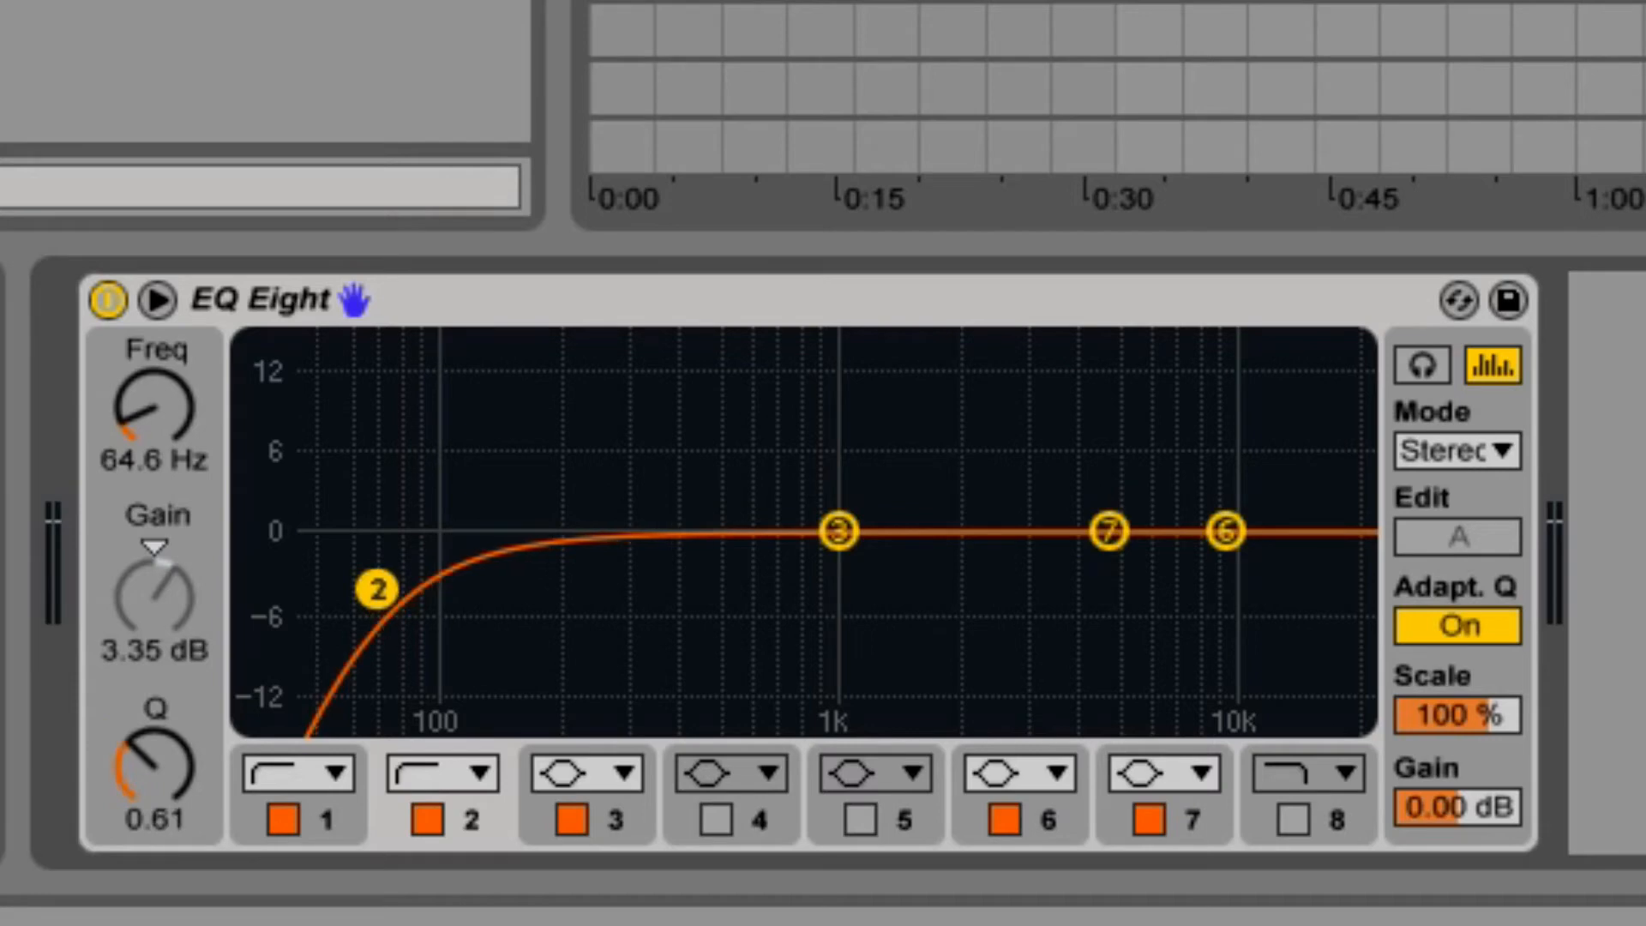
left_click_drag(374, 589, 362, 588)
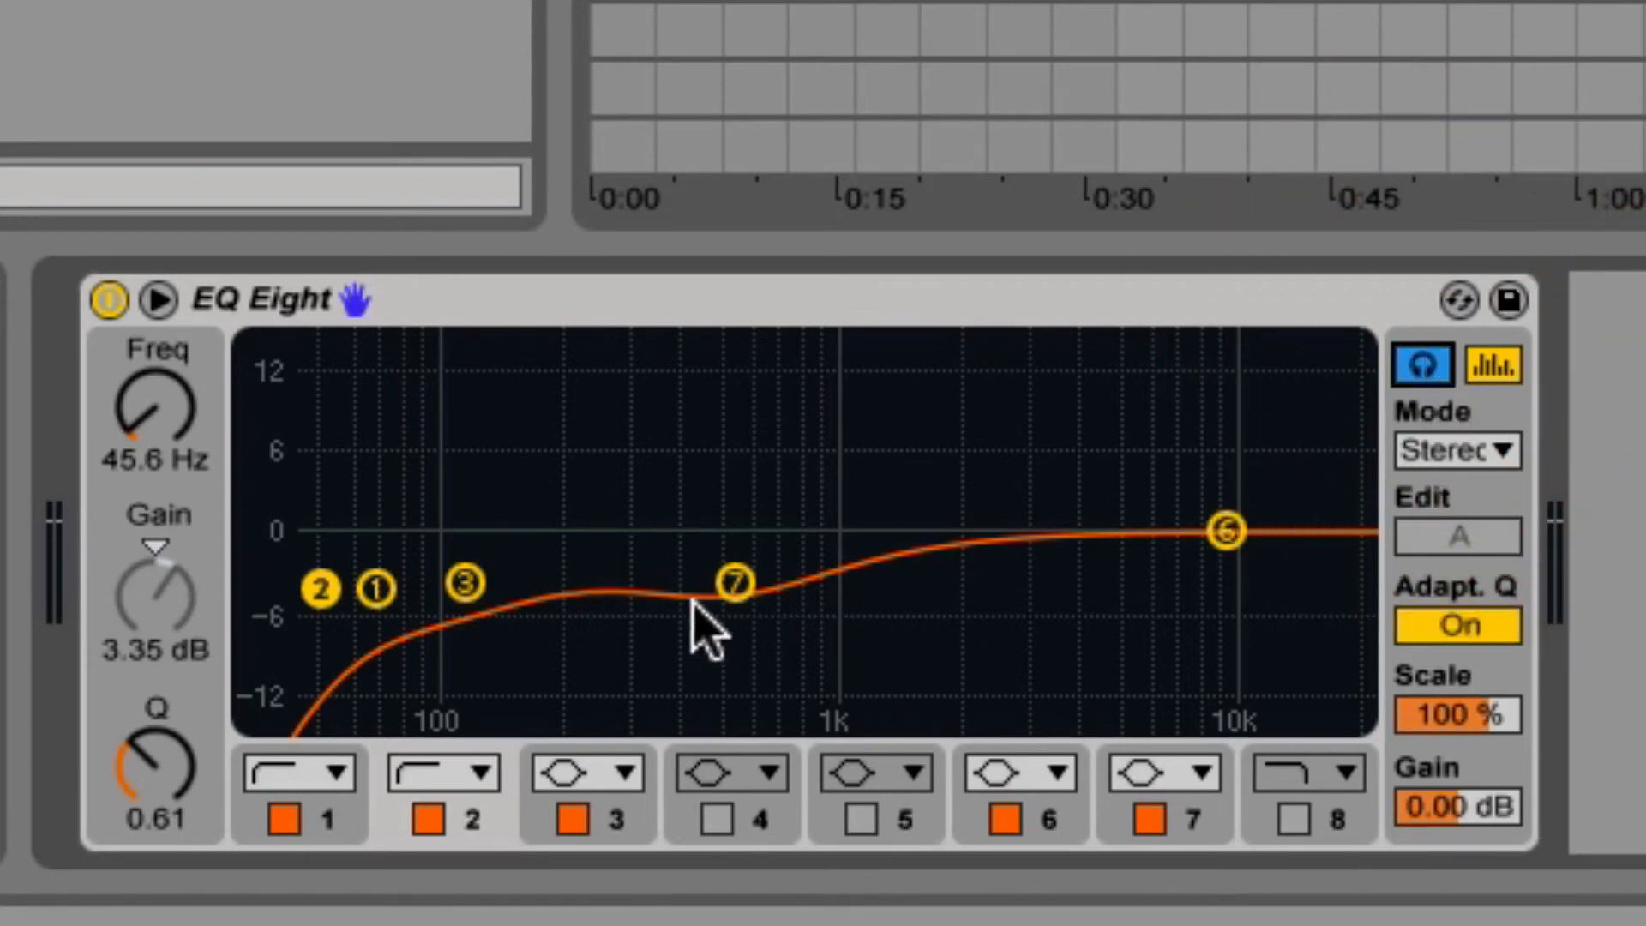
Sweep bands 7 and 6 through boosts and cuts from 95 Hz to 16 kHz
left_click_drag(732, 583, 441, 507)
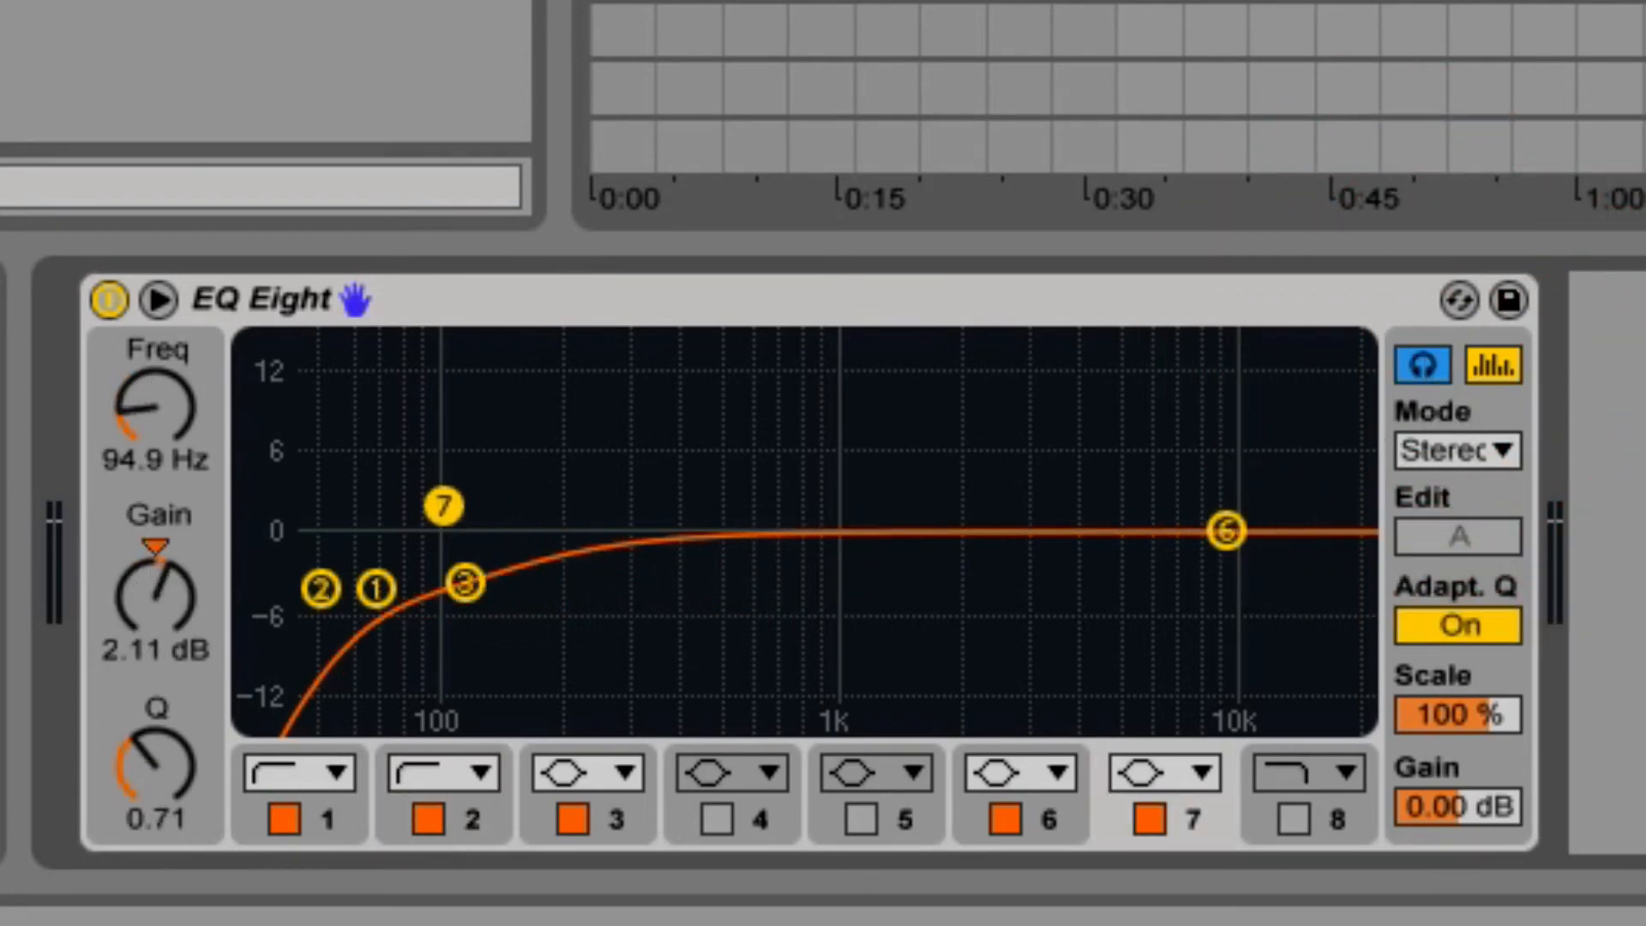
left_click_drag(1229, 530, 1297, 345)
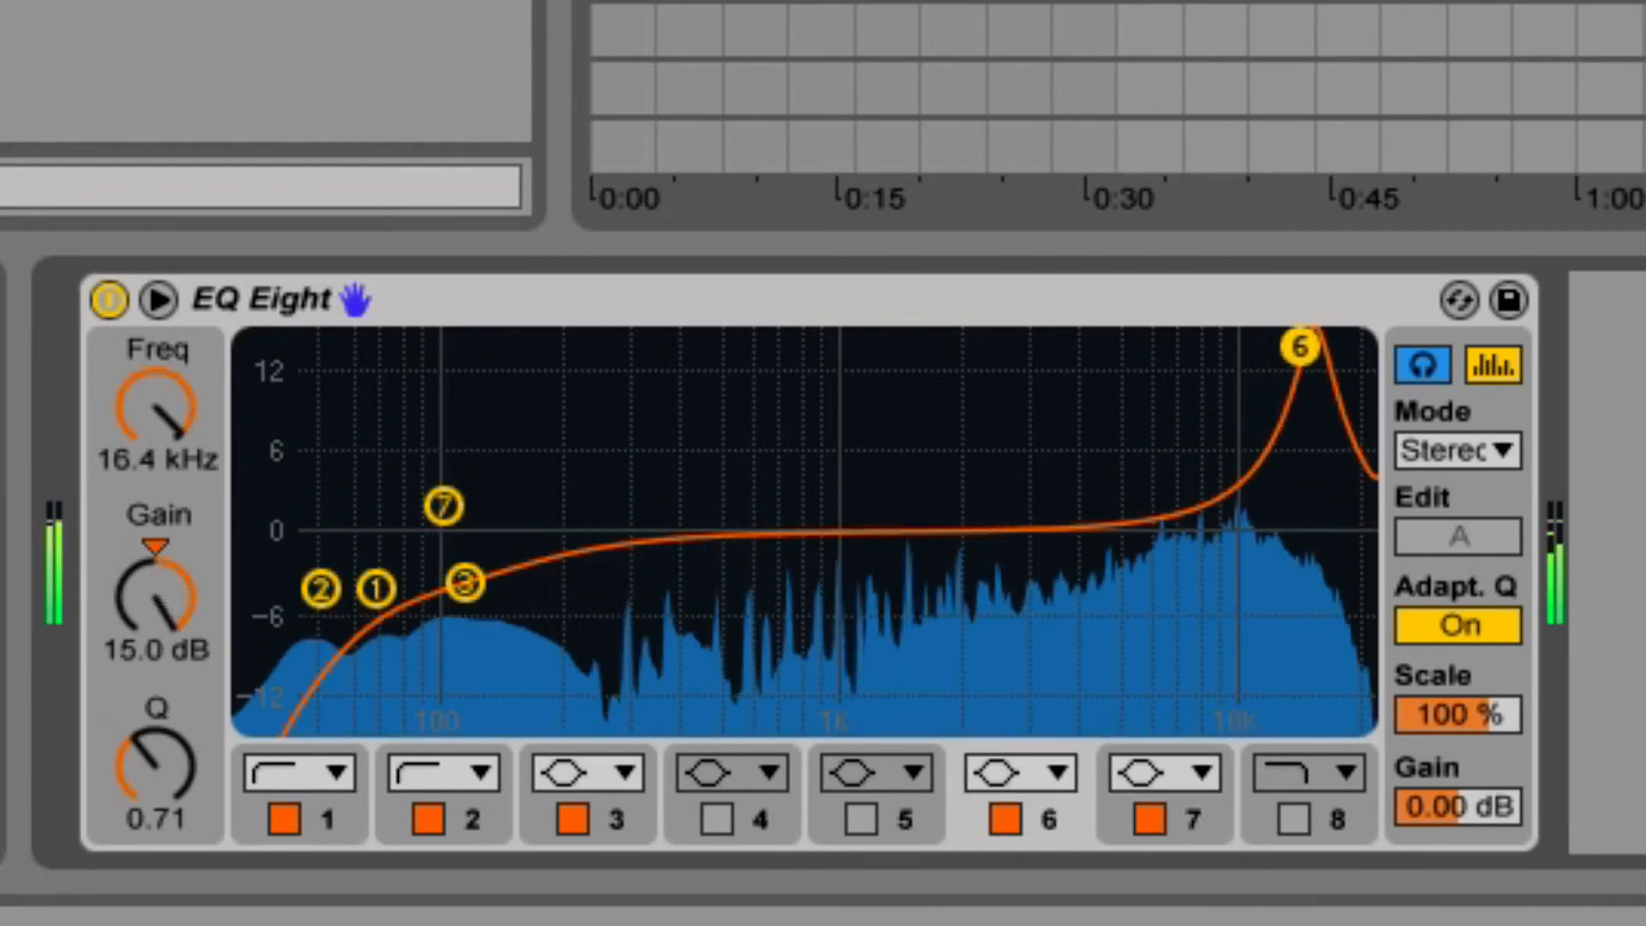
left_click_drag(1300, 343, 820, 378)
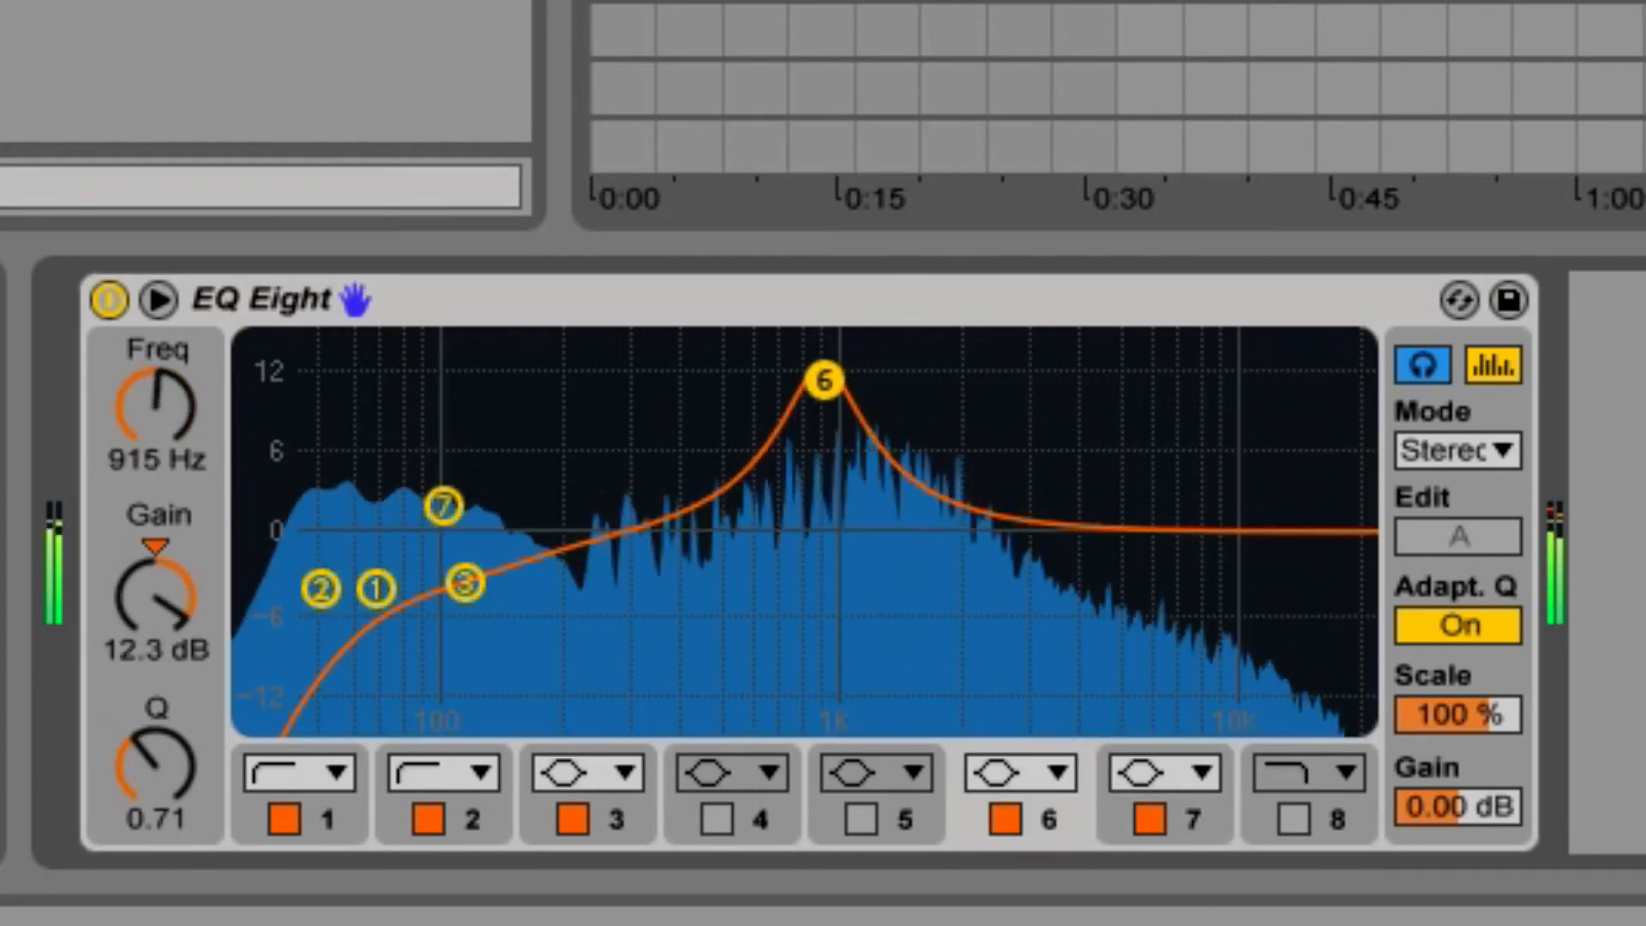
left_click_drag(825, 378, 1072, 719)
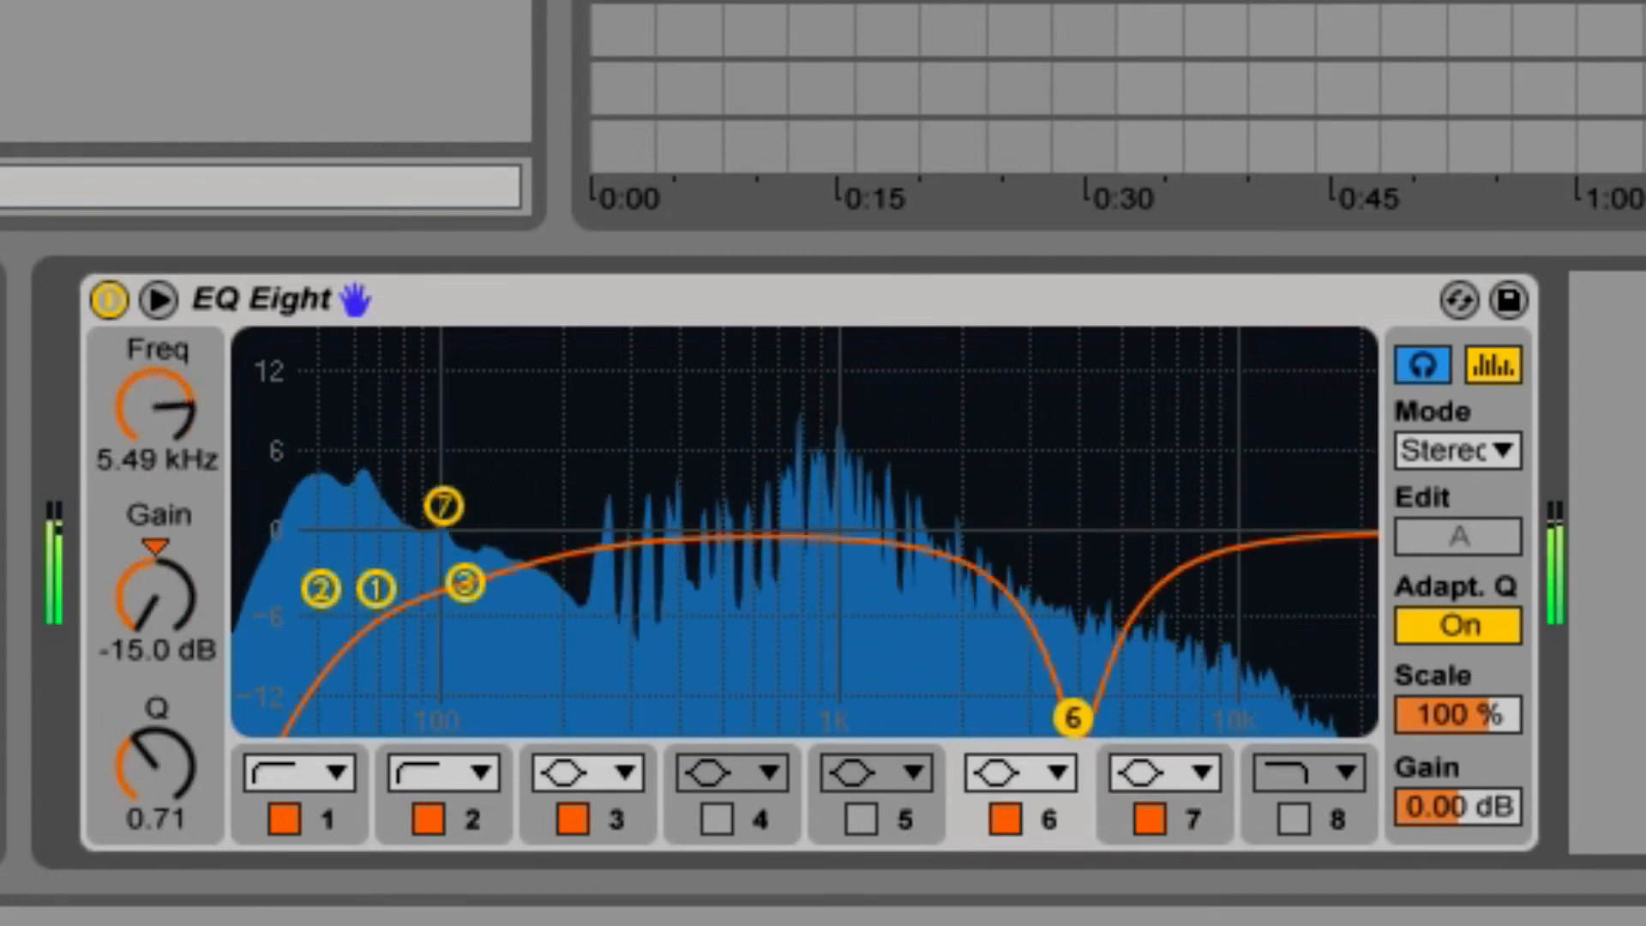
left_click_drag(1072, 717, 1293, 527)
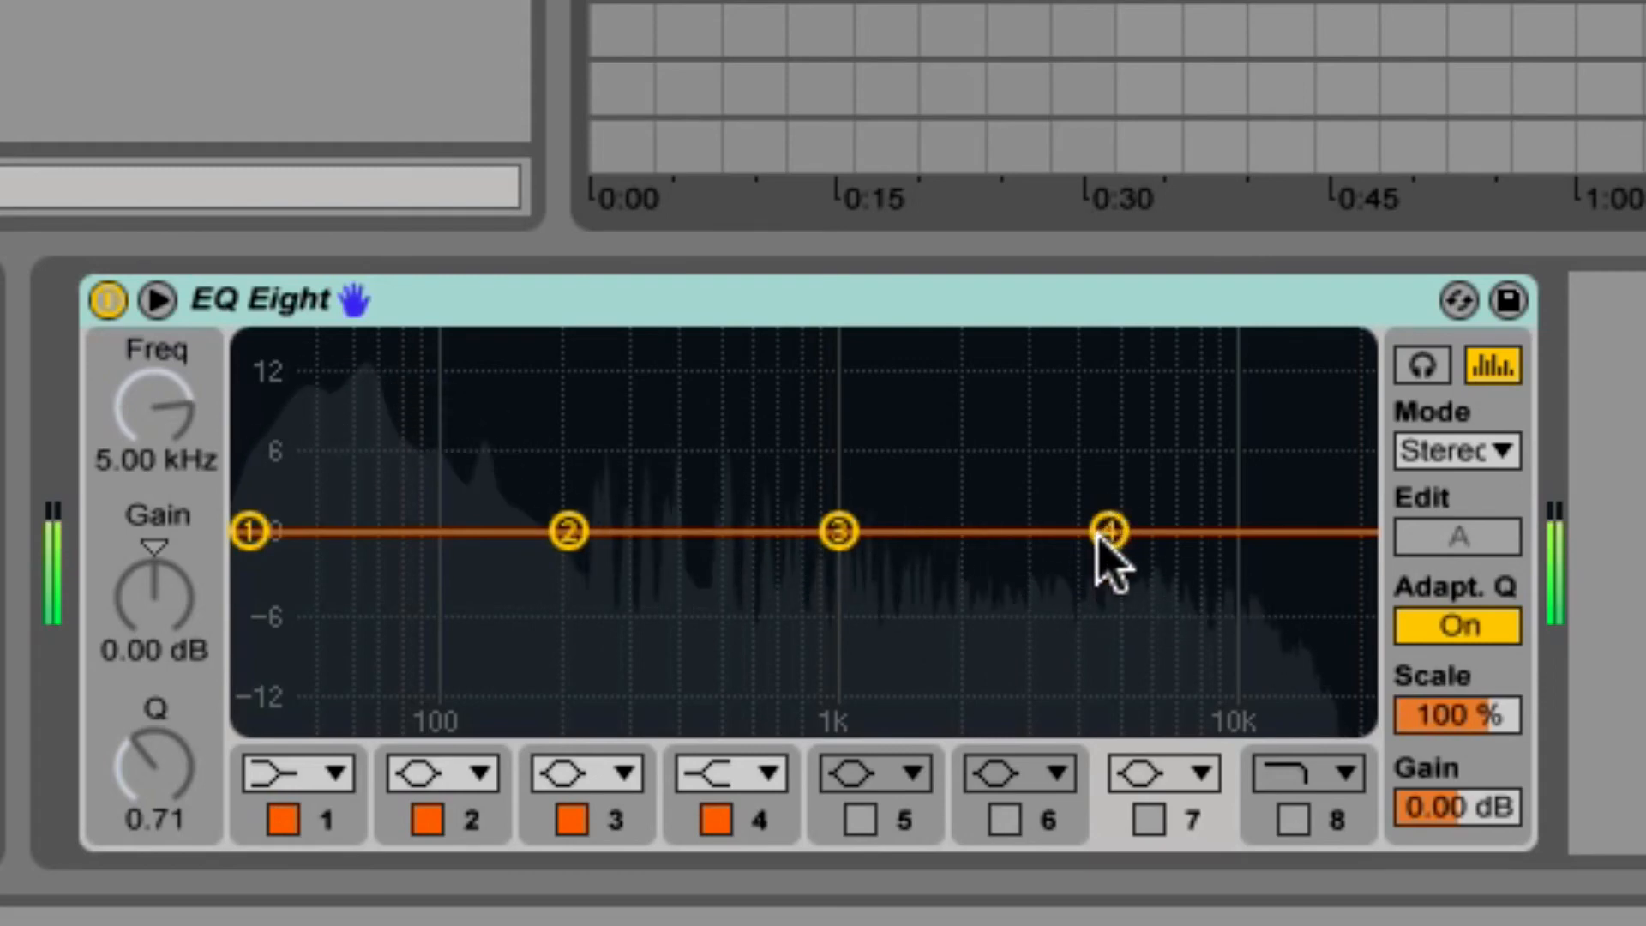
Audition band 4 as a high shelf, then try low-shelf boosts and cuts
left_click_drag(1108, 530, 1087, 510)
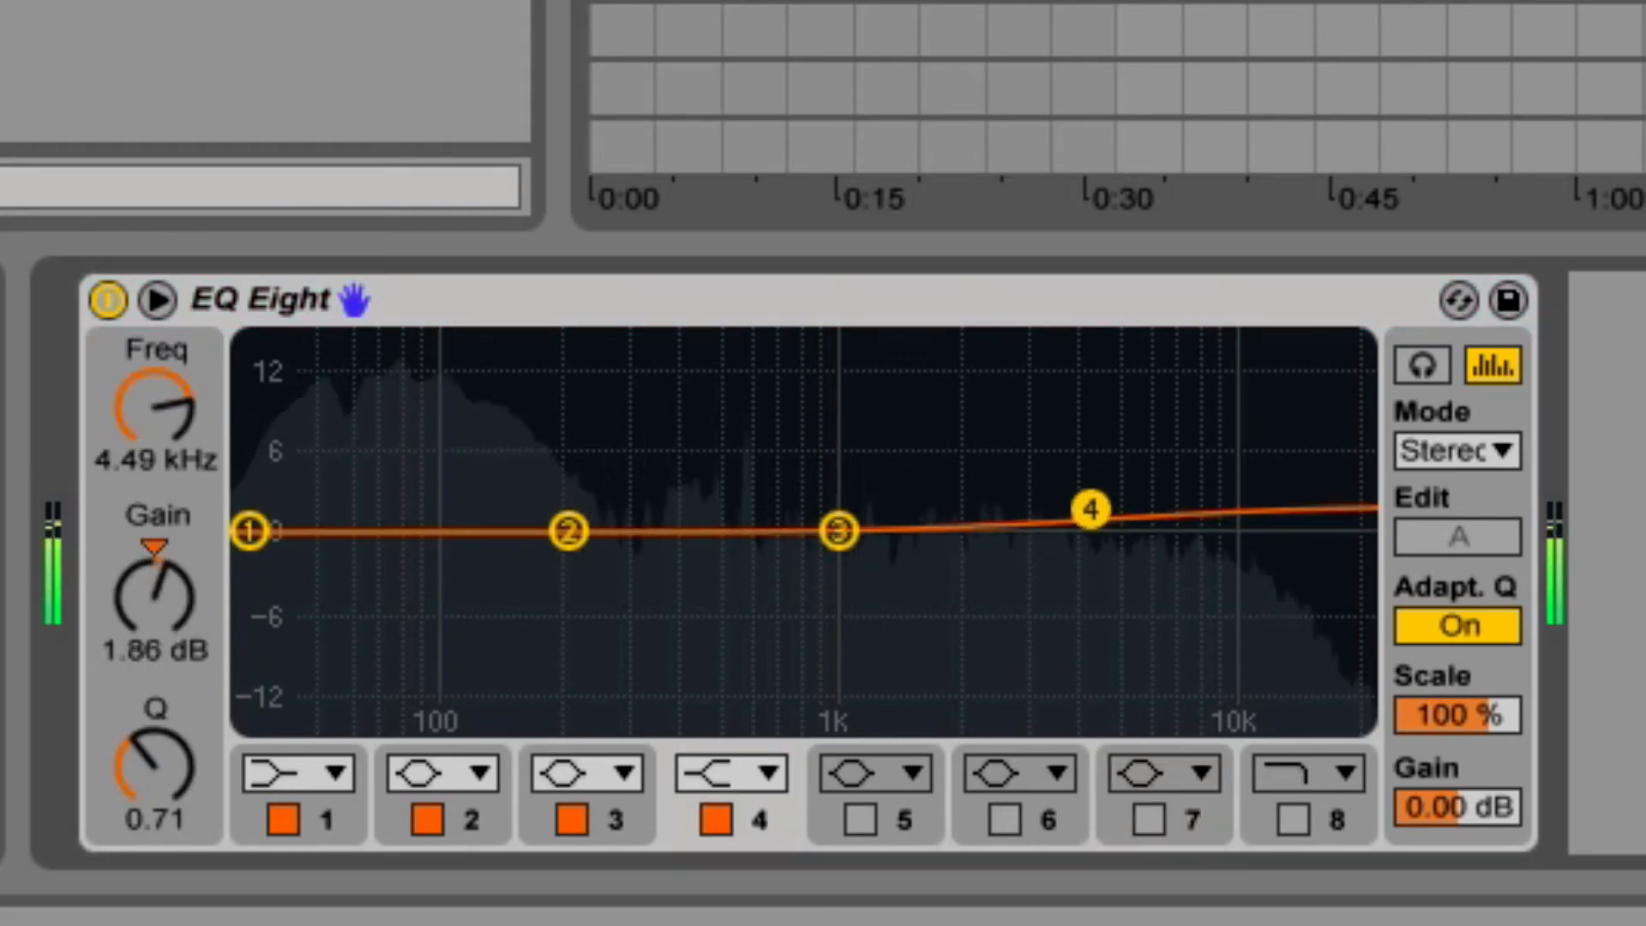
left_click_drag(1086, 507, 1069, 449)
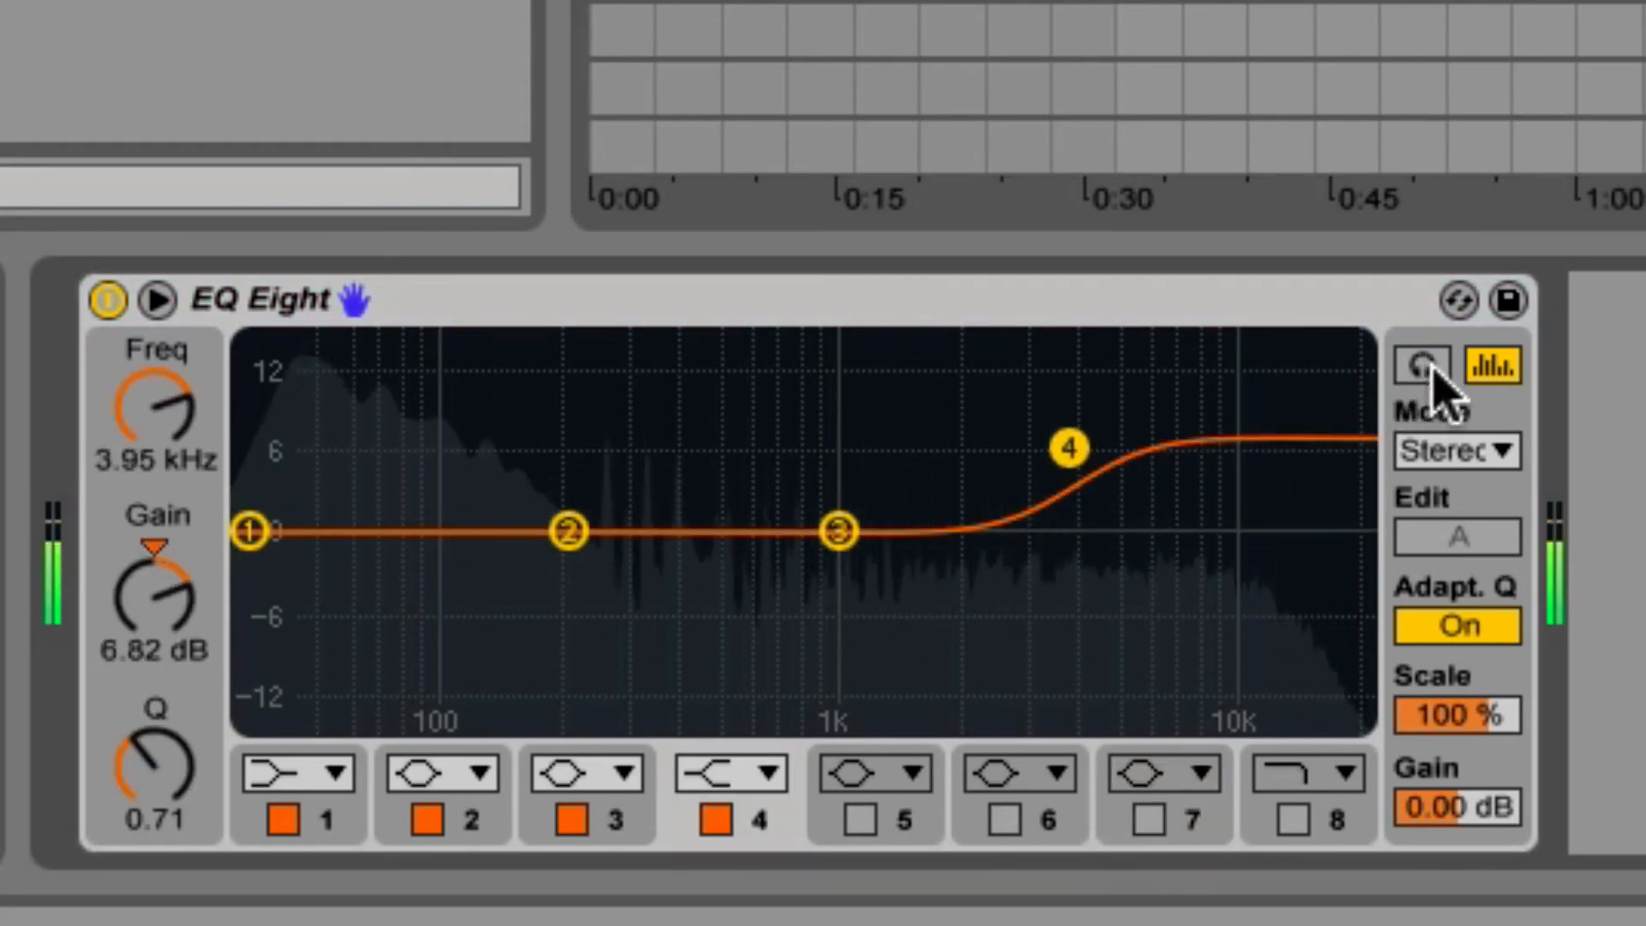
left_click(1454, 364)
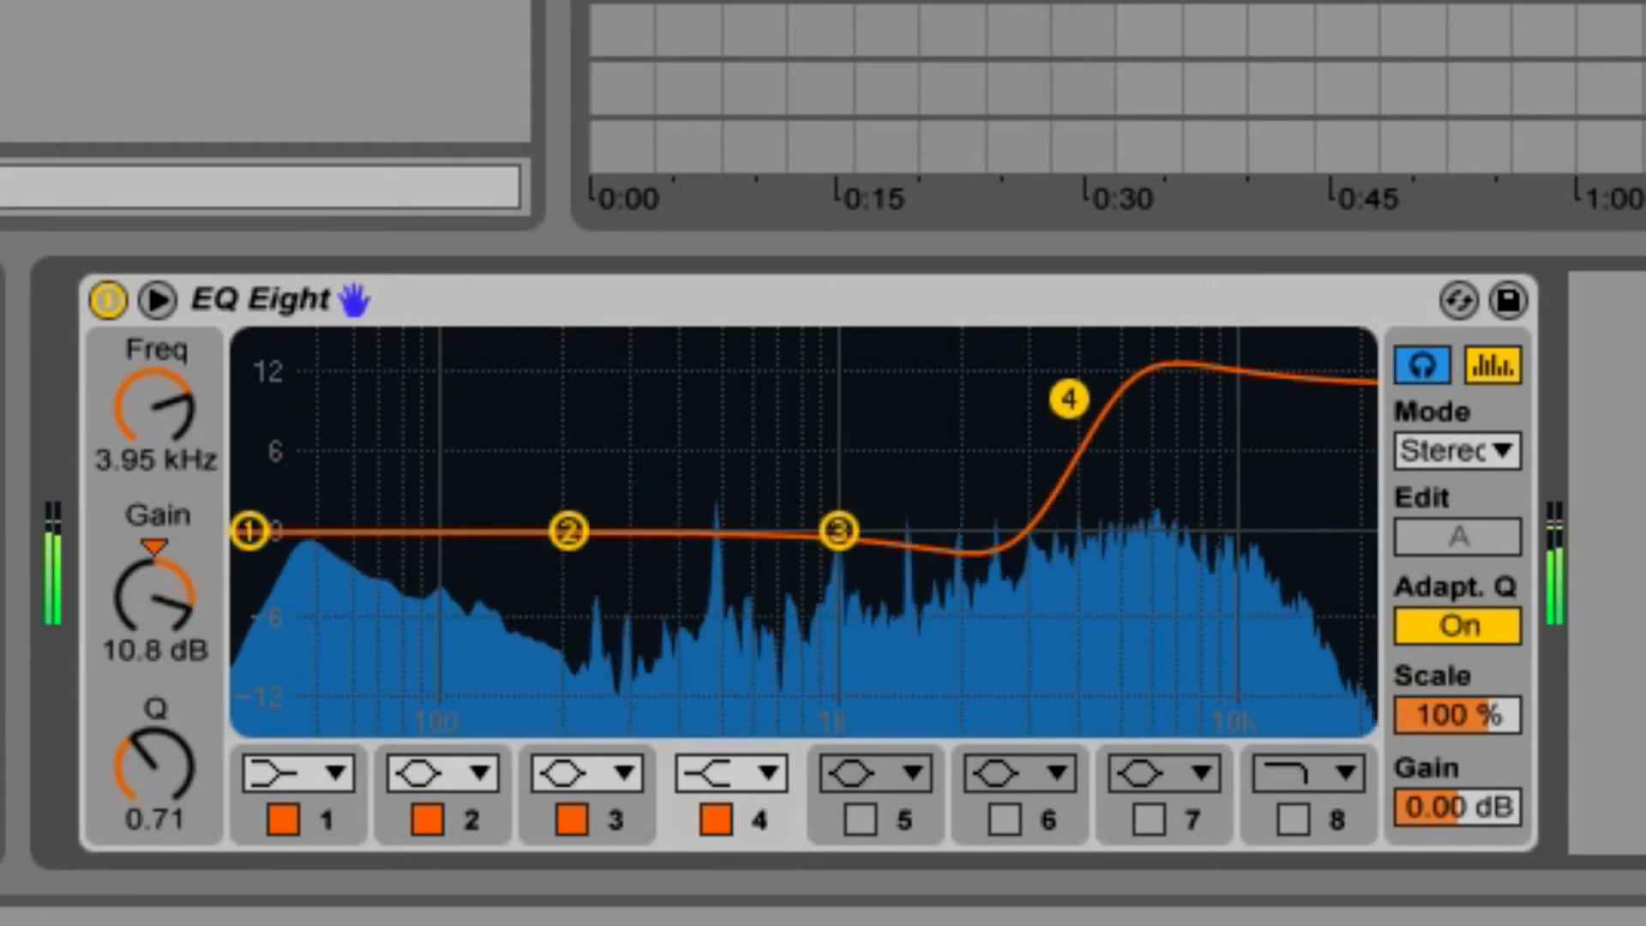
left_click_drag(1066, 399, 1074, 557)
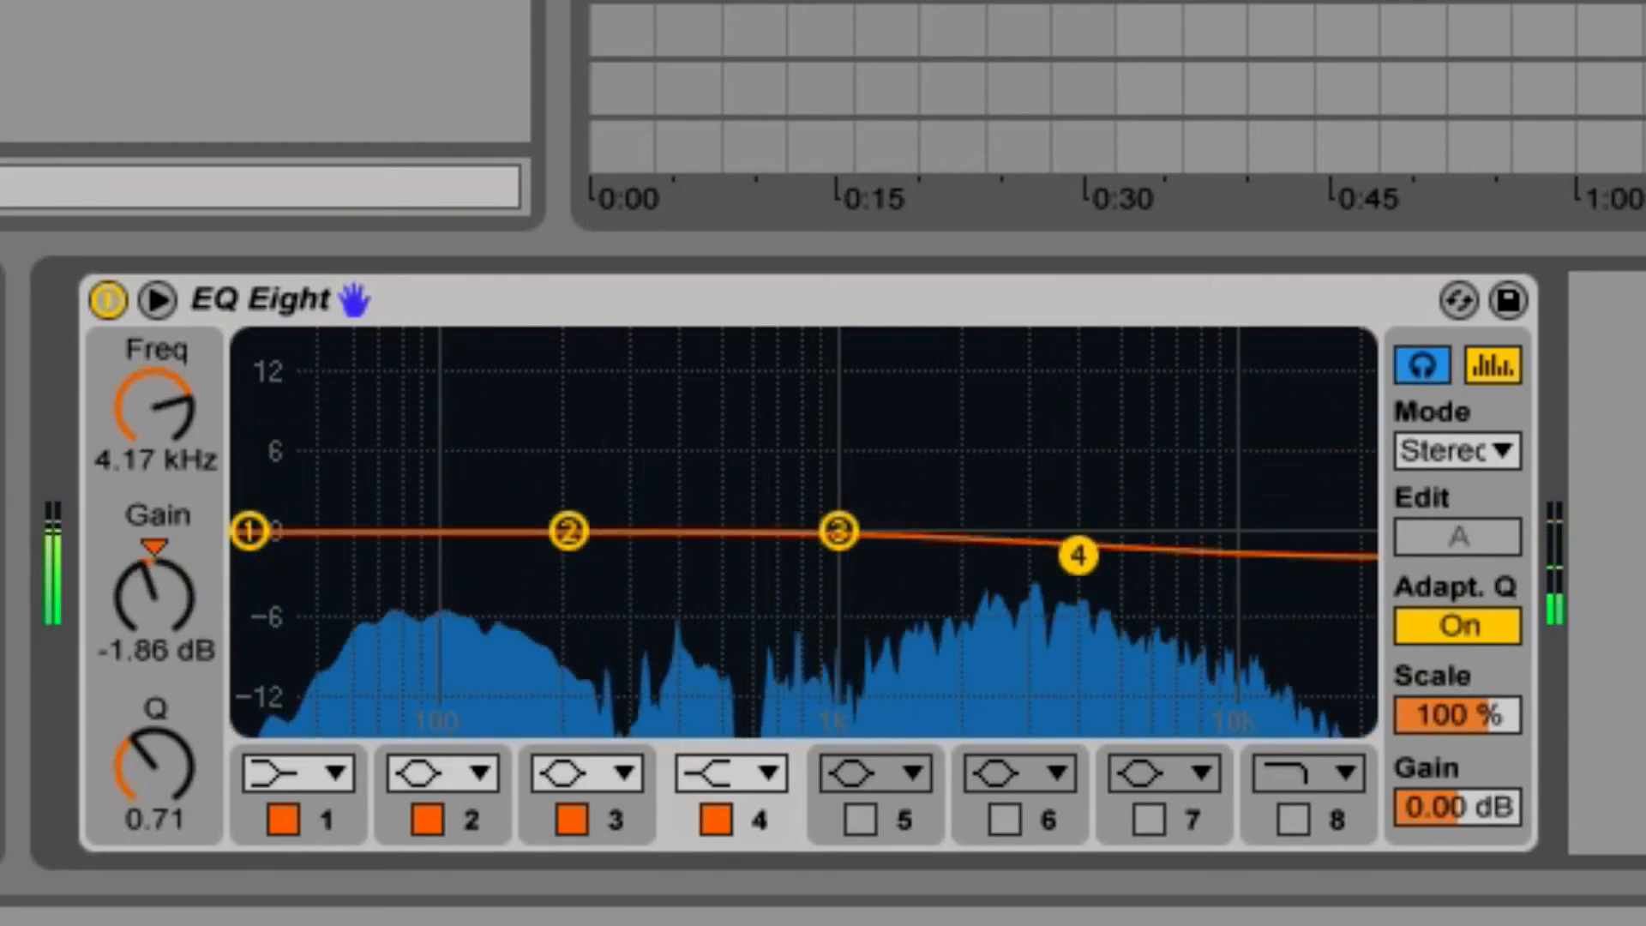
left_click_drag(1076, 555, 1076, 530)
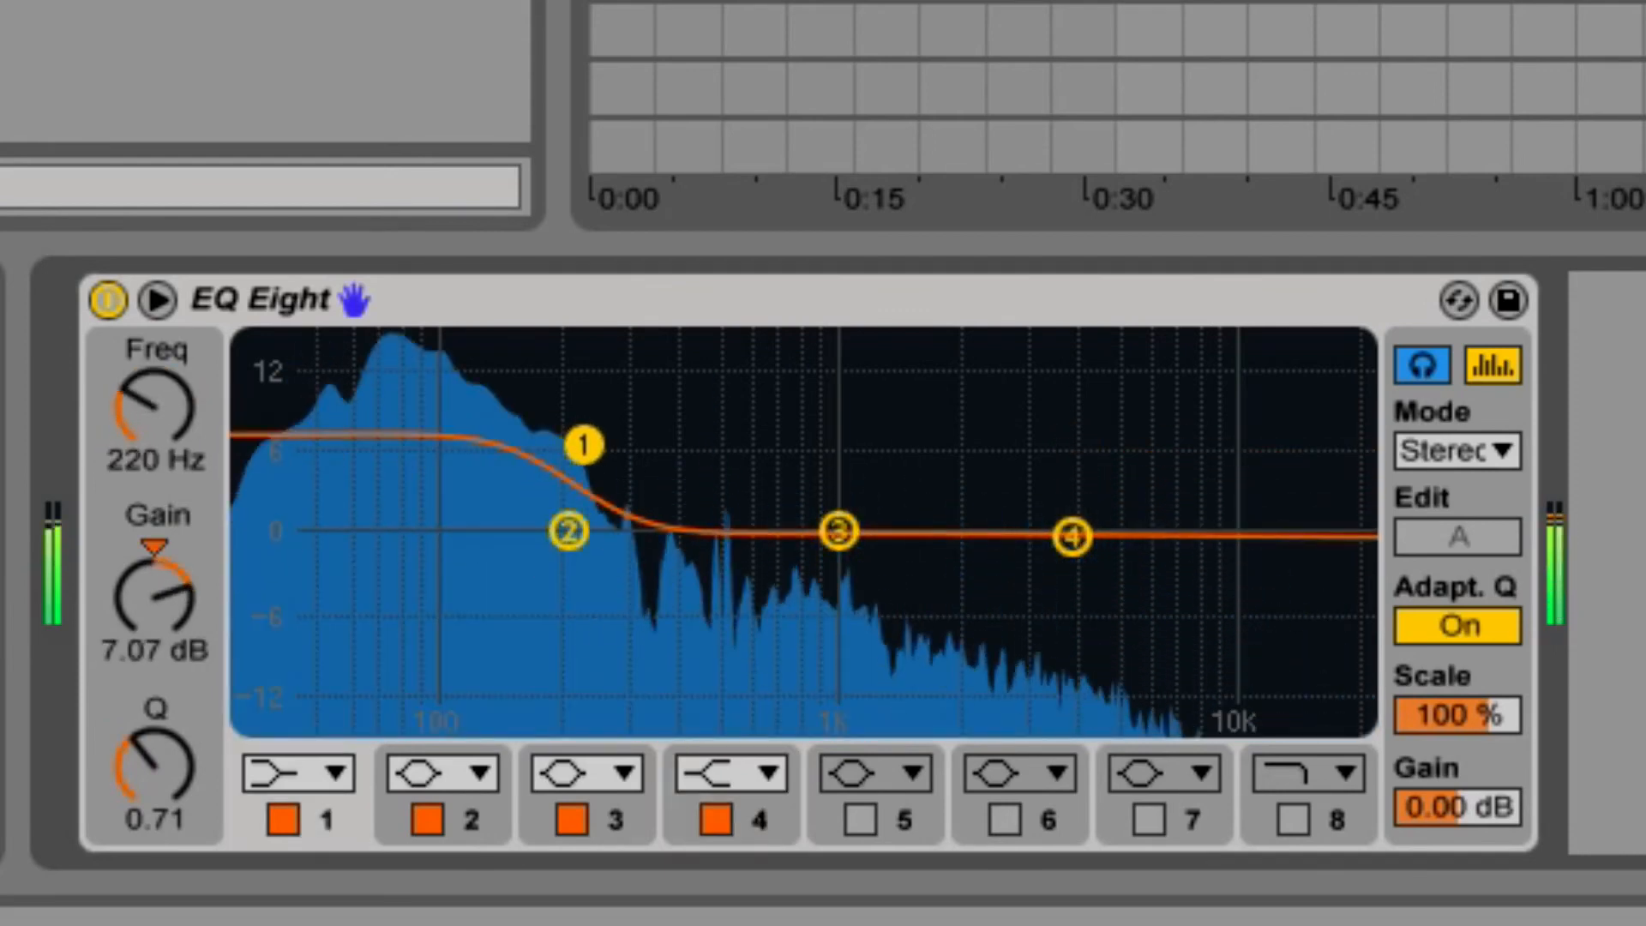
left_click_drag(581, 443, 572, 631)
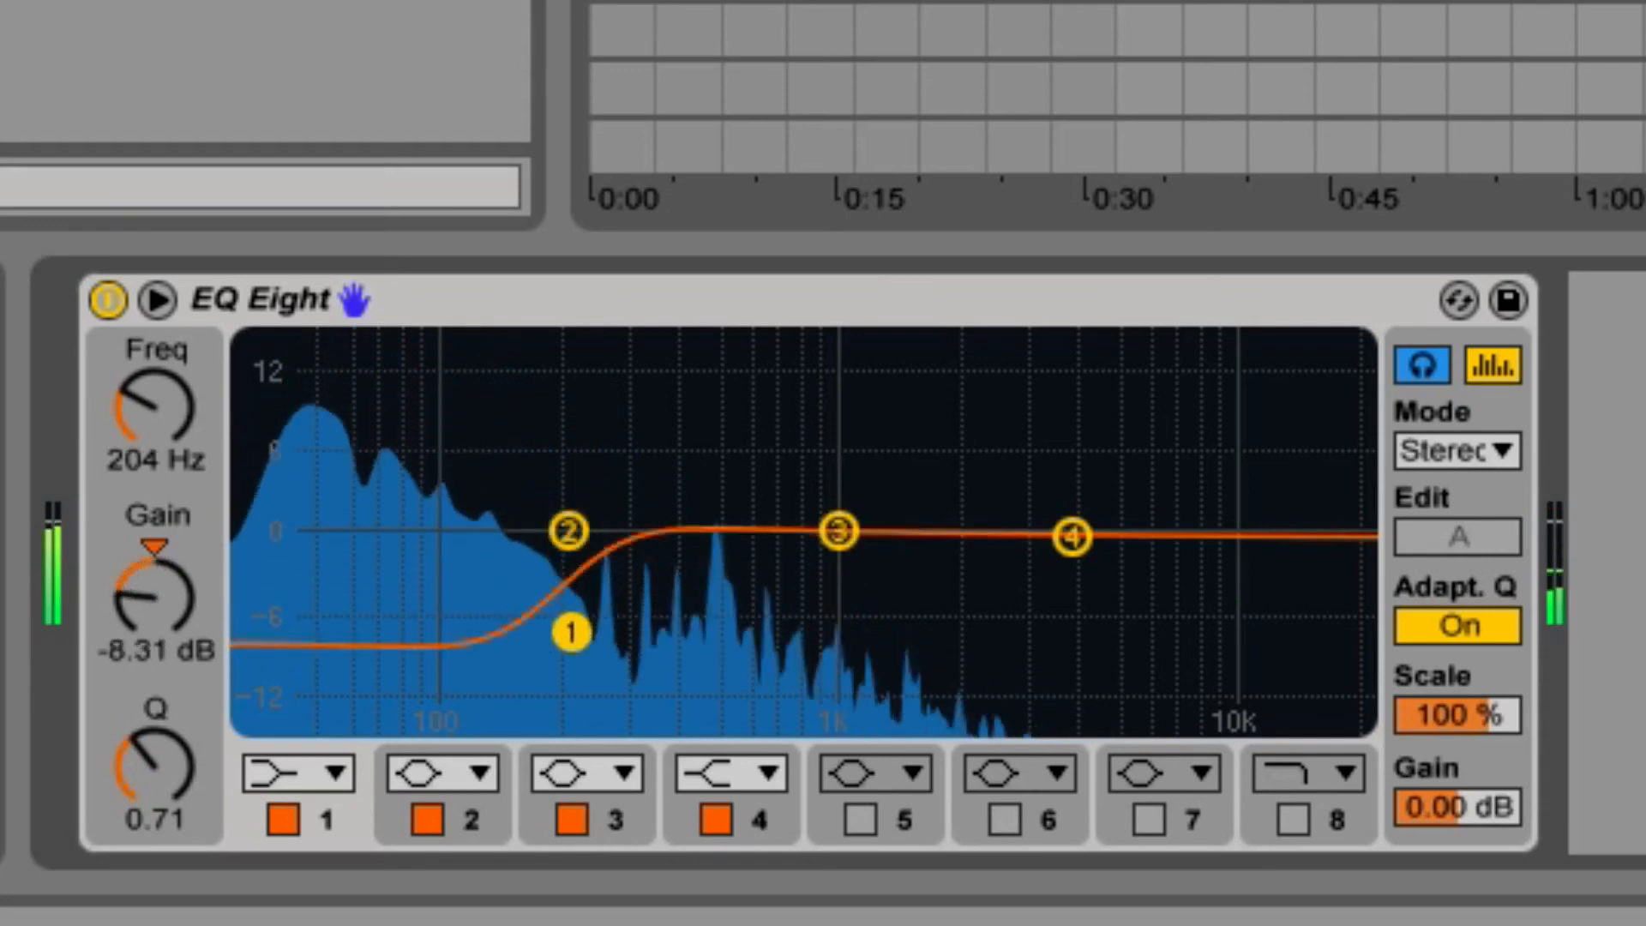
left_click_drag(571, 630, 552, 530)
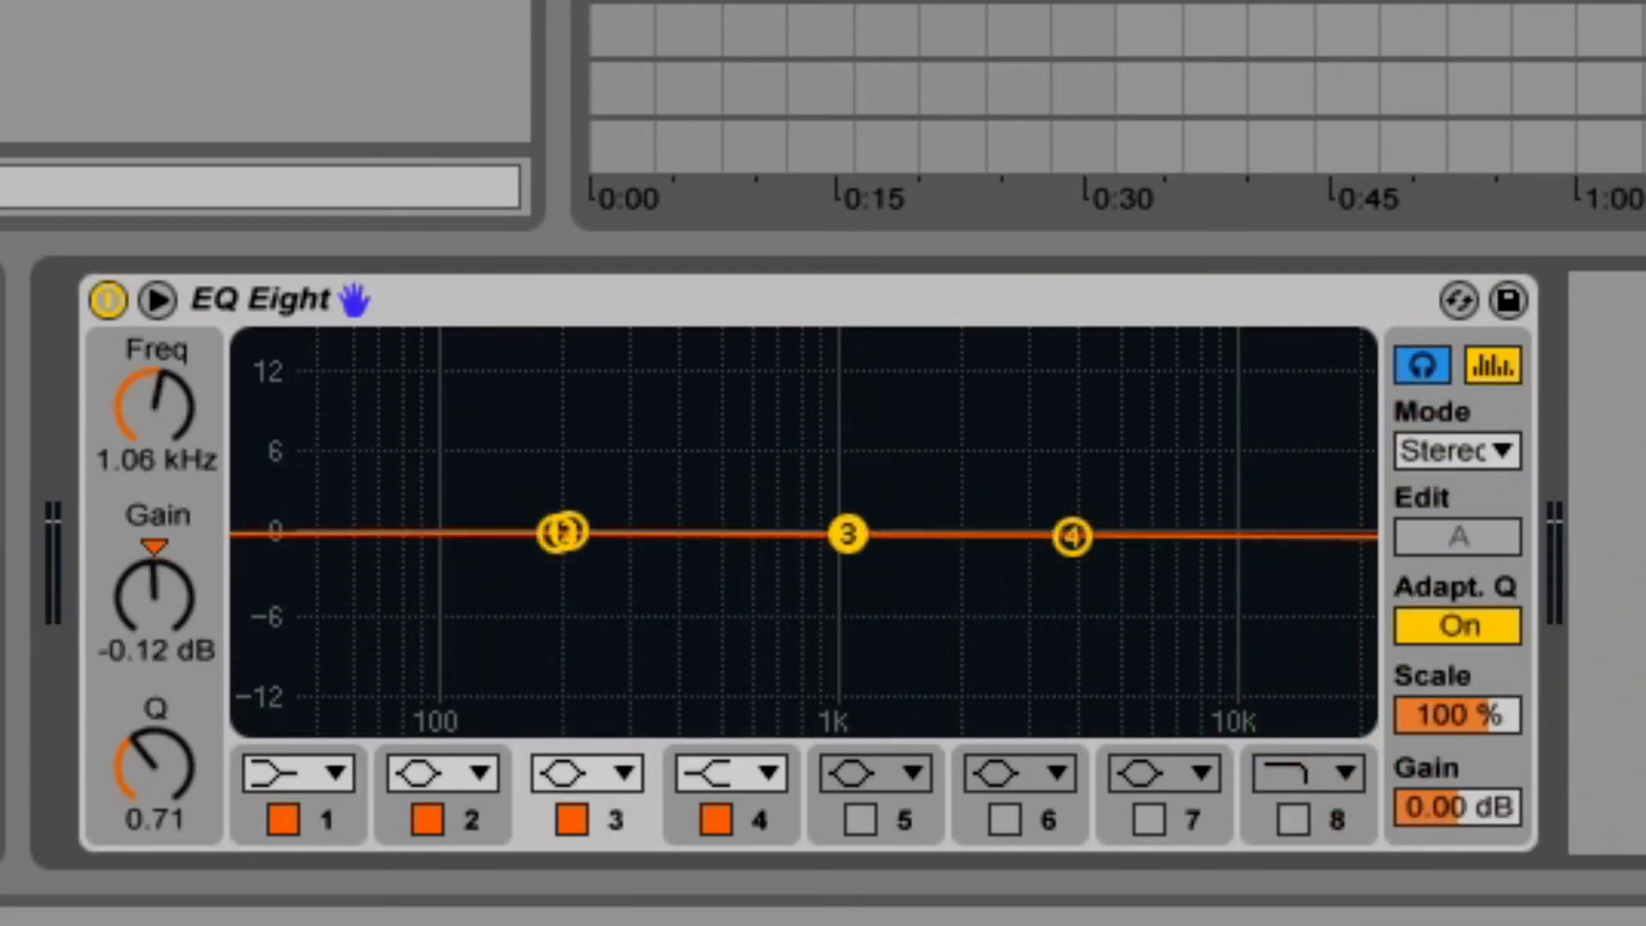
Boost band 3 near 1 kHz, compare Adaptive Q off (Q 3.92) and on, then reset gain
left_click_drag(845, 535, 840, 491)
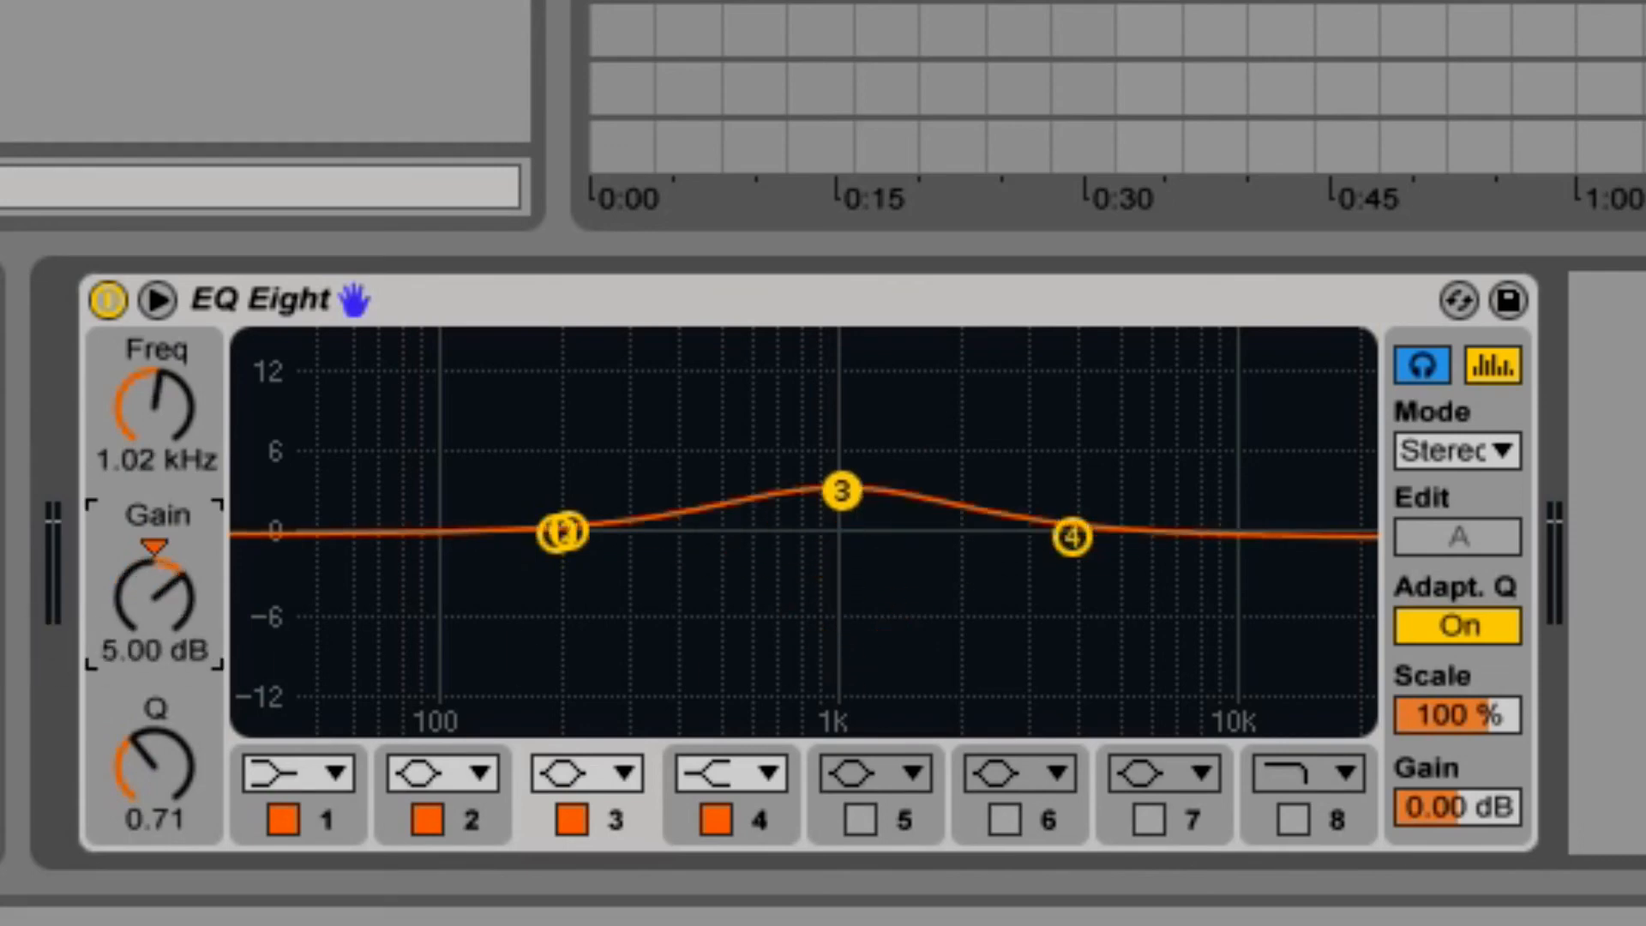
left_click(1457, 626)
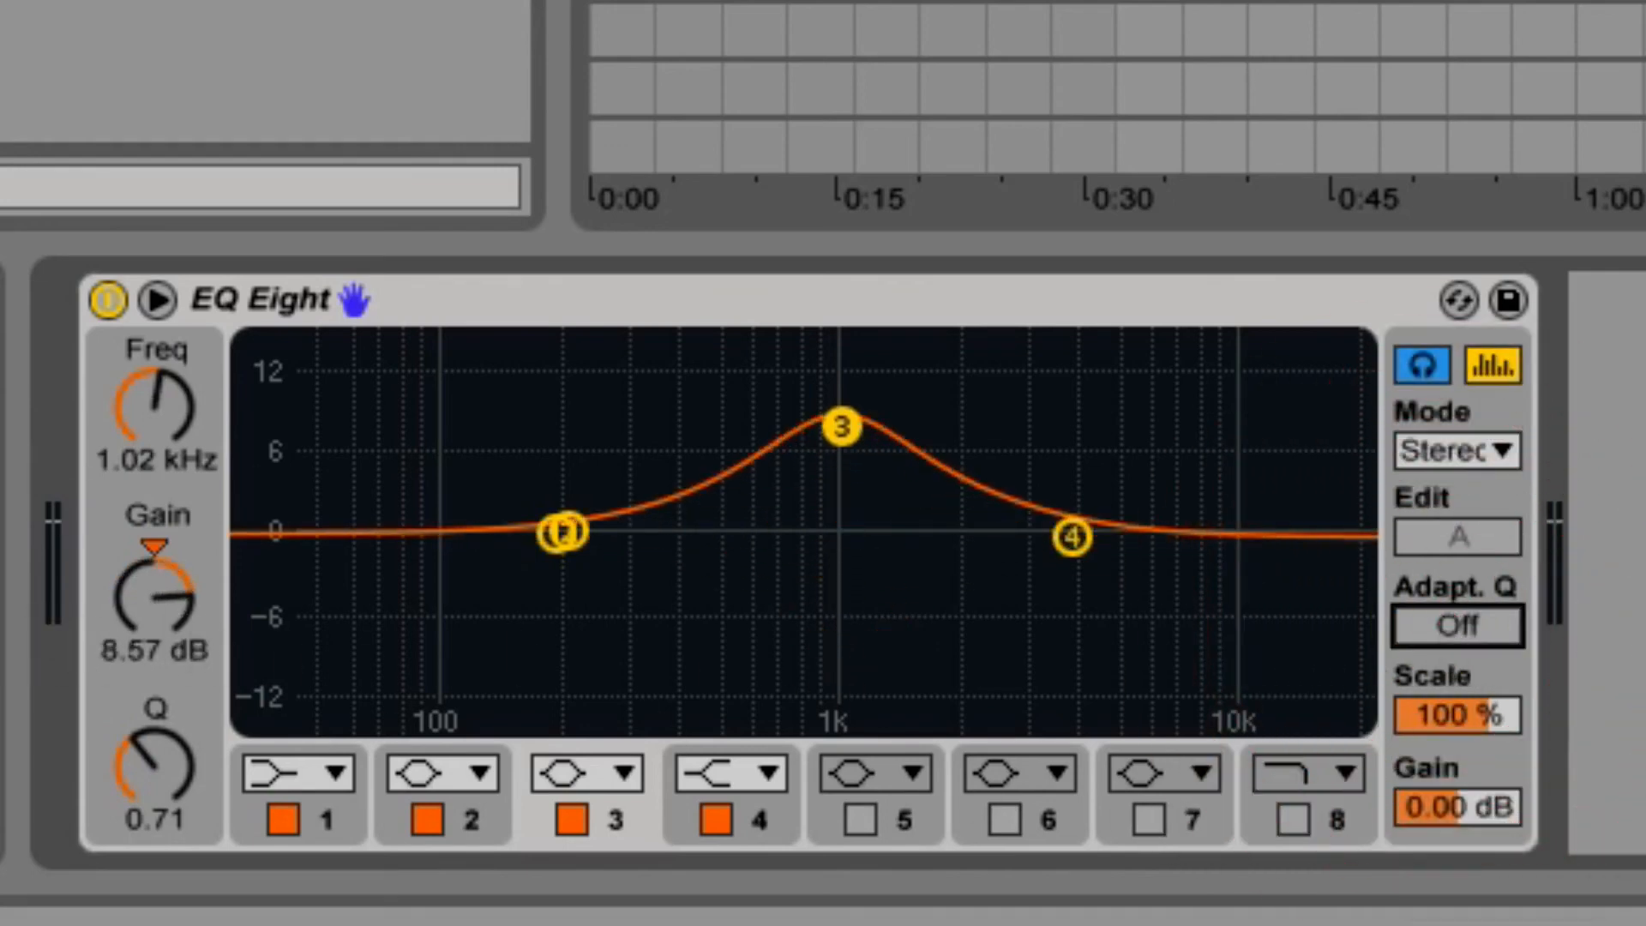
left_click_drag(158, 589, 158, 651)
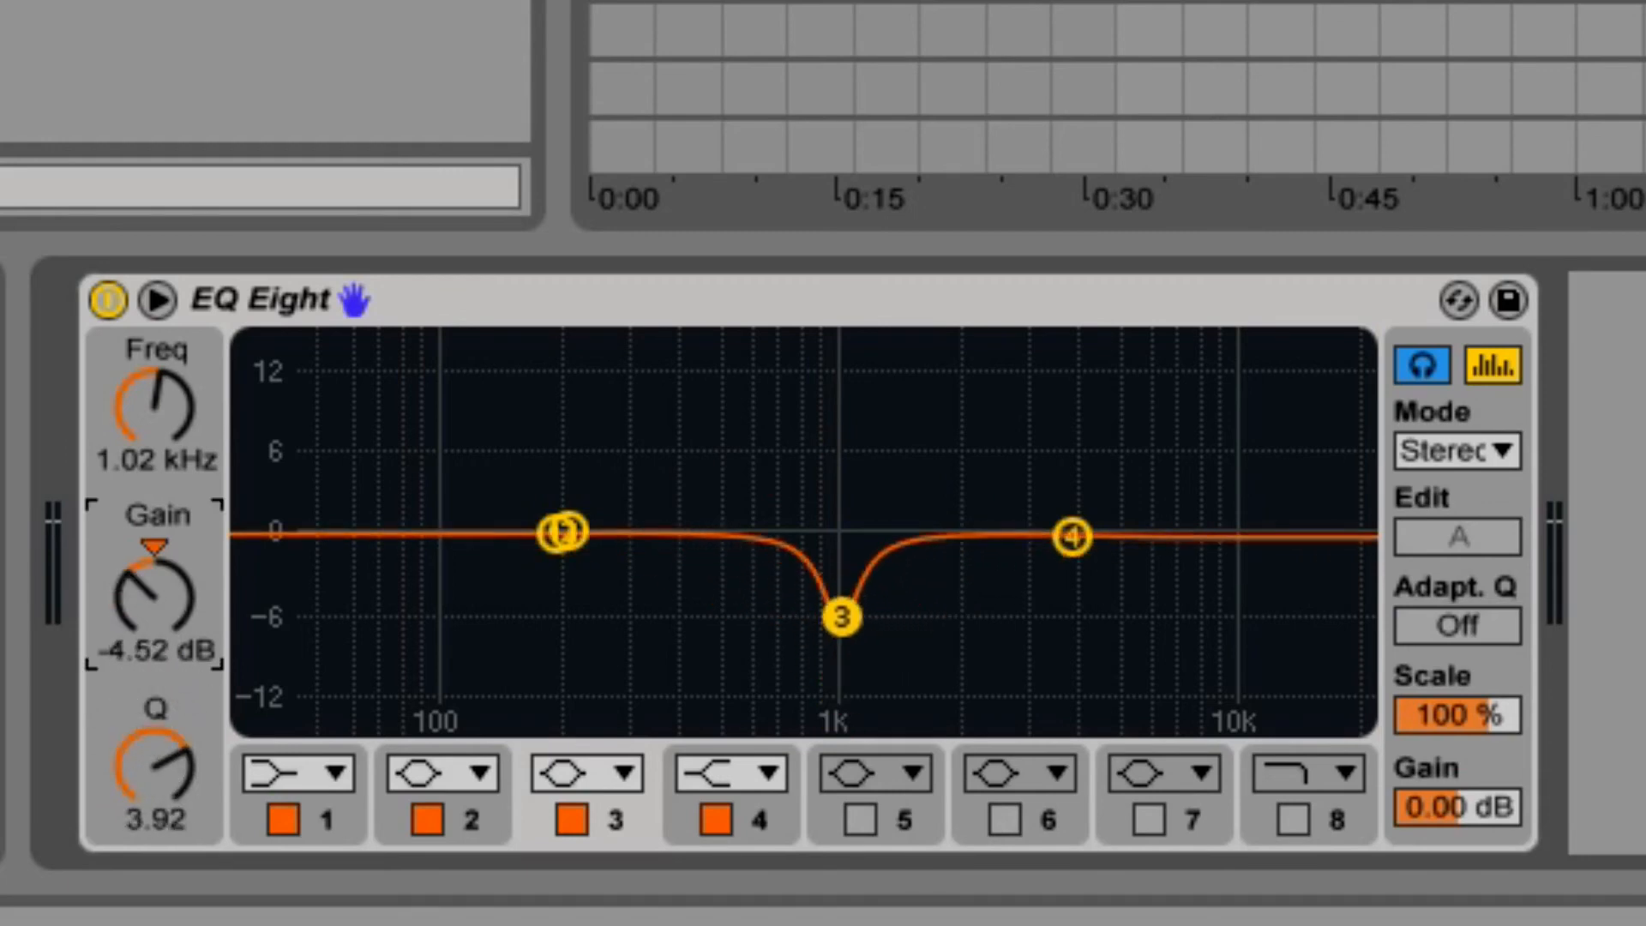
left_click_drag(840, 619, 840, 401)
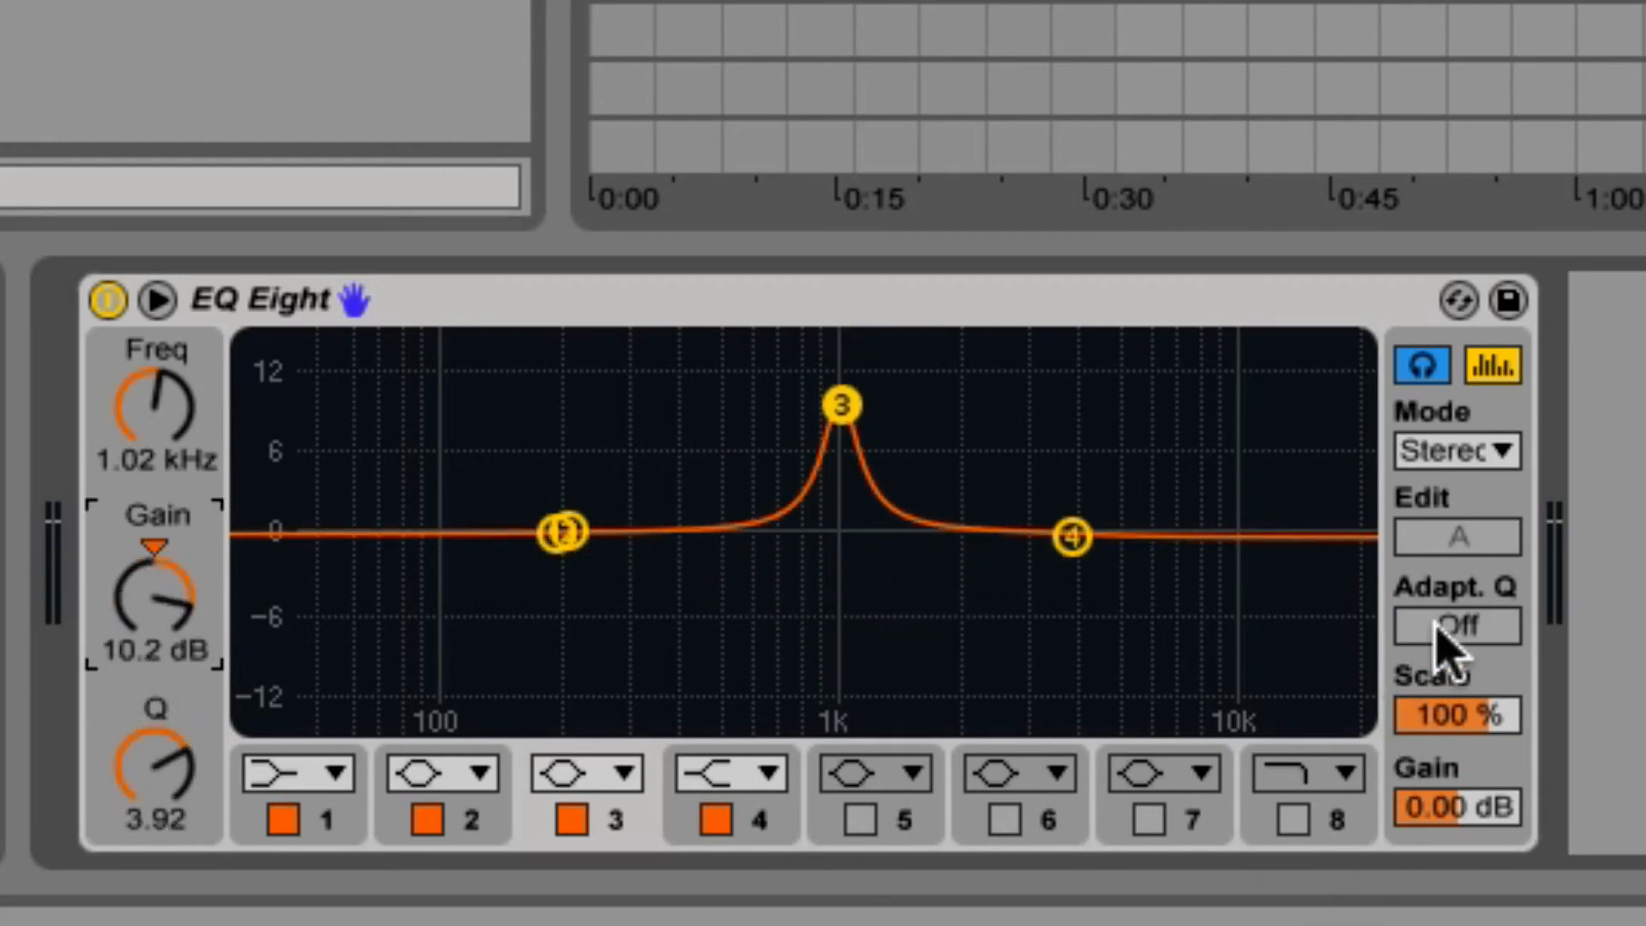
left_click(1455, 626)
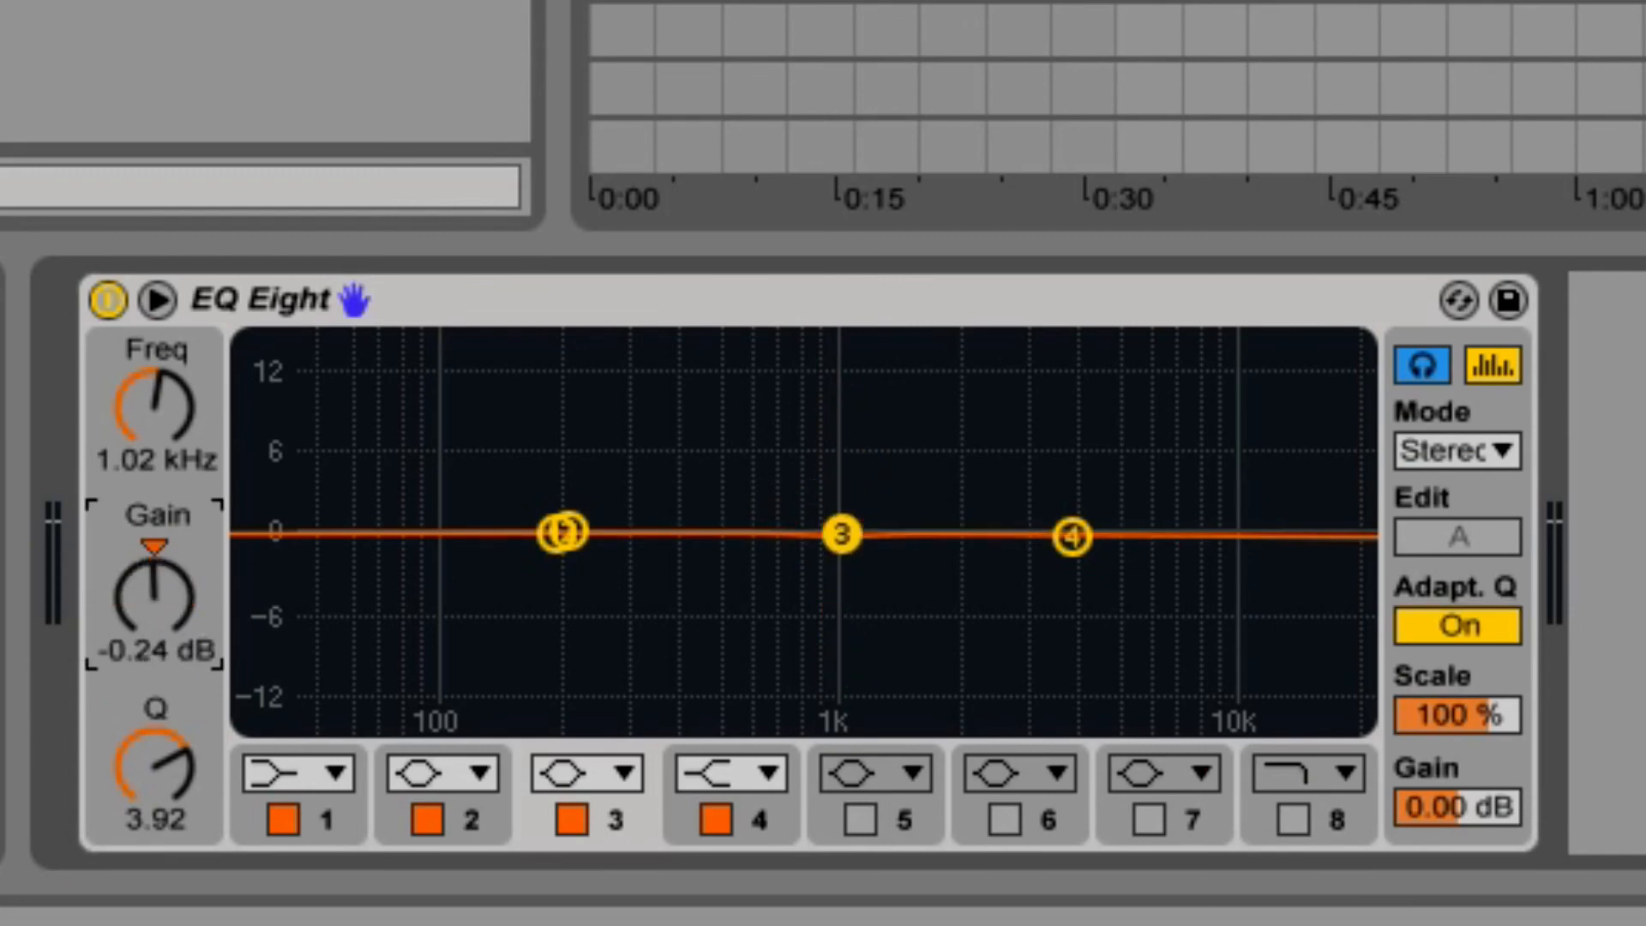
left_click_drag(844, 533, 844, 344)
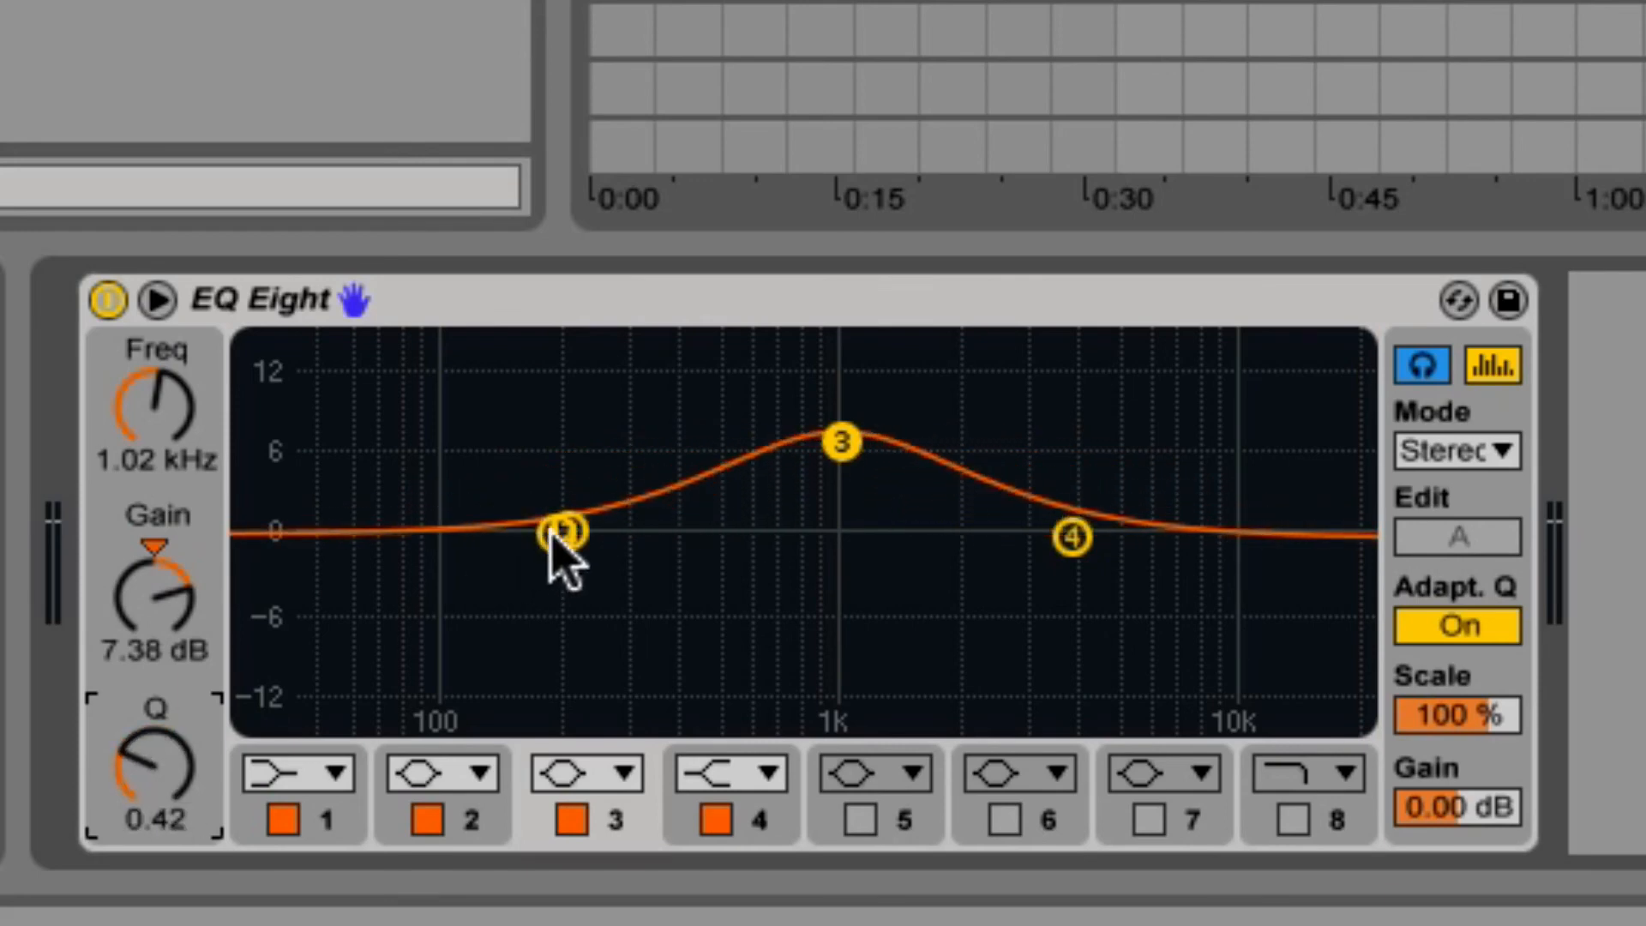
Raise a wide boost near 1 kHz and pull band 4 down to cut above 12 kHz
left_click_drag(1071, 535, 1260, 661)
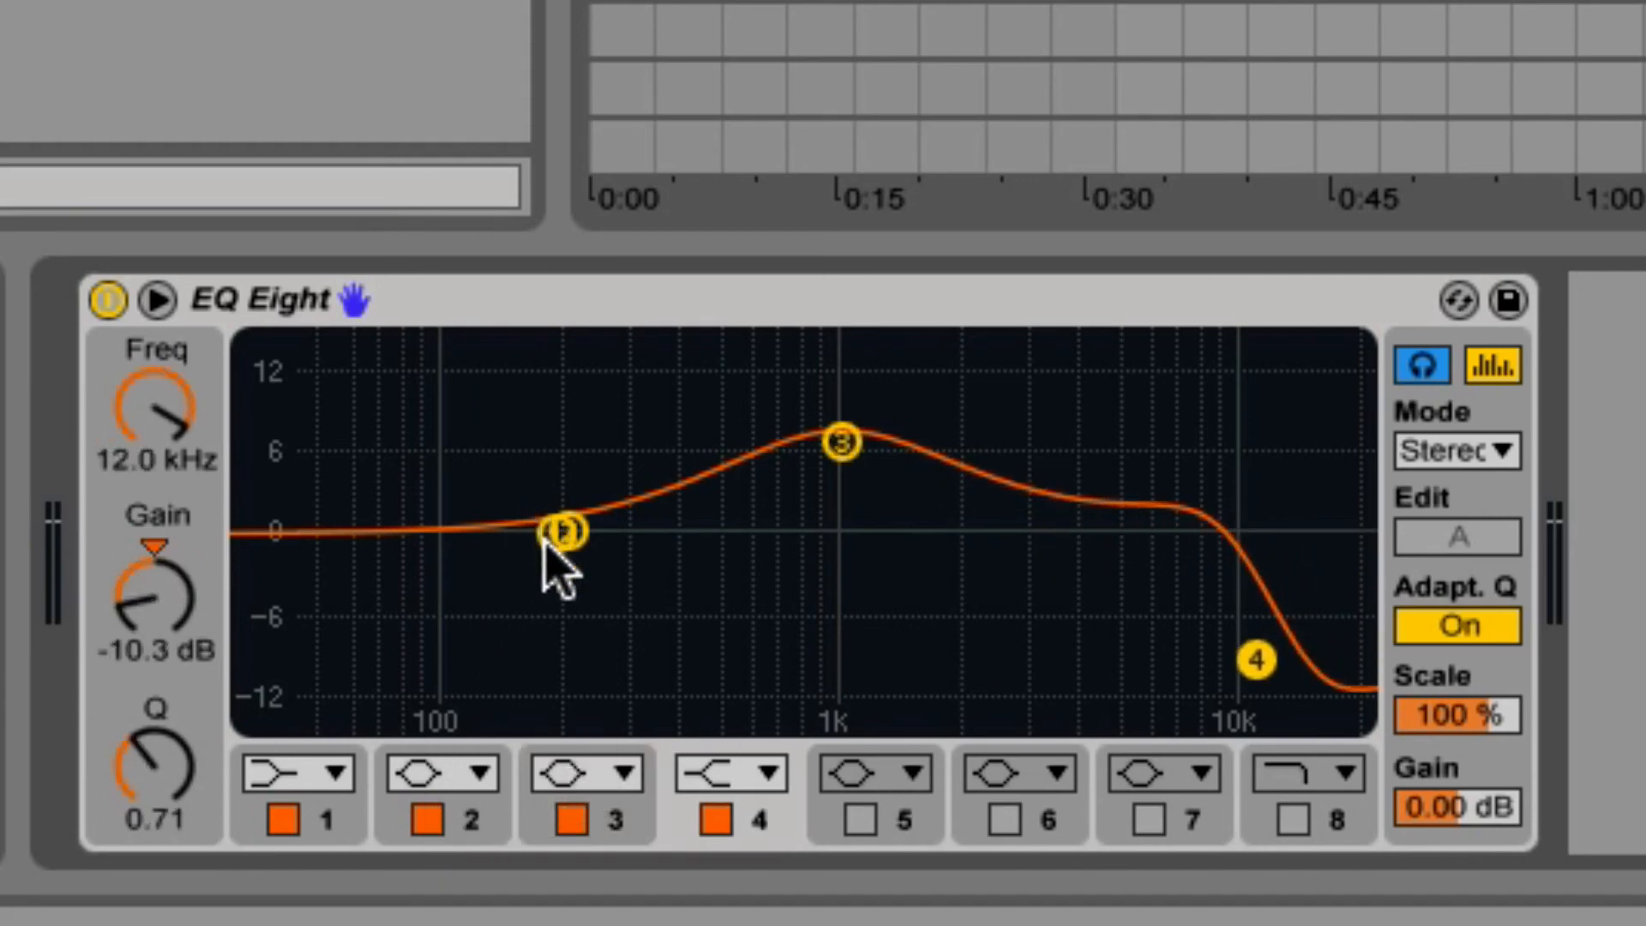
left_click_drag(562, 530, 614, 651)
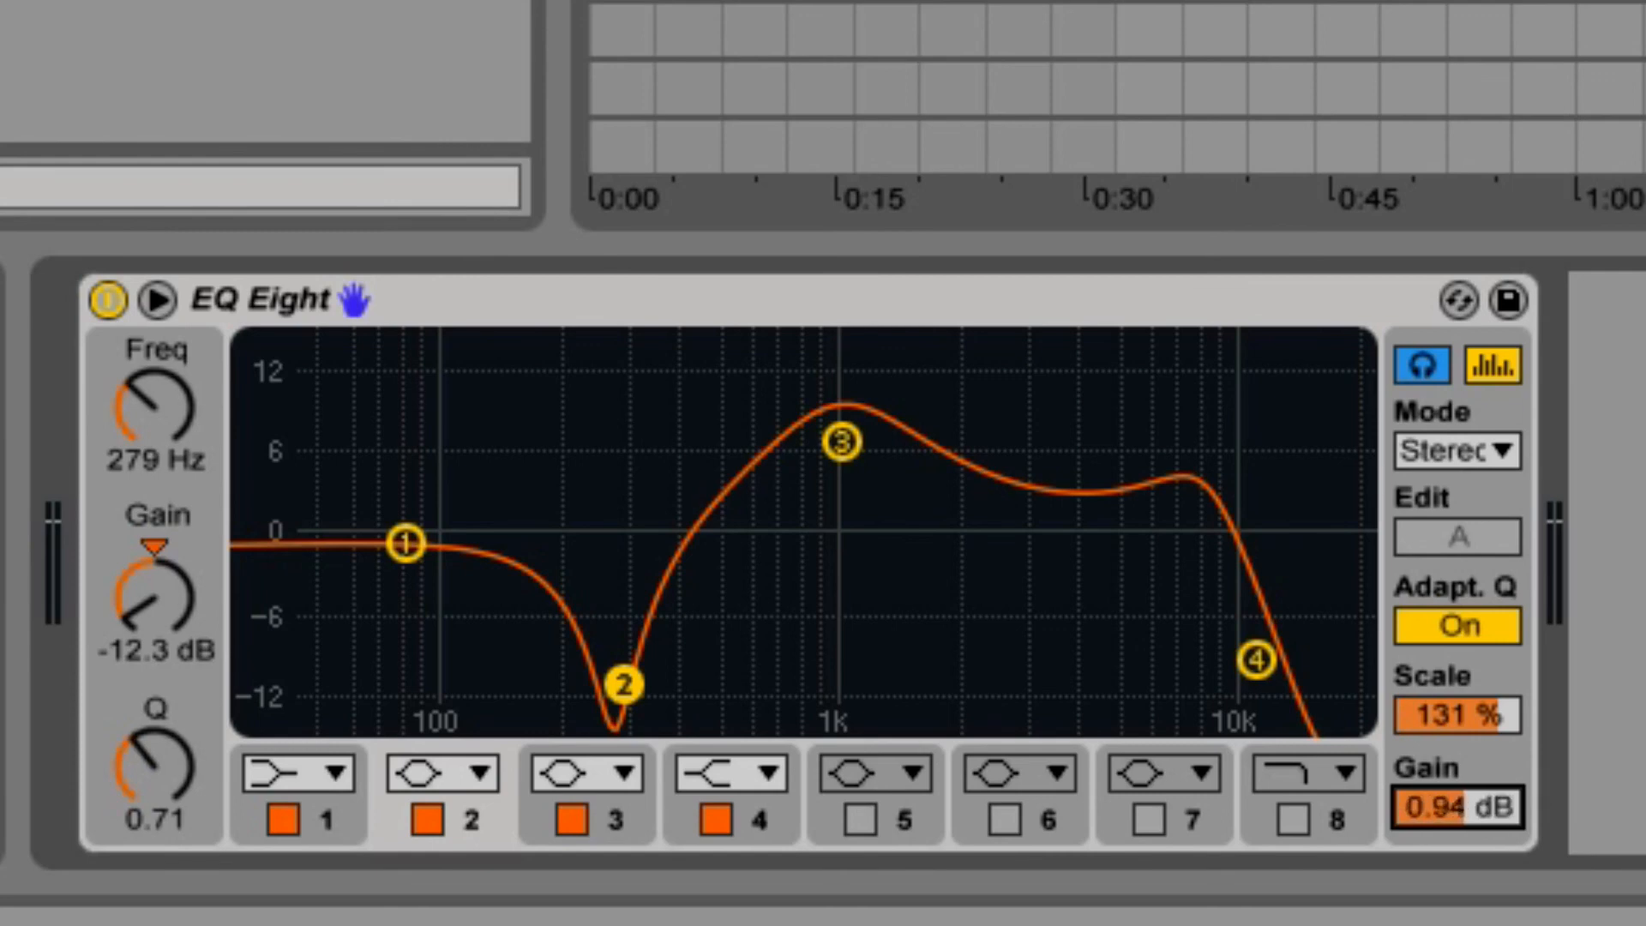
Lower EQ Eight's output Gain to about -2.25 dB
left_click_drag(1455, 809, 1455, 829)
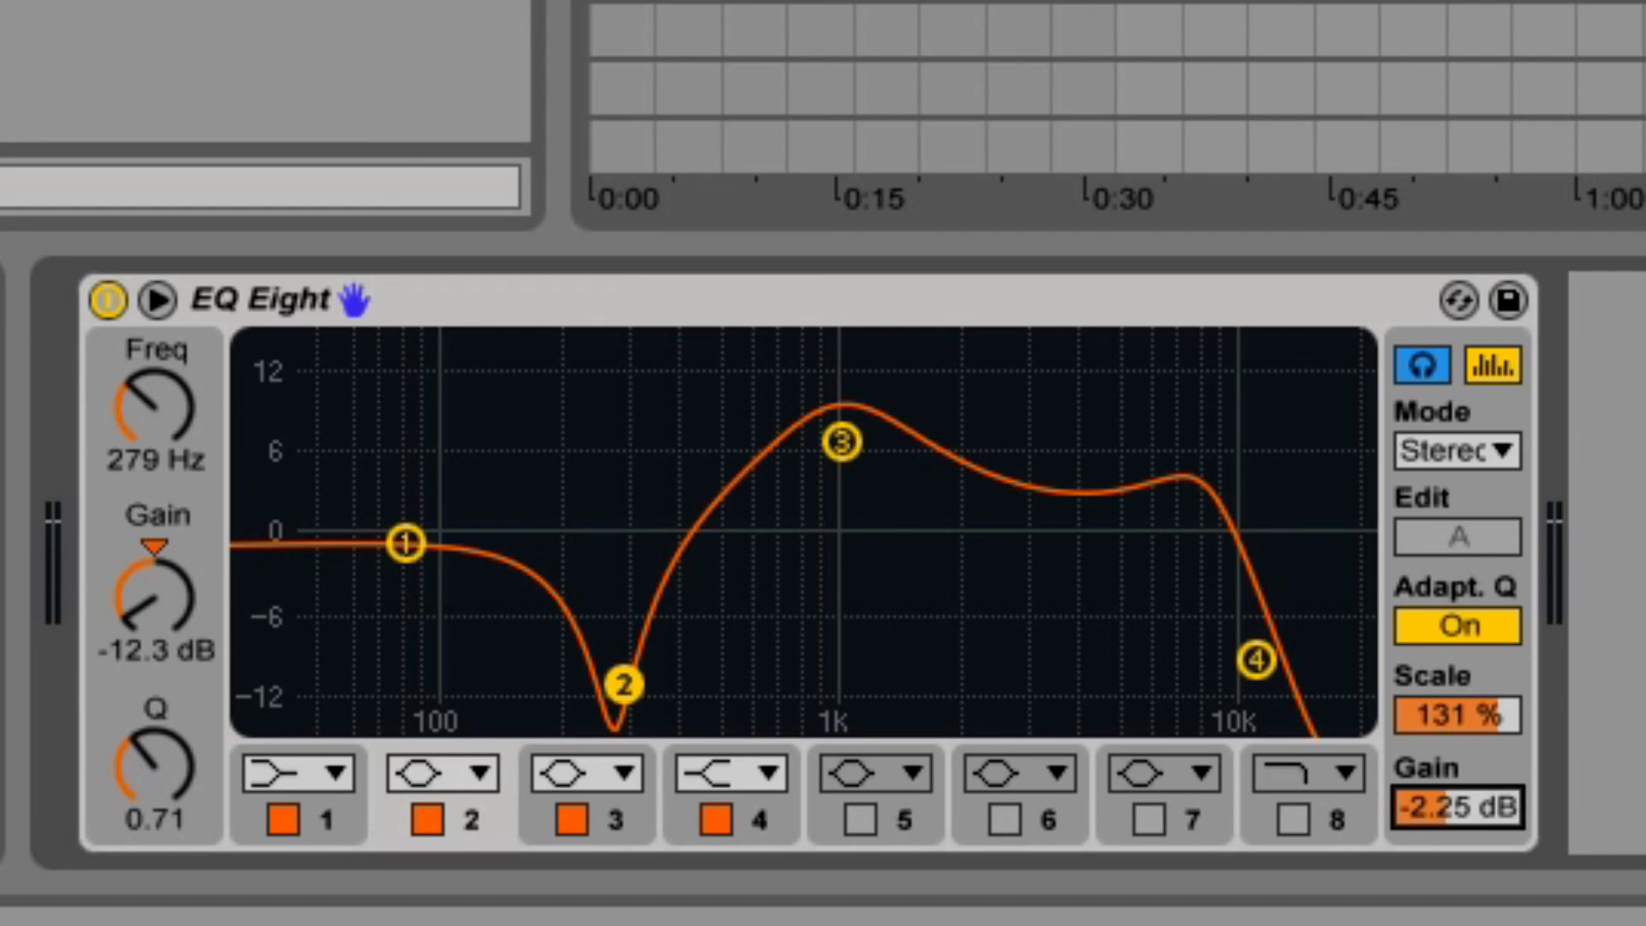
mouse_move(1145, 488)
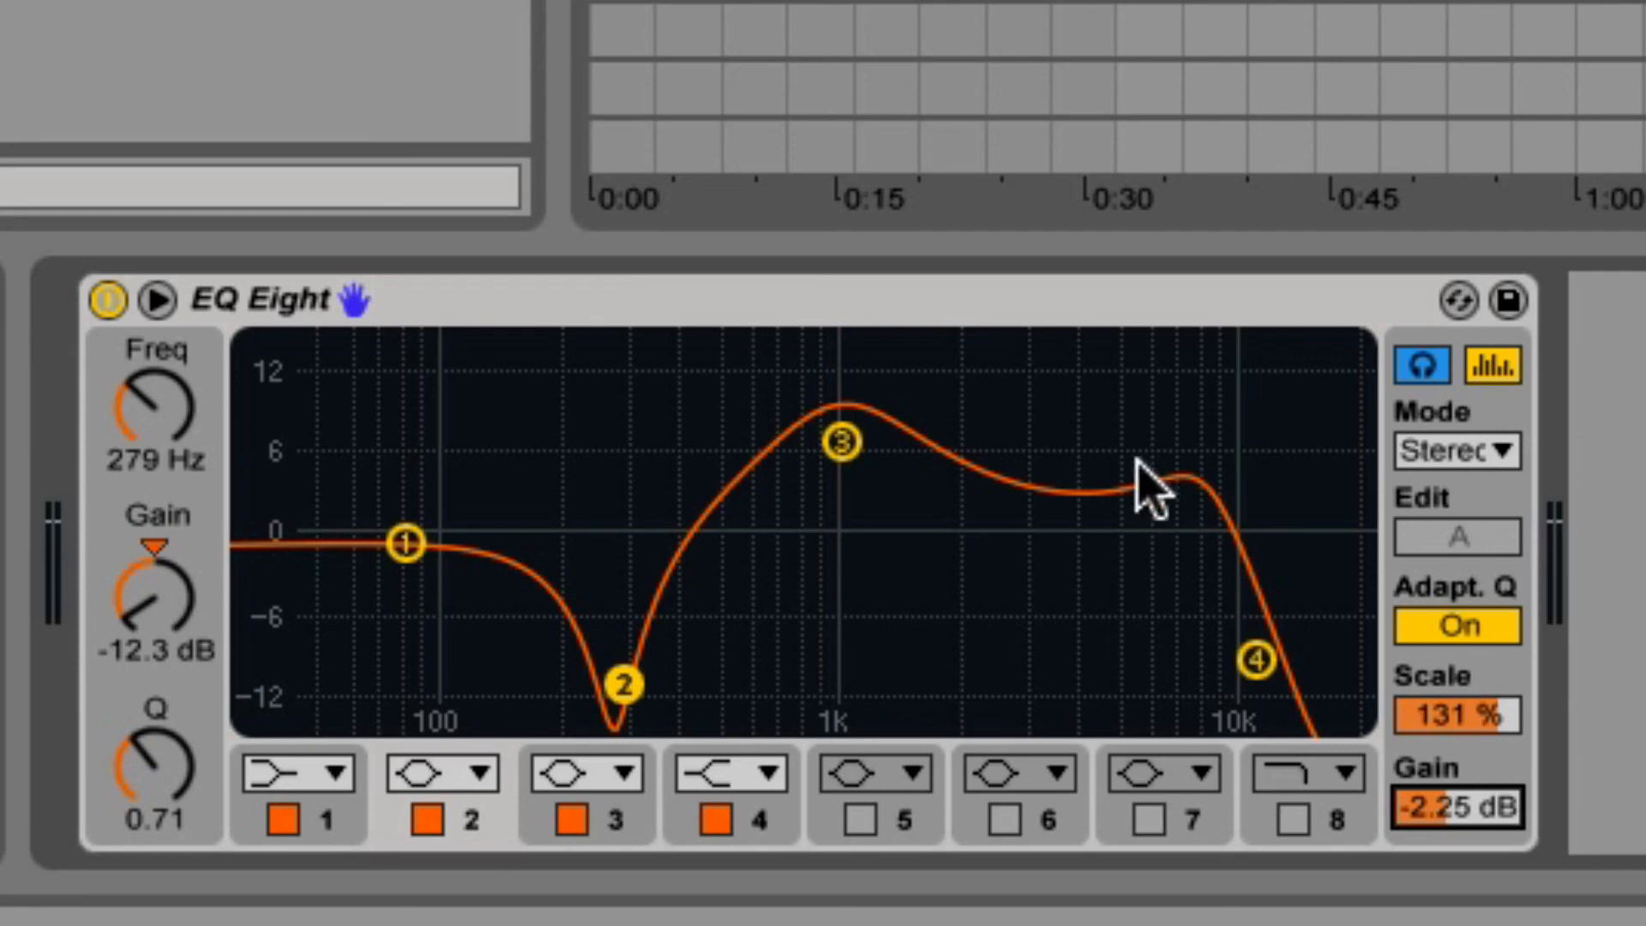